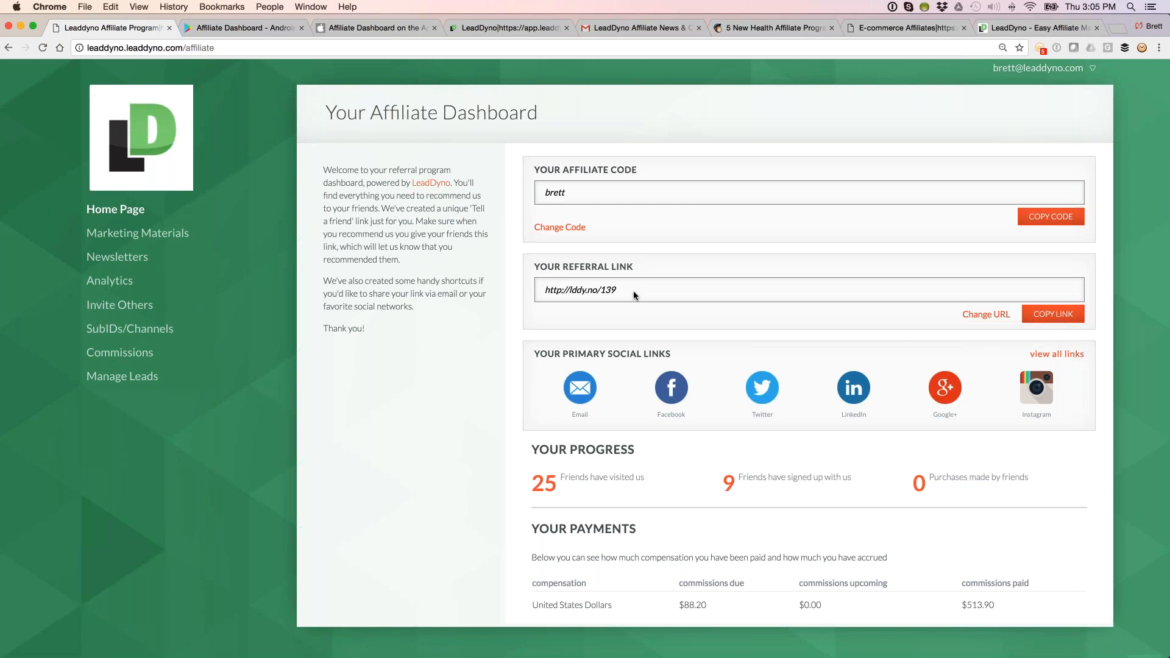
mouse_move(613, 346)
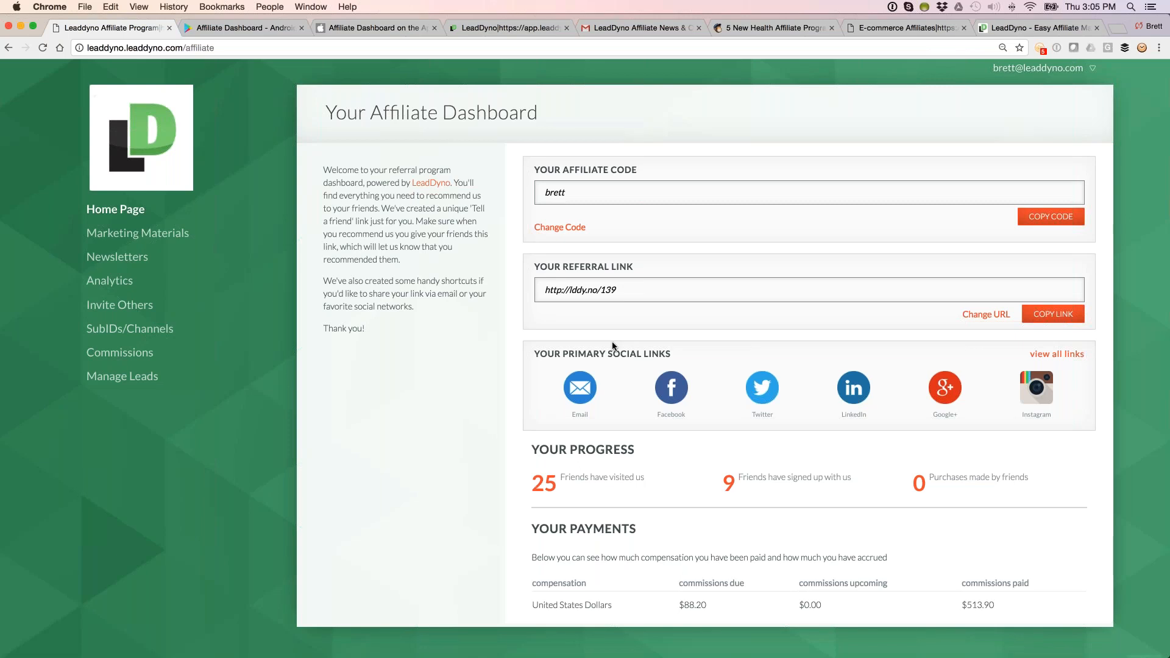
mouse_move(820, 336)
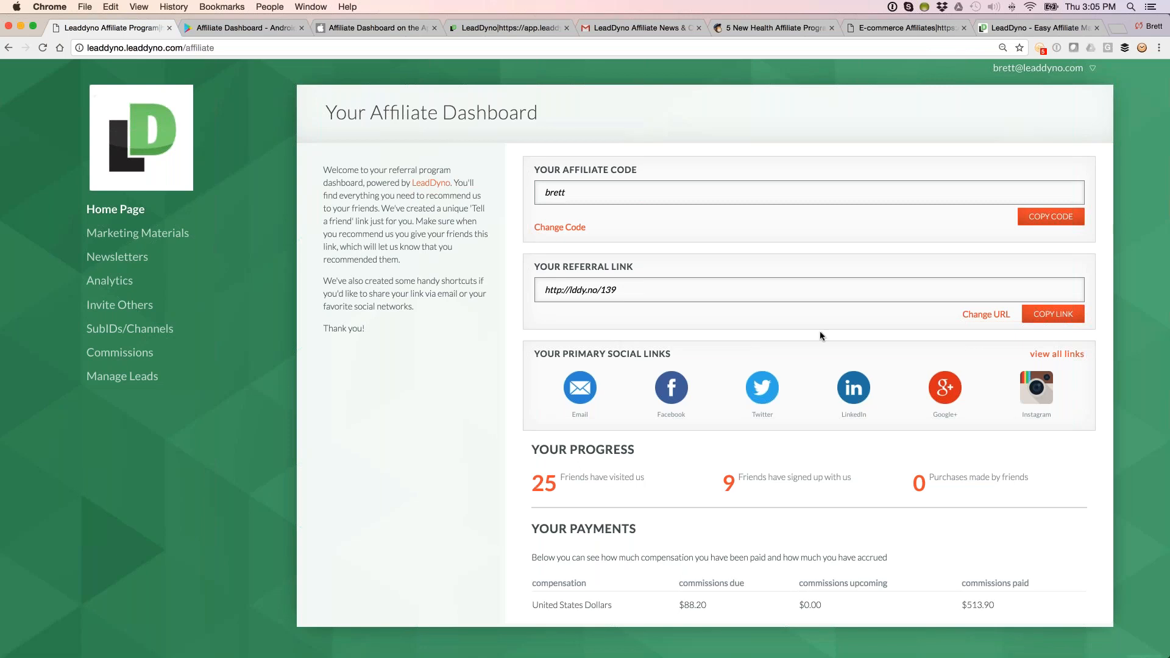
mouse_move(893, 350)
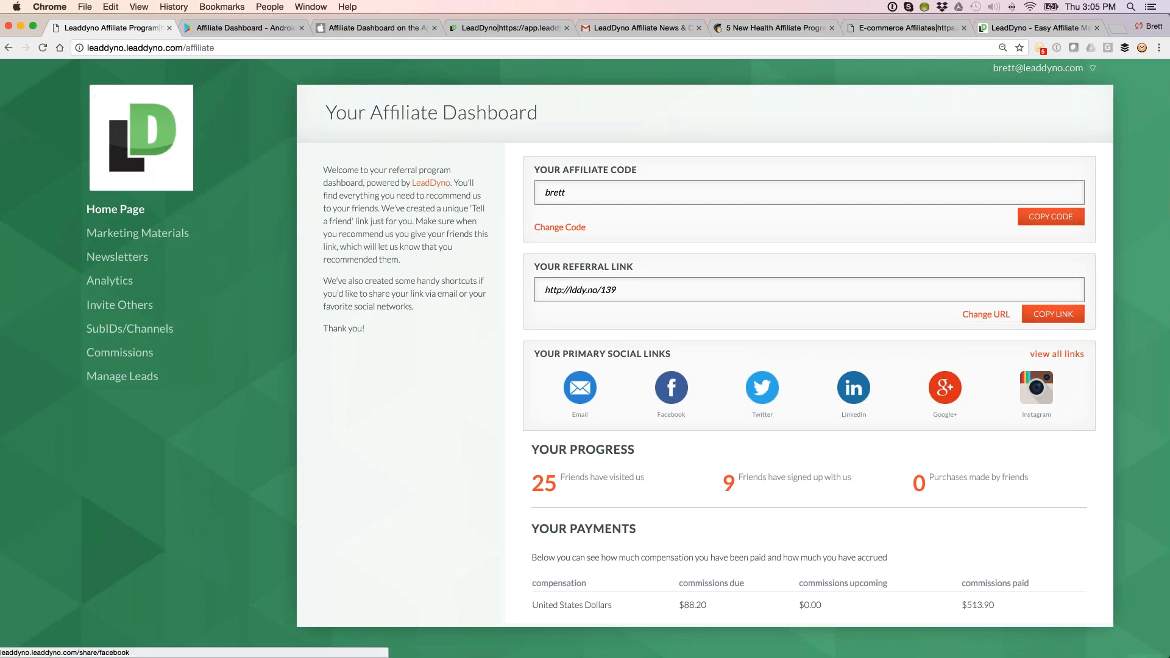
- Share the referral link to Facebook and return to the prefilled holiday share post
left_click(670, 388)
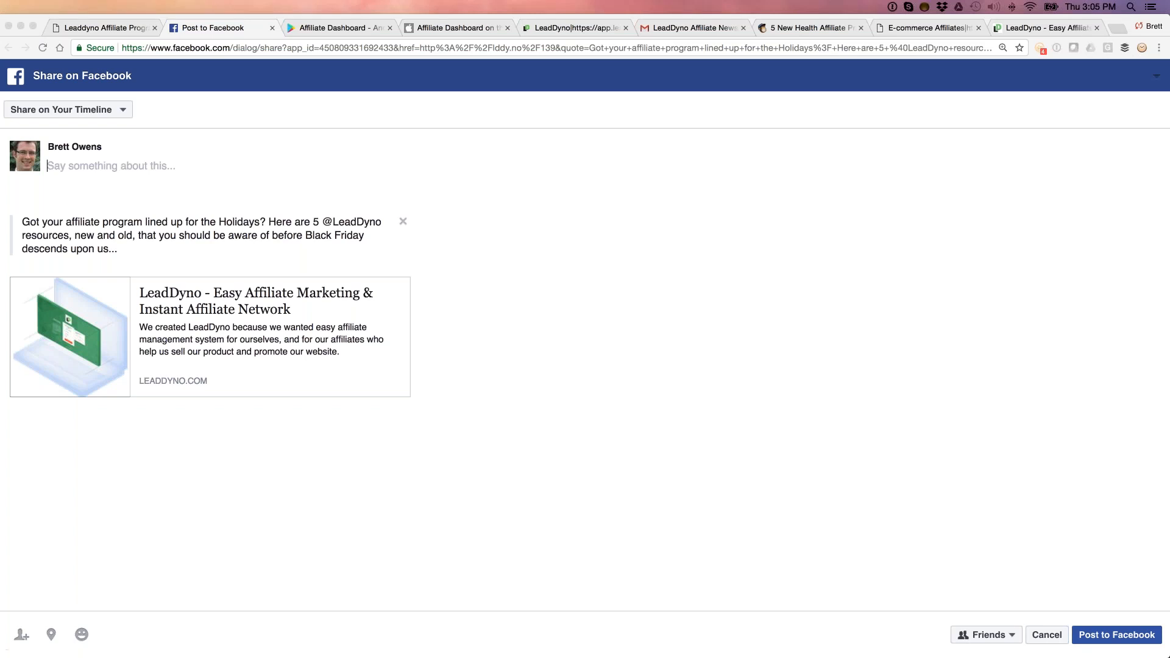
mouse_move(84, 351)
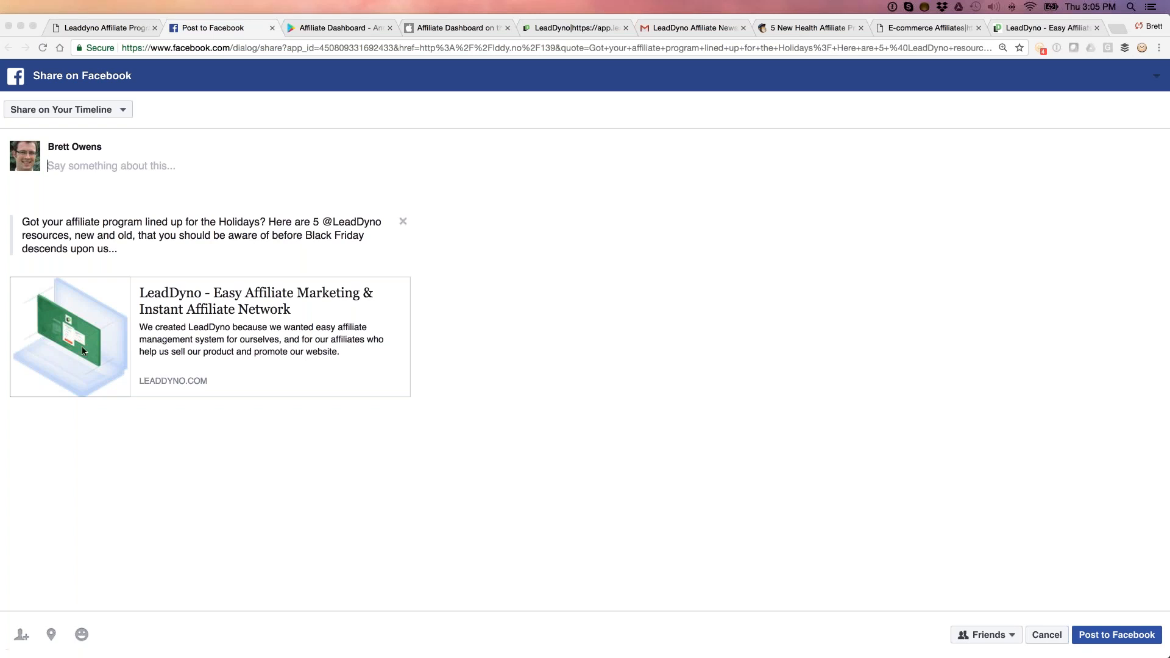
mouse_move(122, 345)
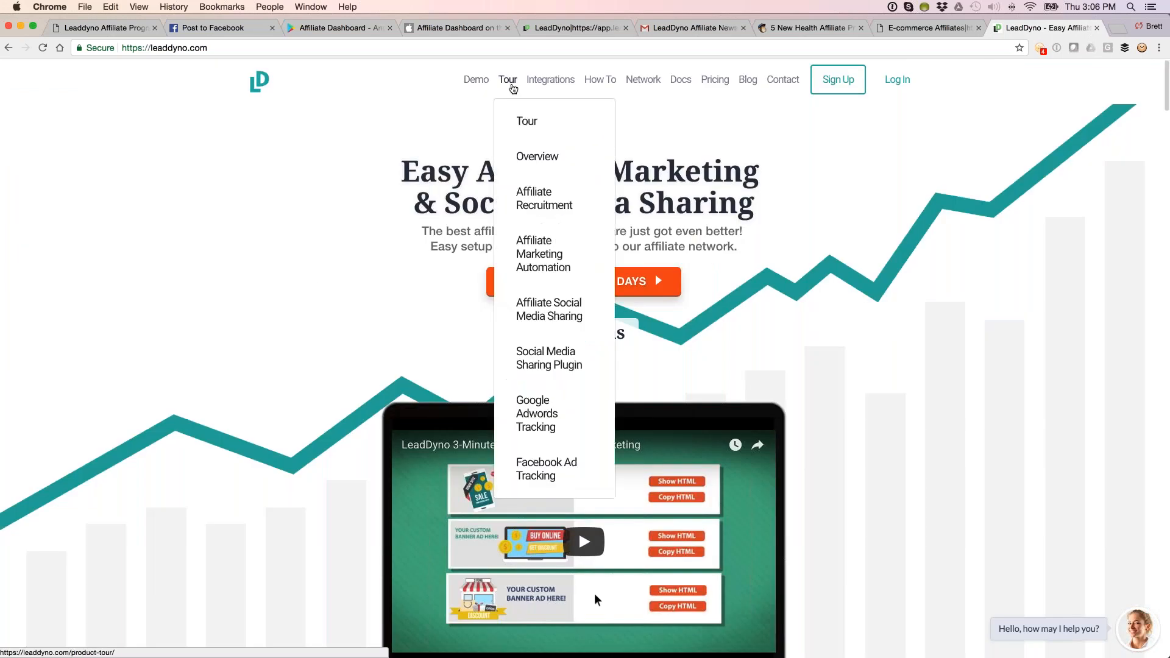
mouse_move(508, 88)
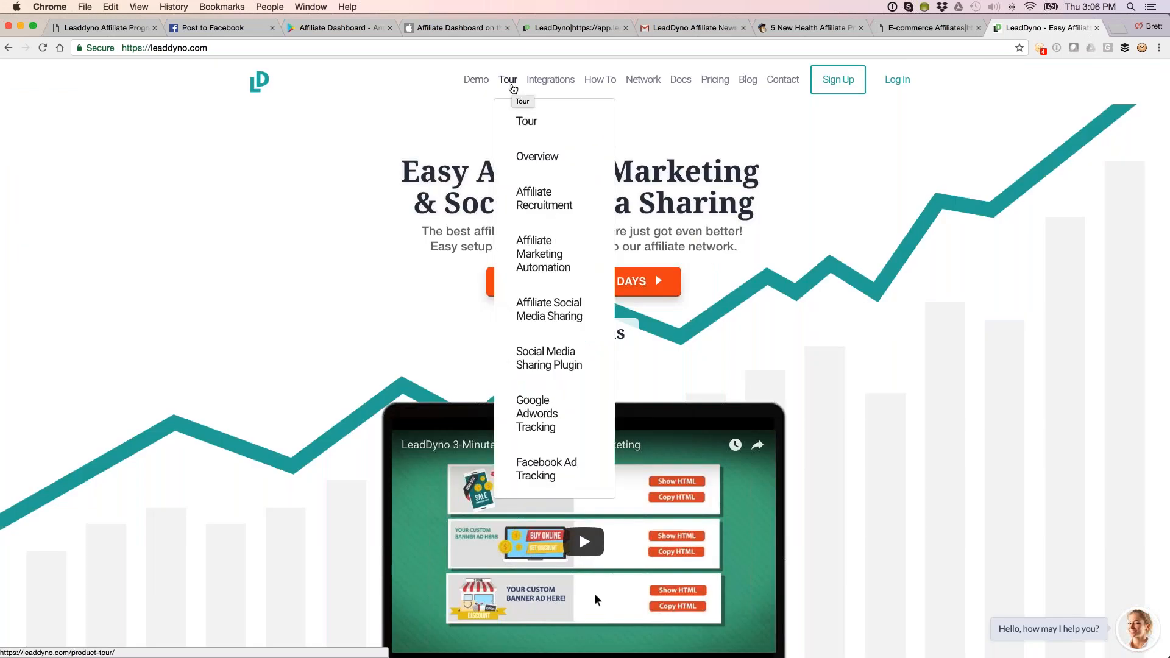
left_click(217, 28)
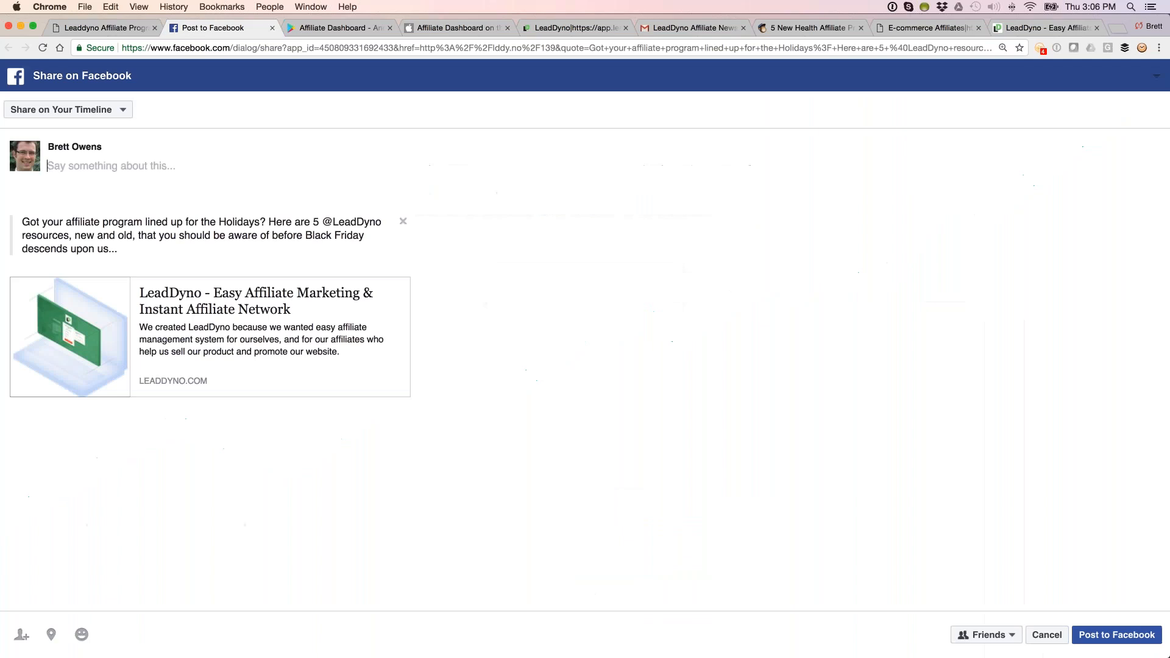
mouse_move(224, 370)
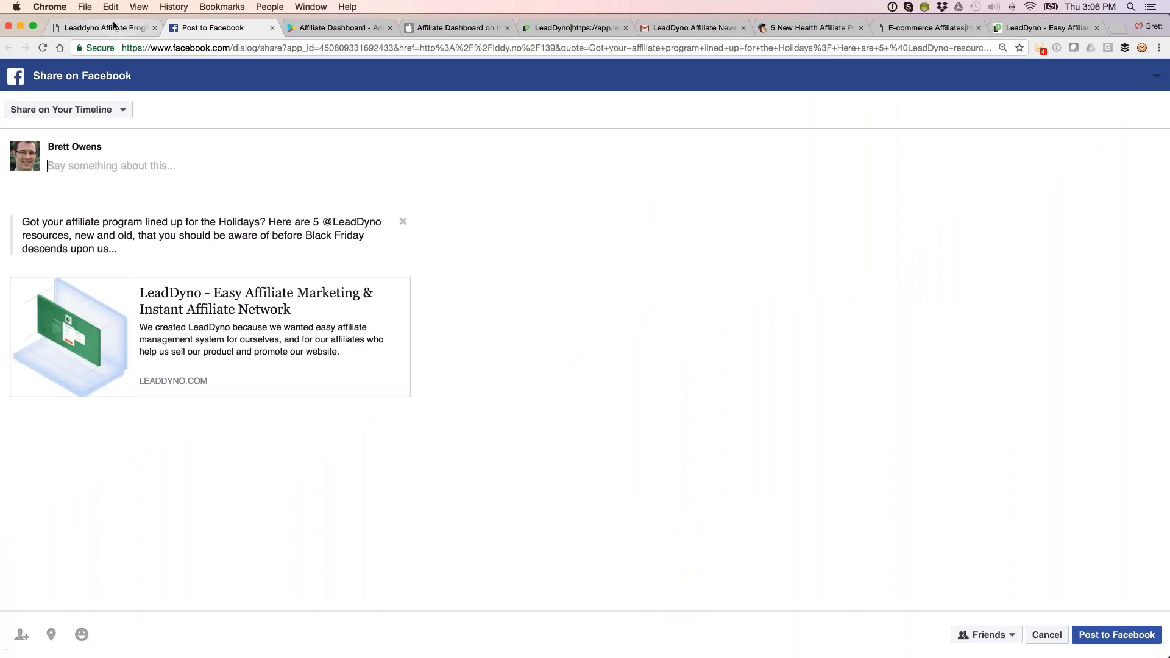
- Go back to the affiliate dashboard to reach the Twitter share link
left_click(201, 28)
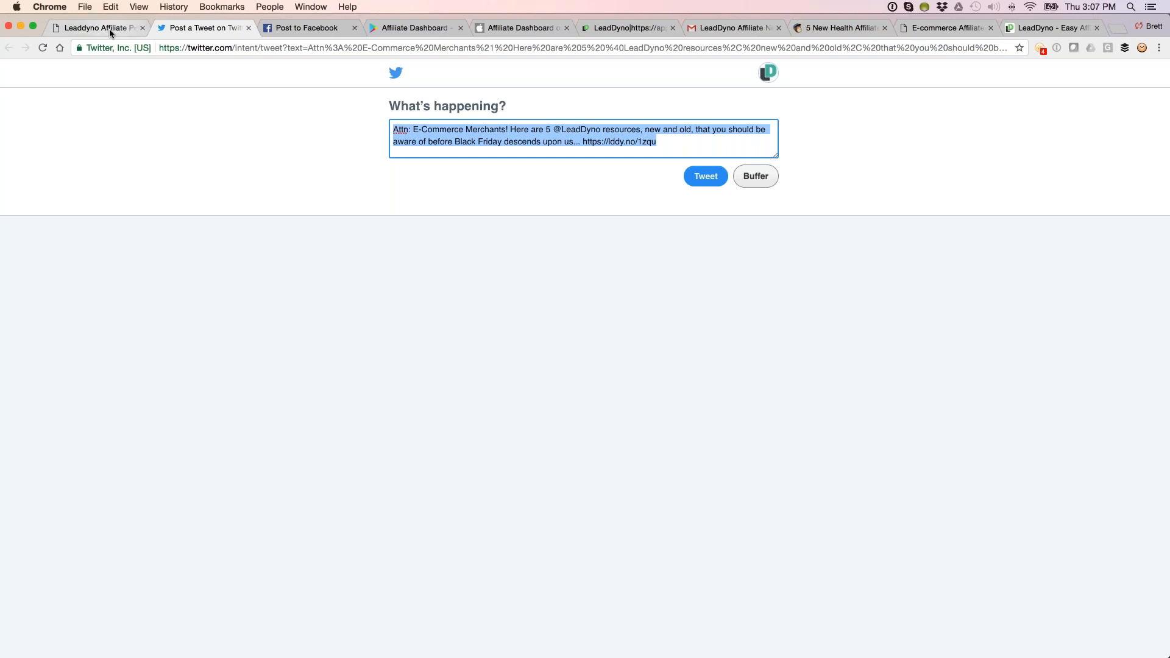
- Switch back to the LeadDyno Affiliate Program dashboard, leaving the tweet draft unposted
left_click(89, 28)
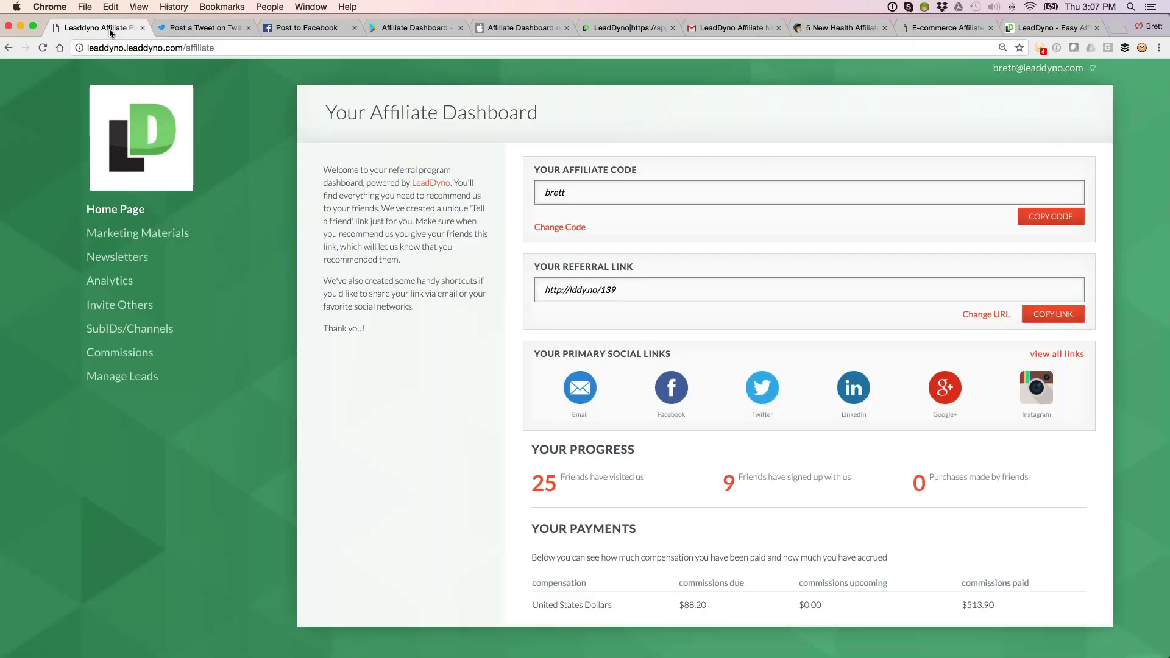
mouse_move(862, 488)
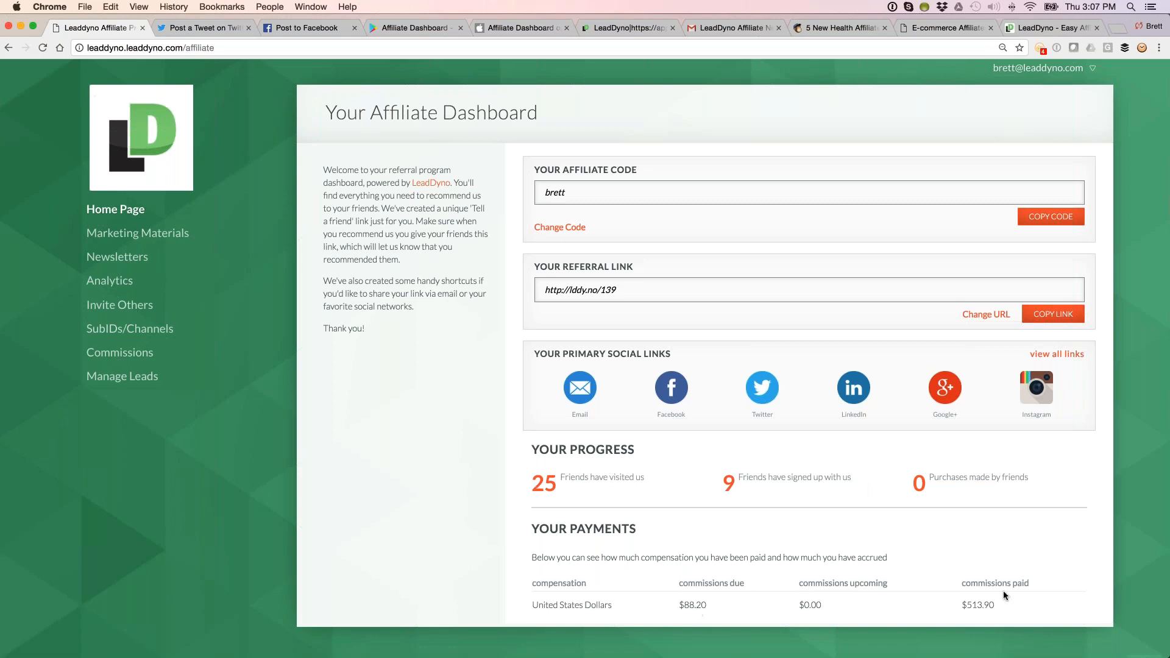
mouse_move(839, 599)
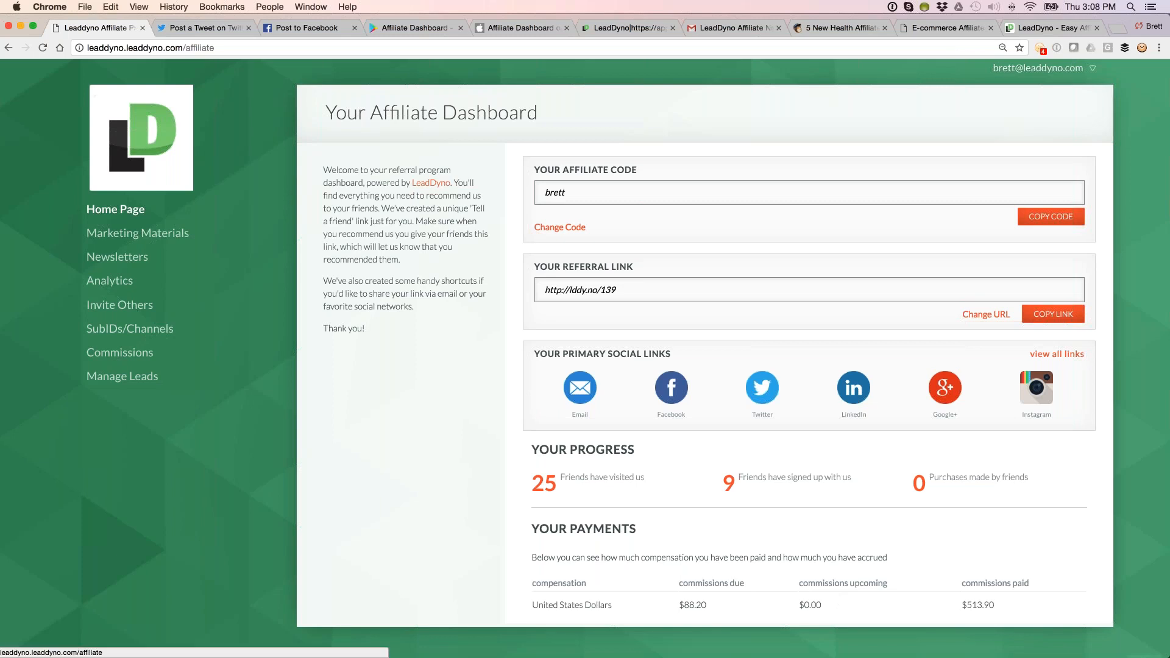
- Browse the affiliate Marketing Materials banners, then move on to the Newsletters archive
left_click(42, 47)
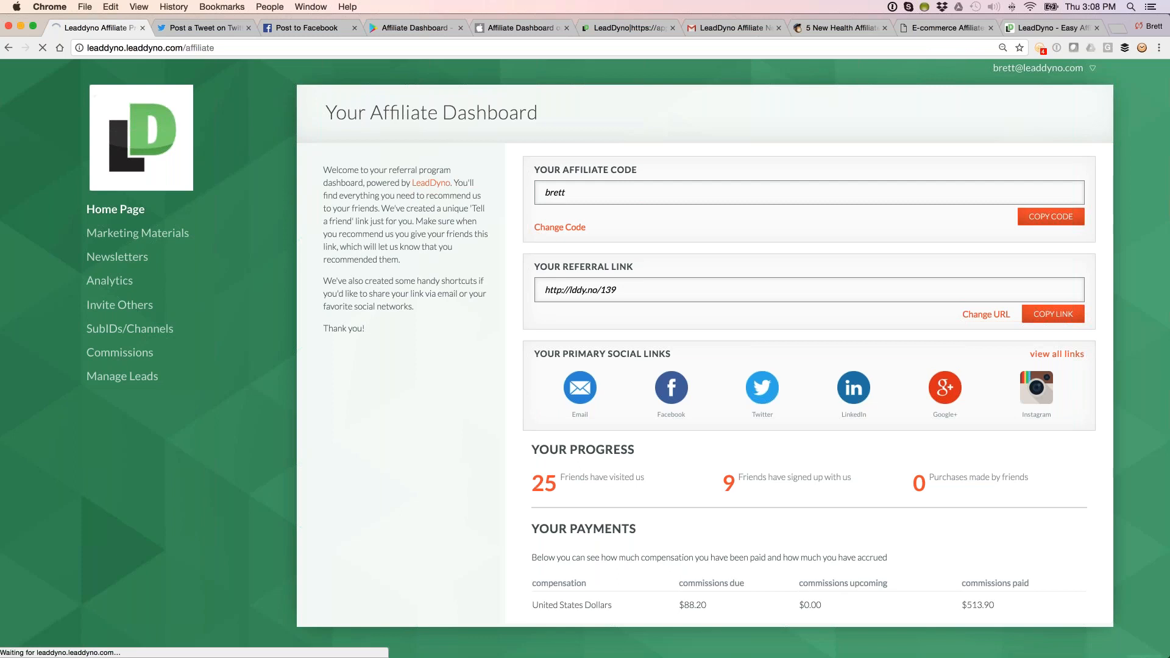
left_click(138, 233)
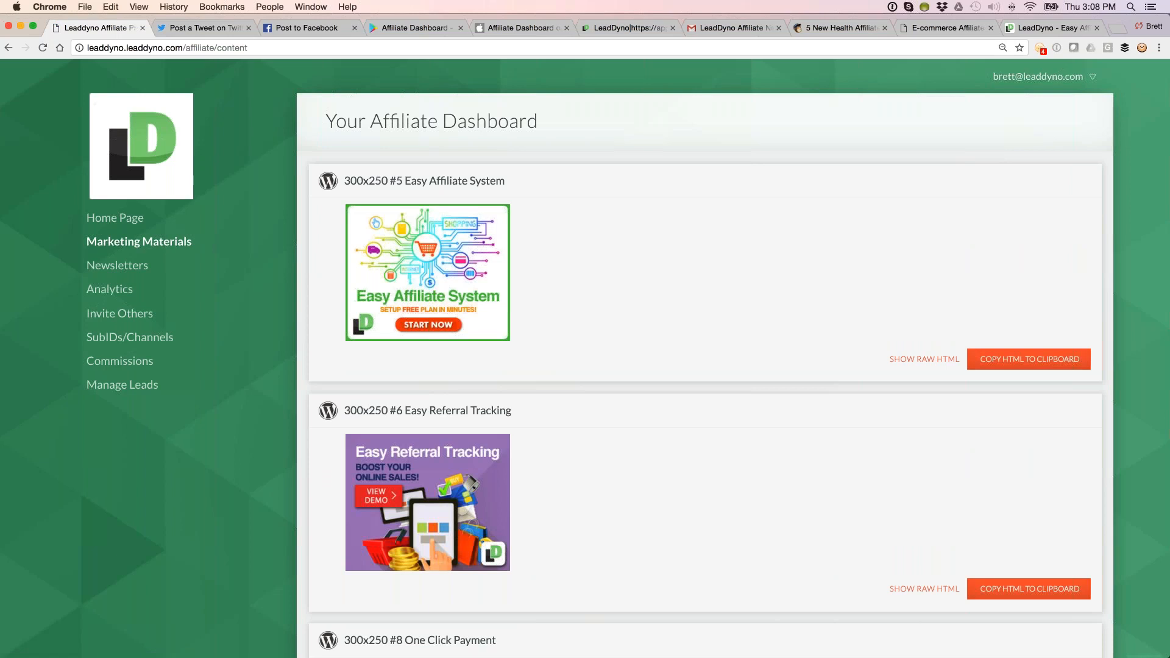
mouse_move(911, 397)
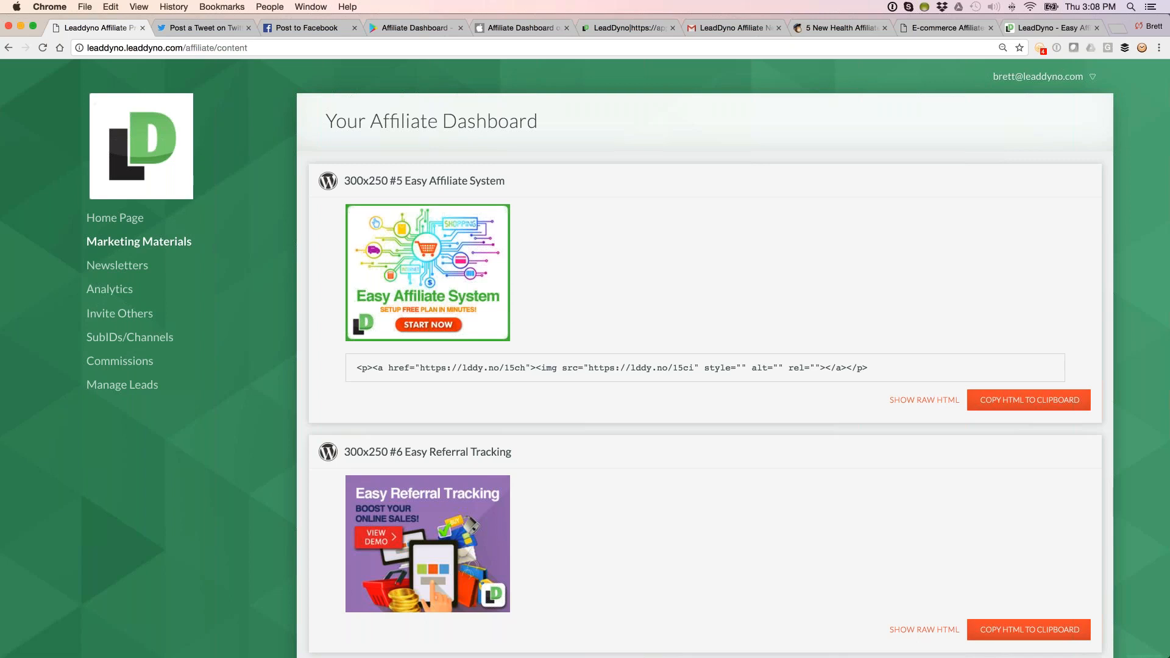
left_click(117, 265)
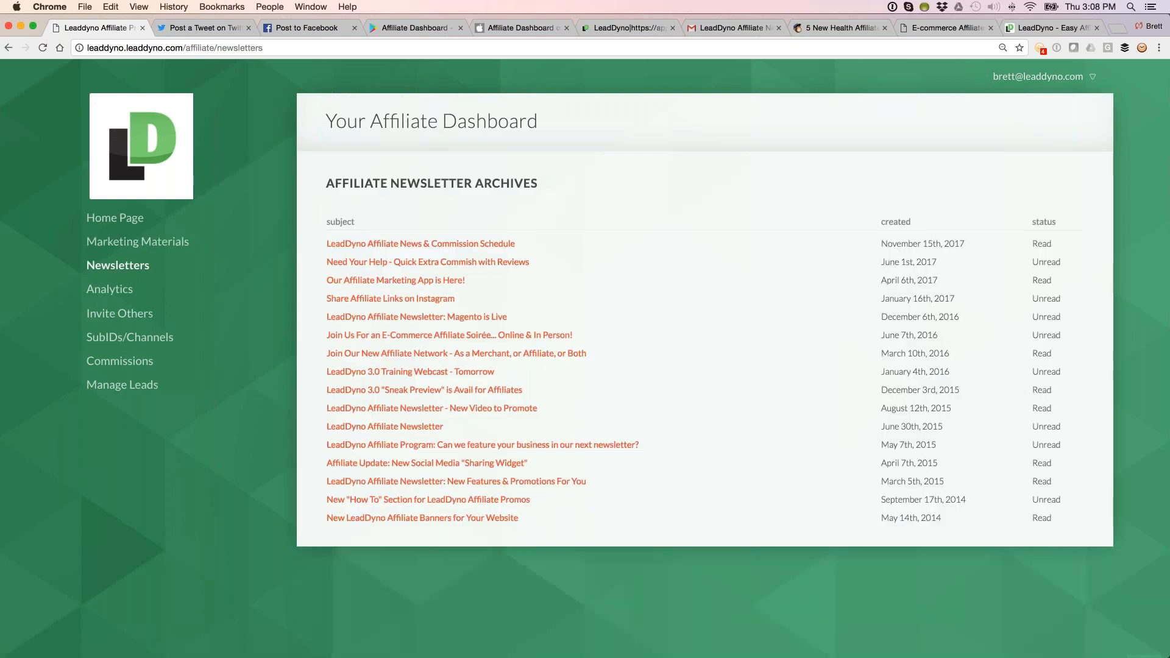
- Open the 'LeadDyno Affiliate News & Commission Schedule' newsletter showing Cyber Monday payment details
left_click(420, 244)
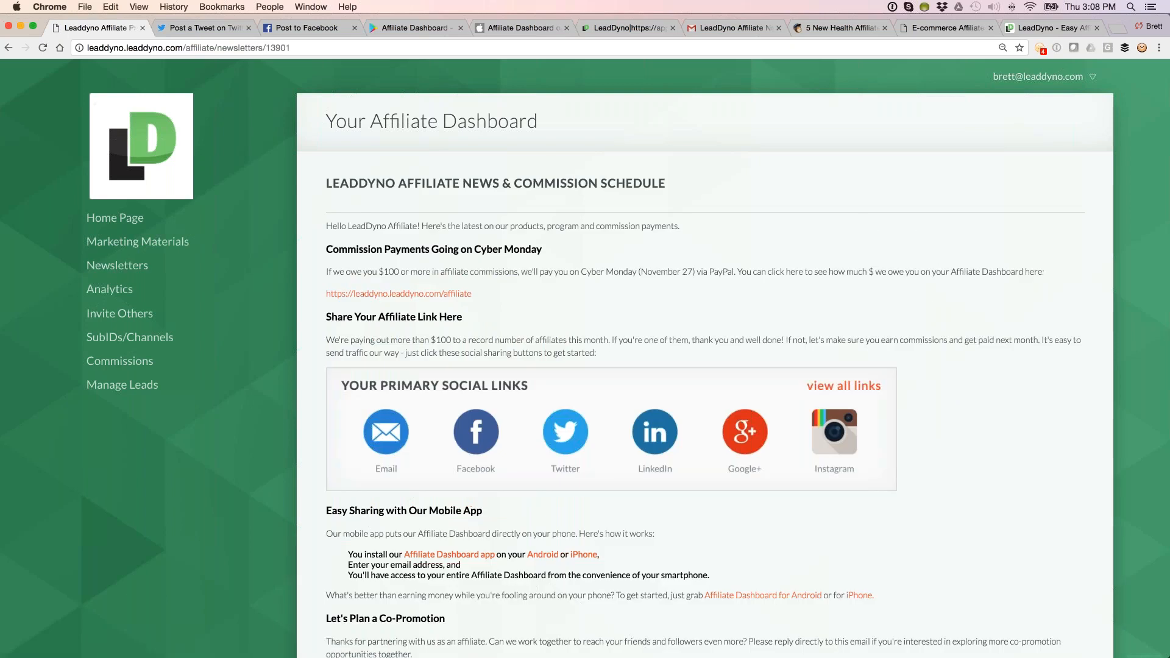
mouse_move(735, 28)
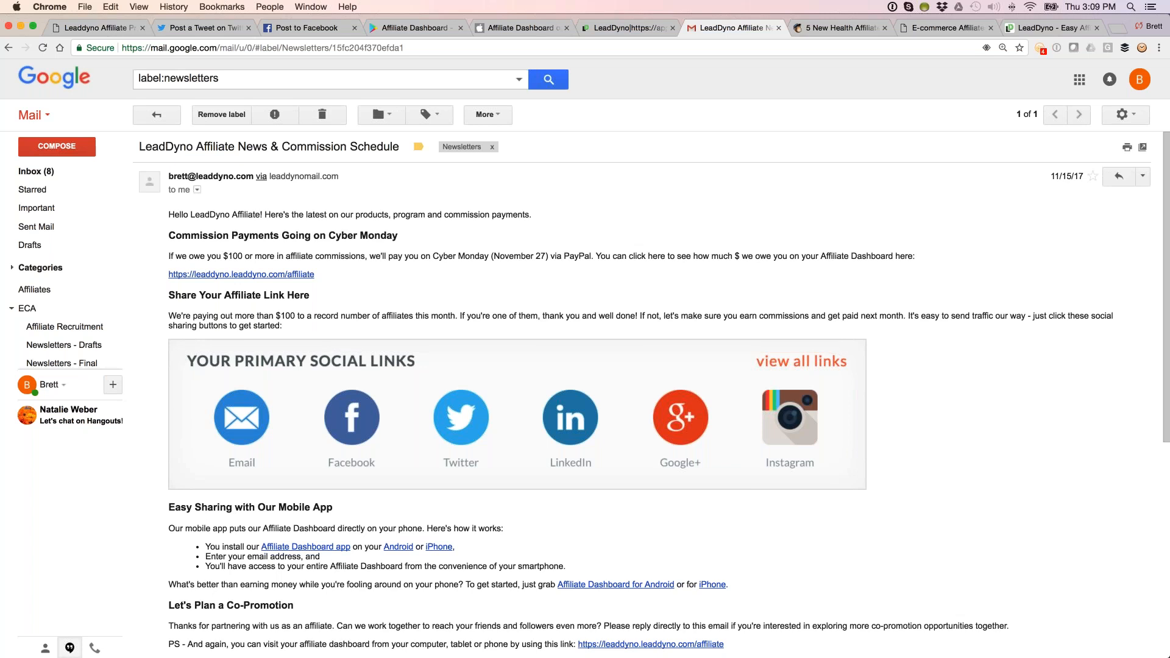
mouse_move(598, 84)
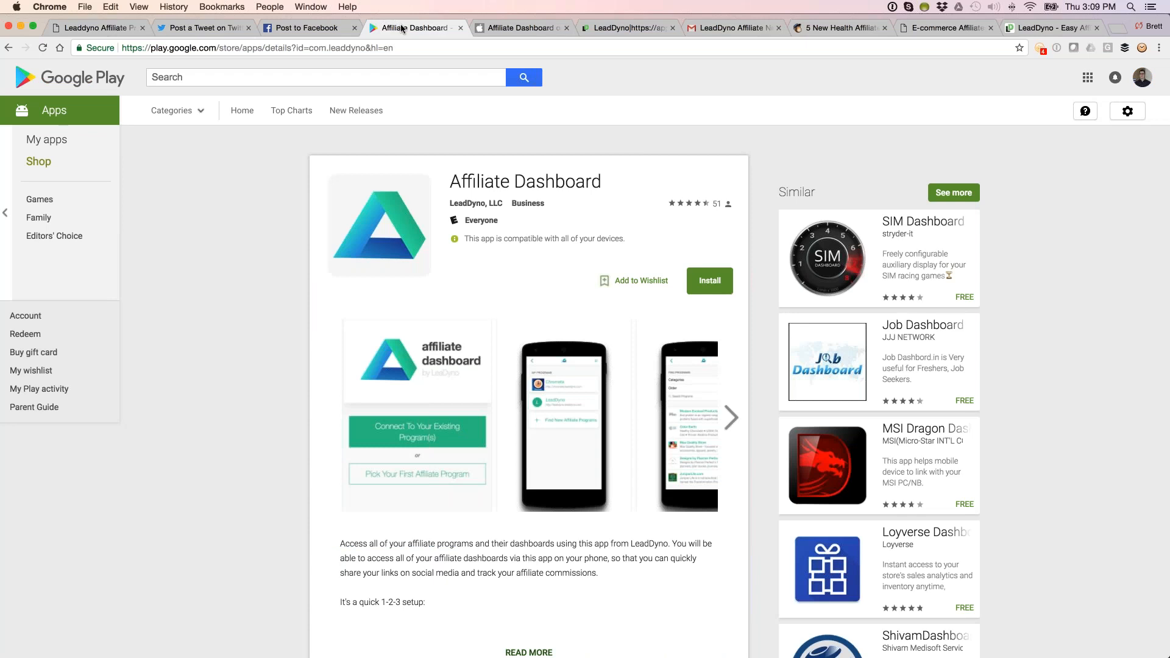
mouse_move(523, 28)
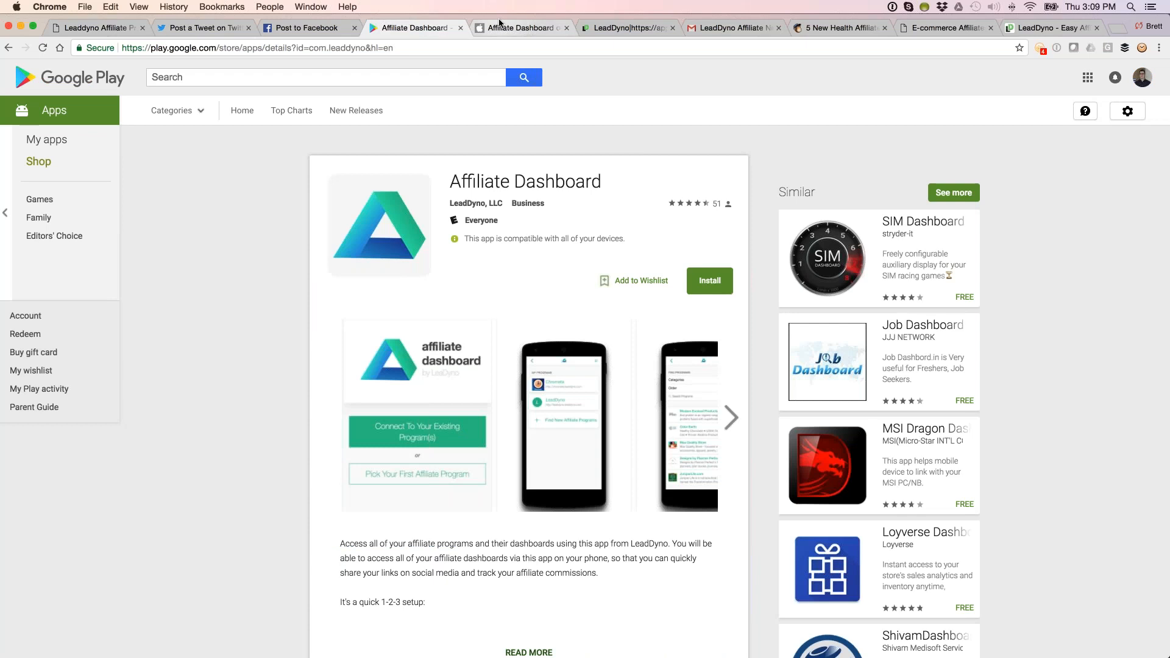
- View the Affiliate Dashboard app on iTunes Preview, then switch to the LeadDyno admin content library
left_click(520, 28)
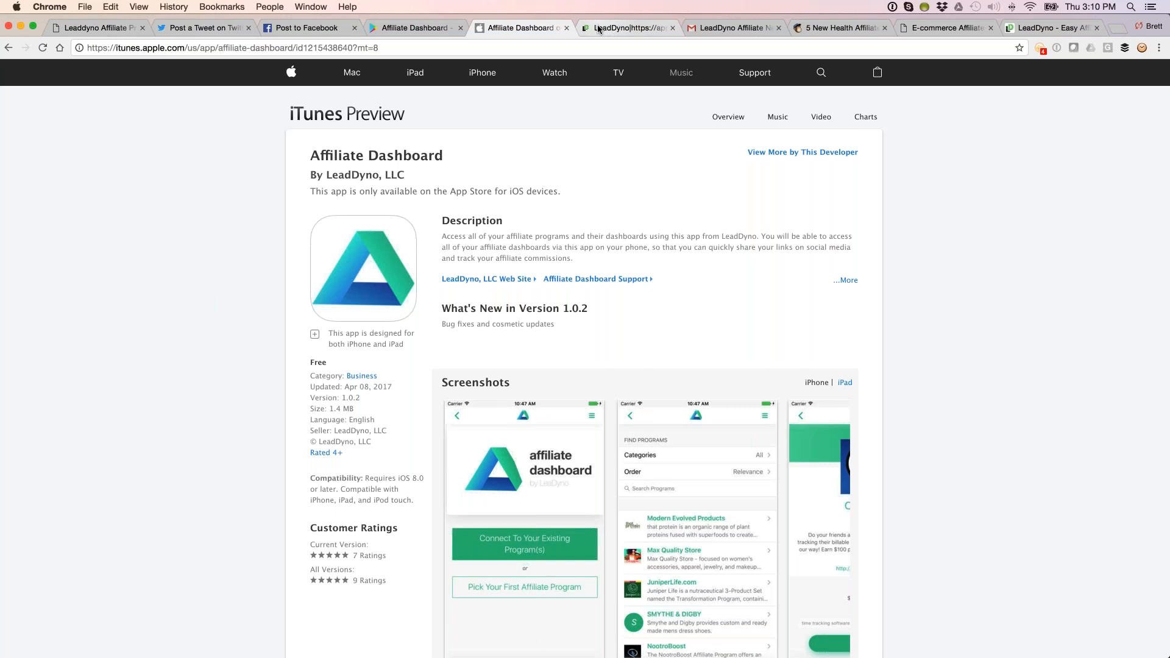
left_click(626, 28)
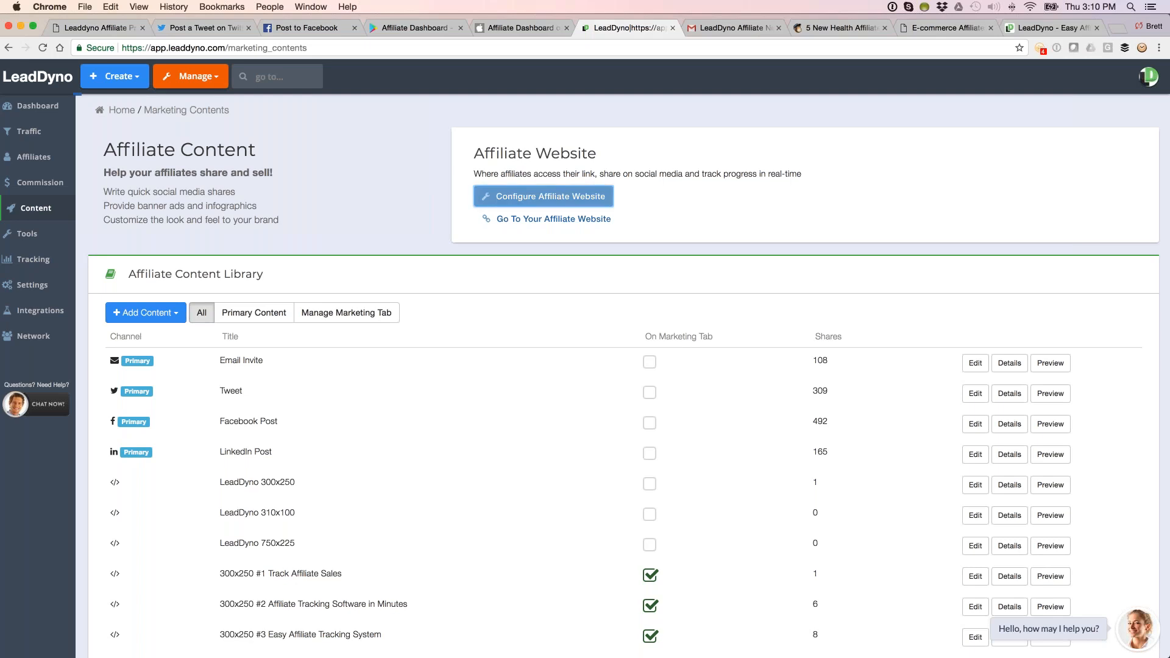
- Open Configure Affiliate Website to reach the dashboard customization settings
left_click(544, 196)
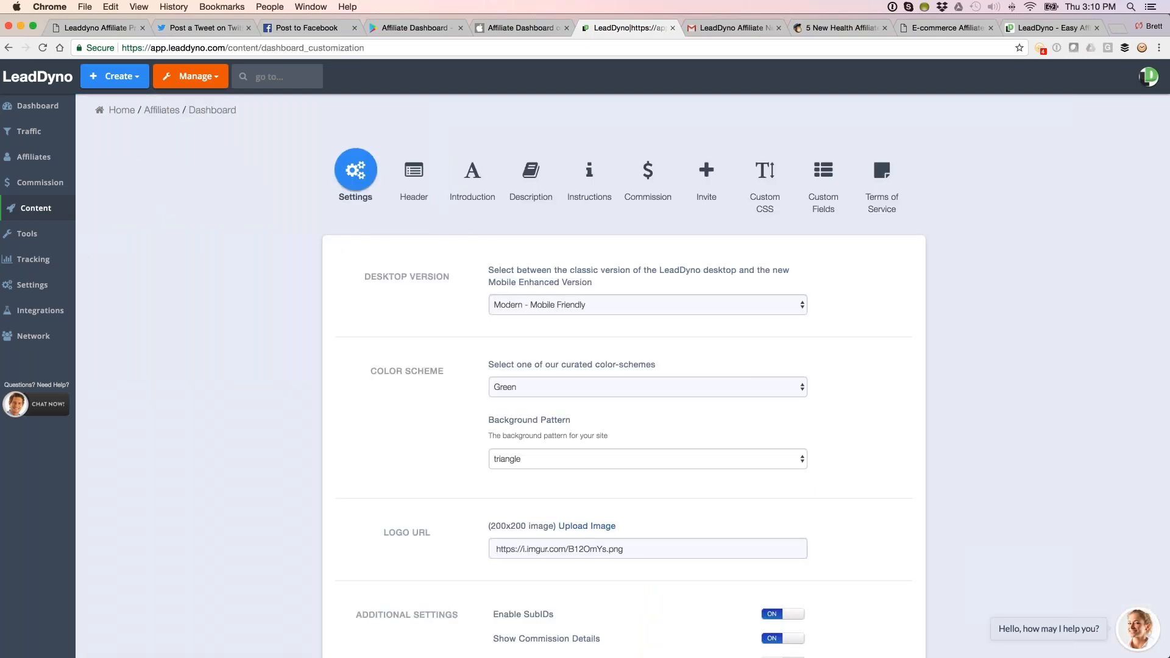
- Keep the Modern - Mobile Friendly desktop version and review the Header and Introduction settings
left_click(646, 305)
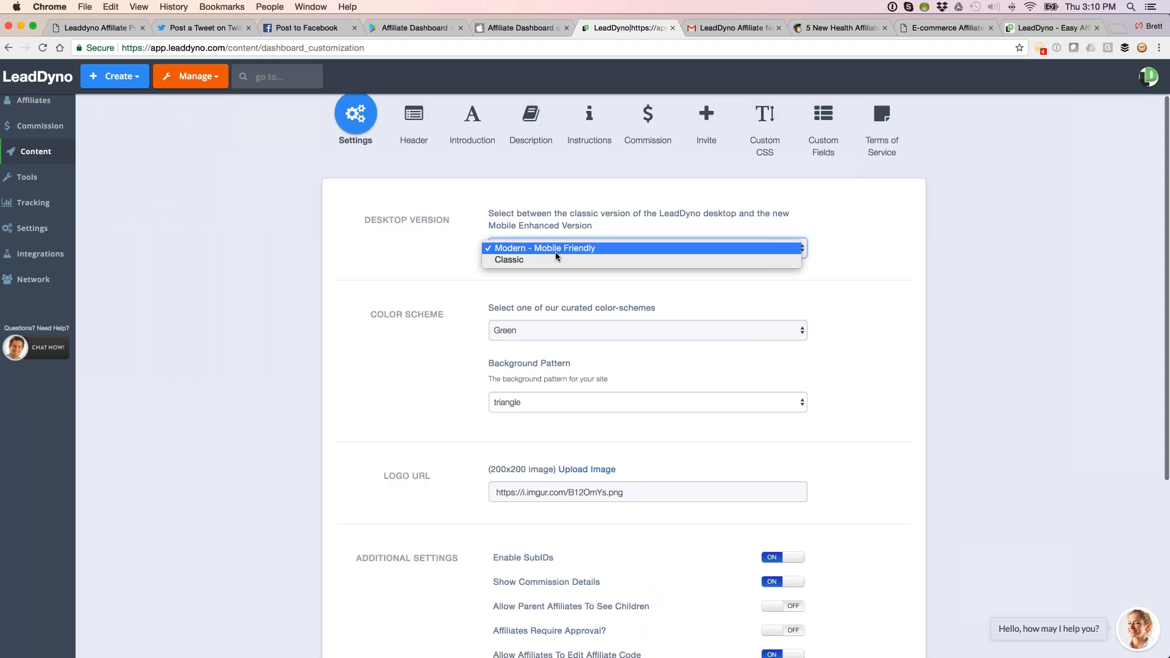
left_click(544, 247)
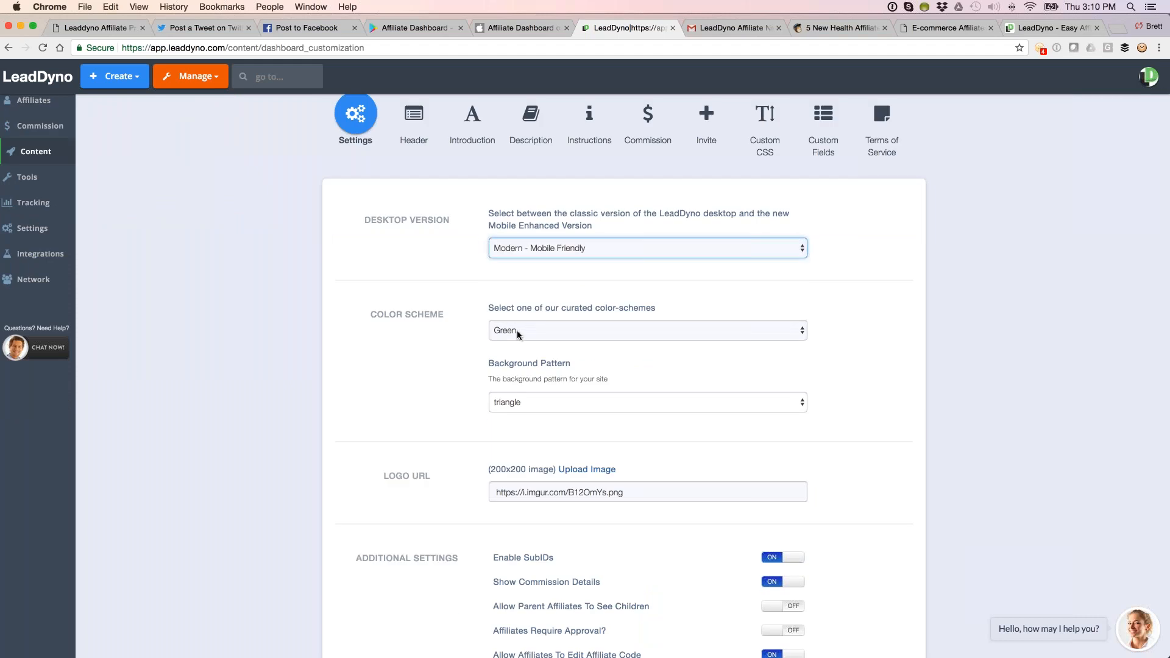
scroll("down", 3)
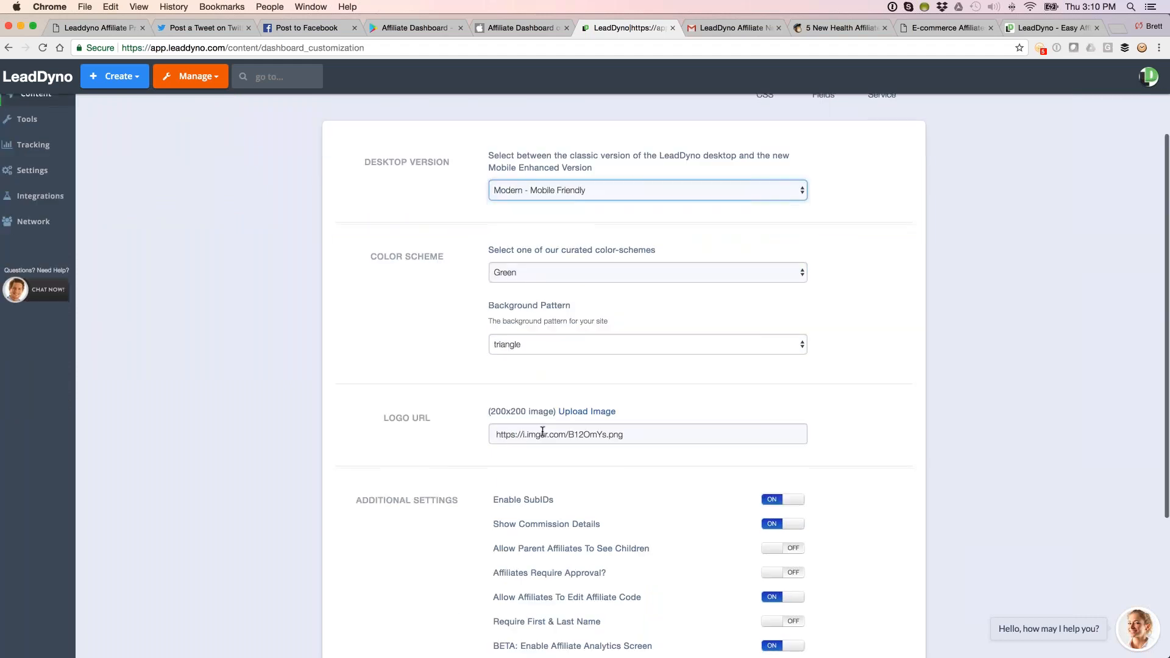
left_click(414, 171)
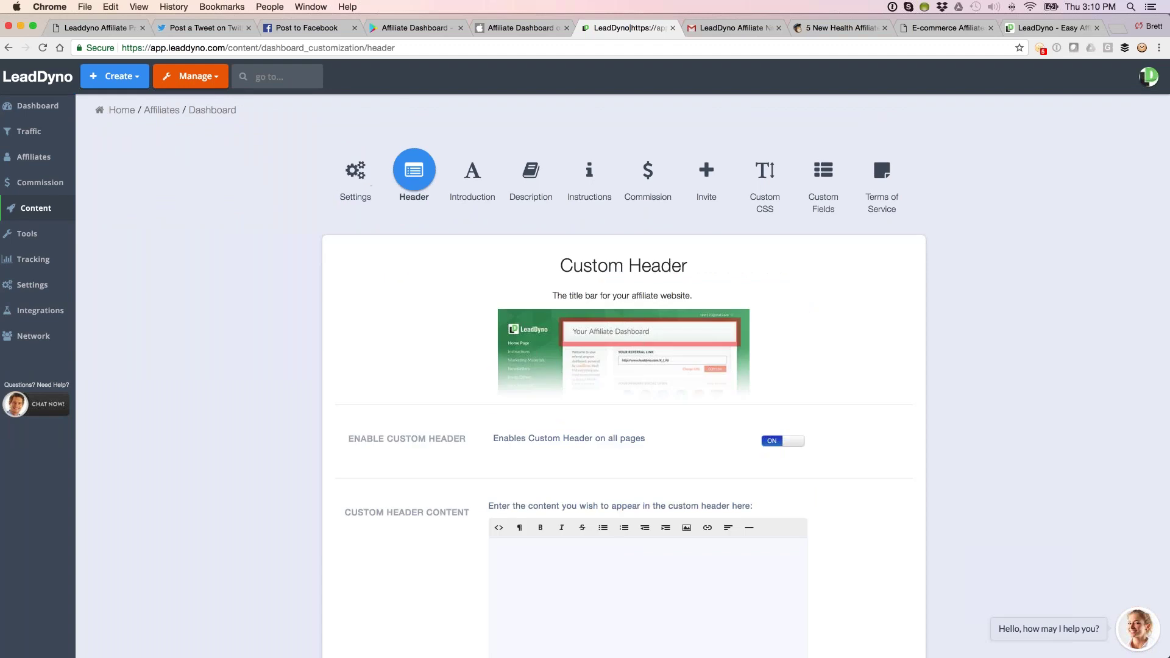
mouse_move(448, 186)
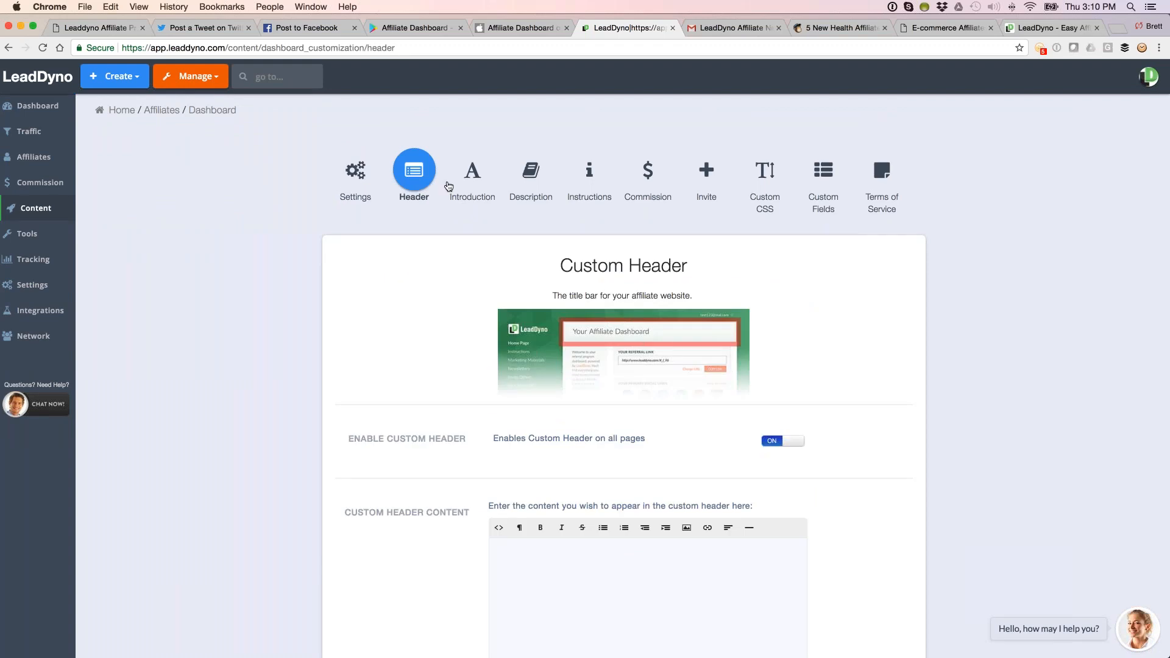
left_click(471, 169)
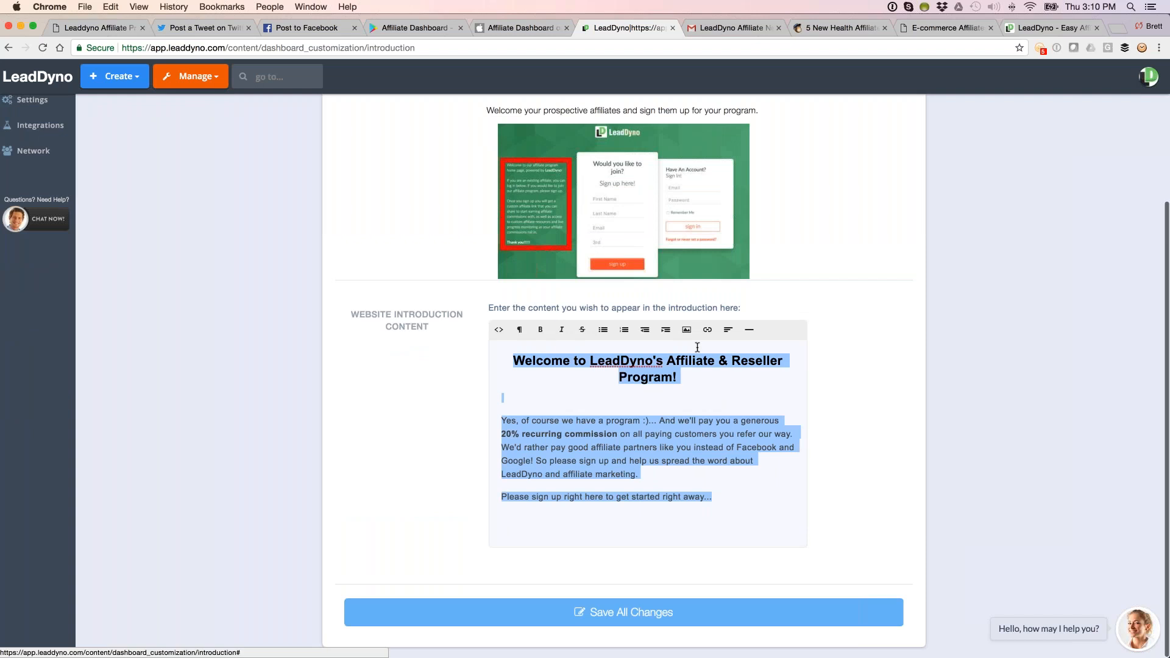
mouse_move(686, 329)
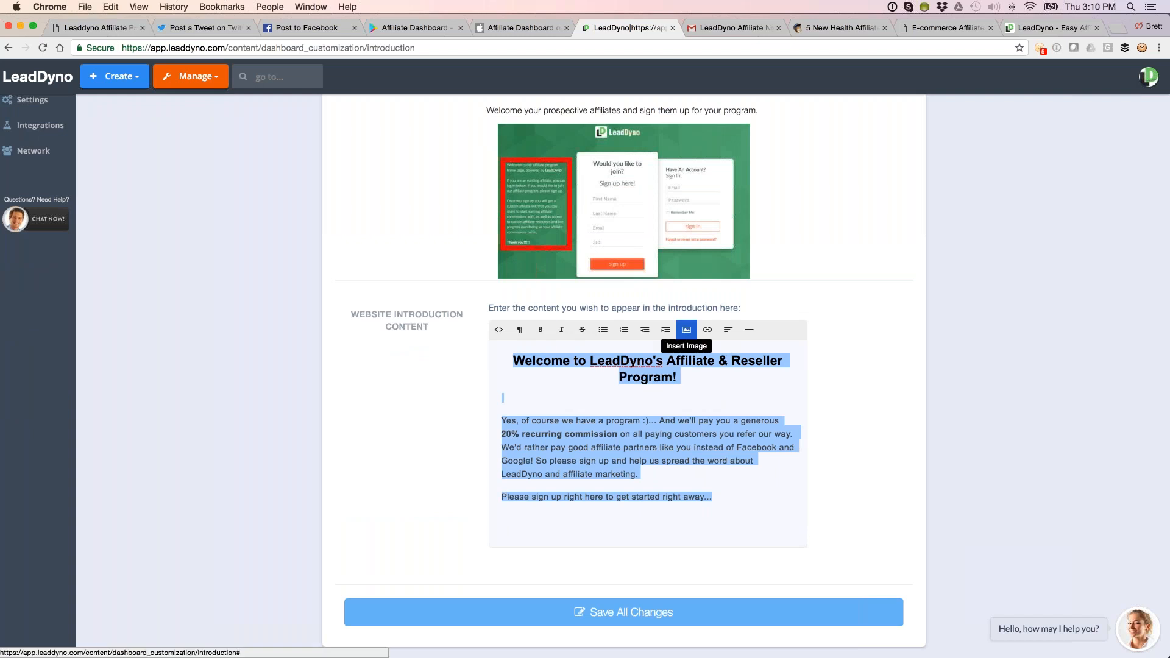
mouse_move(497, 330)
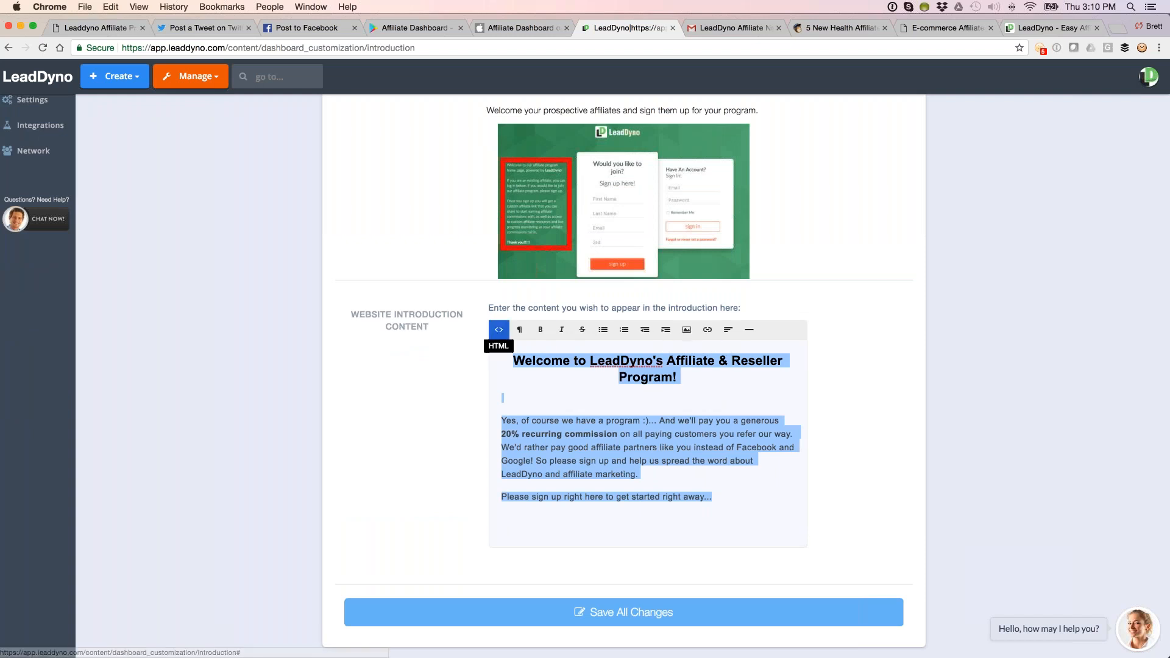
- Toggle the Introduction HTML view, review Terms of Service and Custom CSS, and return to Affiliate Content
left_click(499, 329)
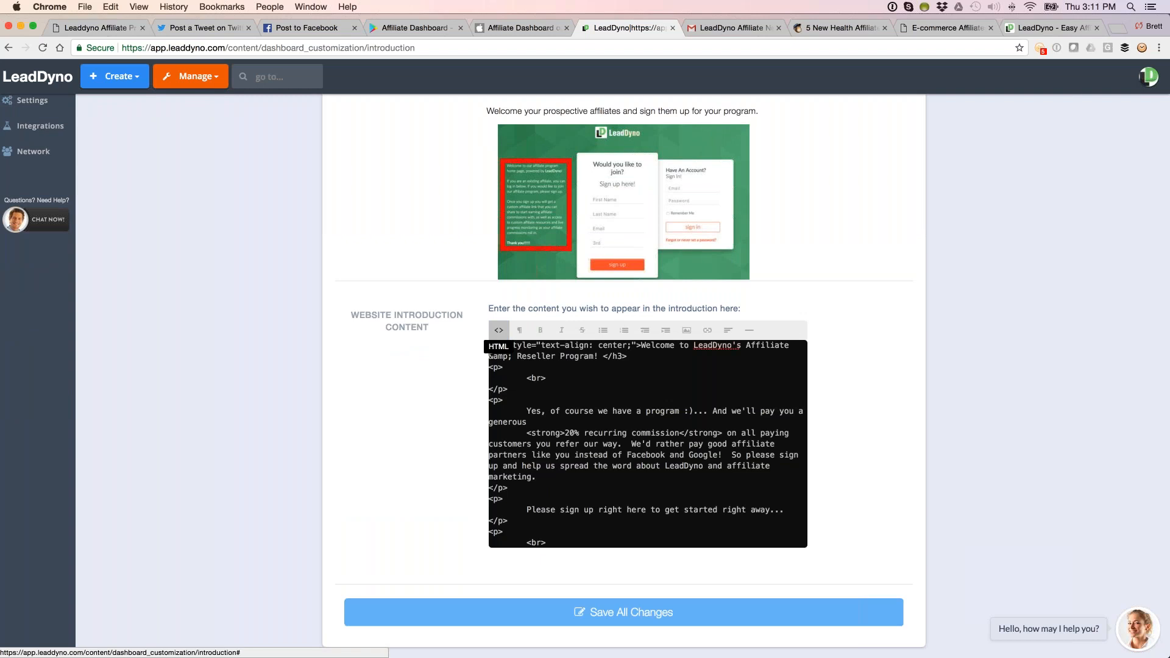
left_click(497, 330)
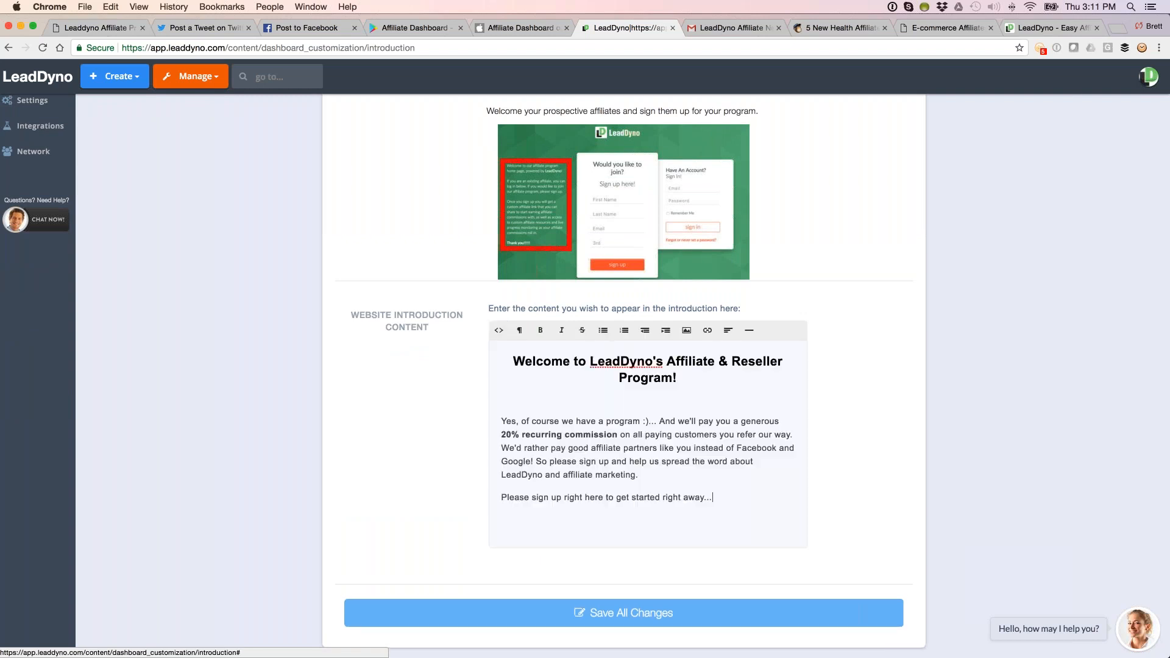
scroll("up", 3)
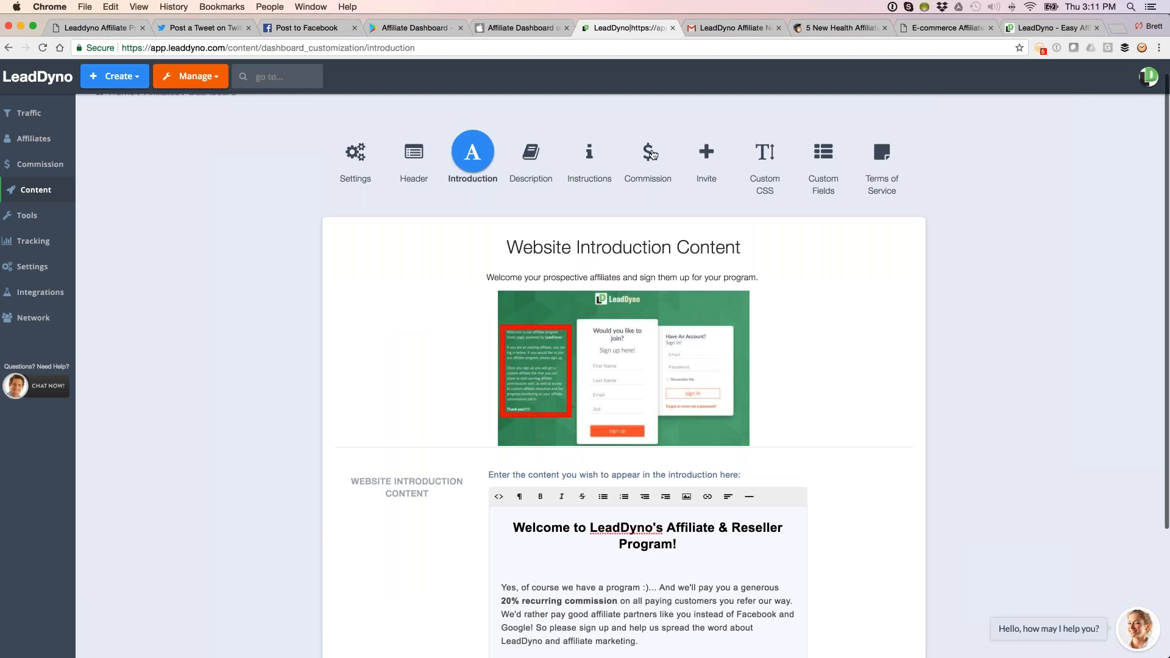
left_click(882, 151)
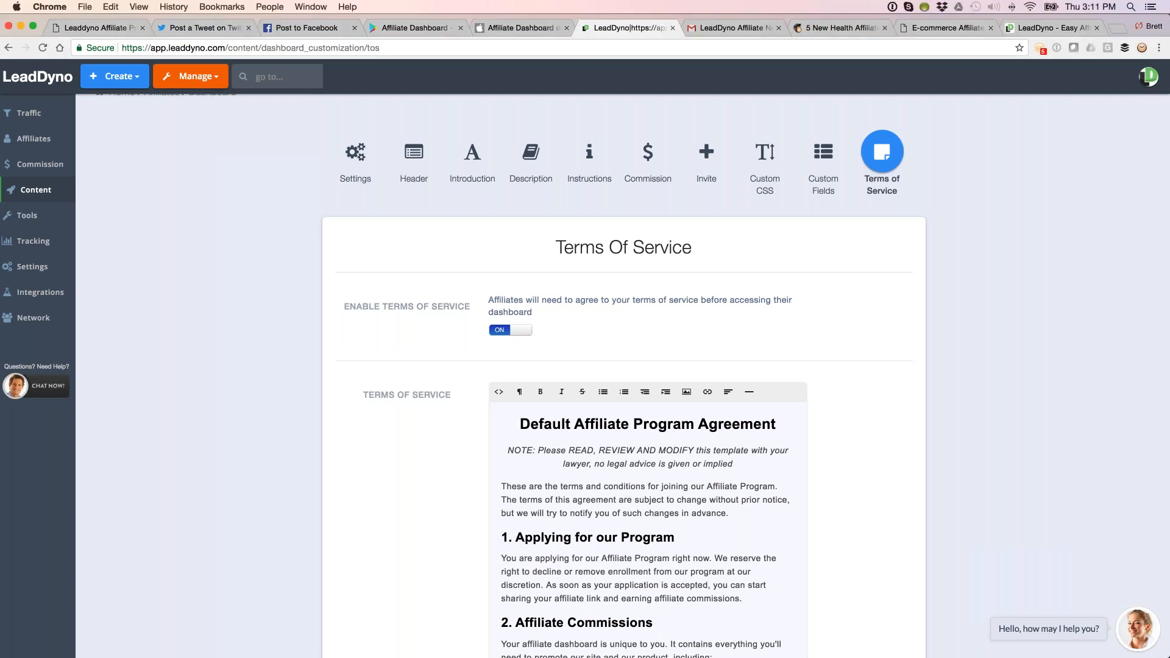
left_click(764, 154)
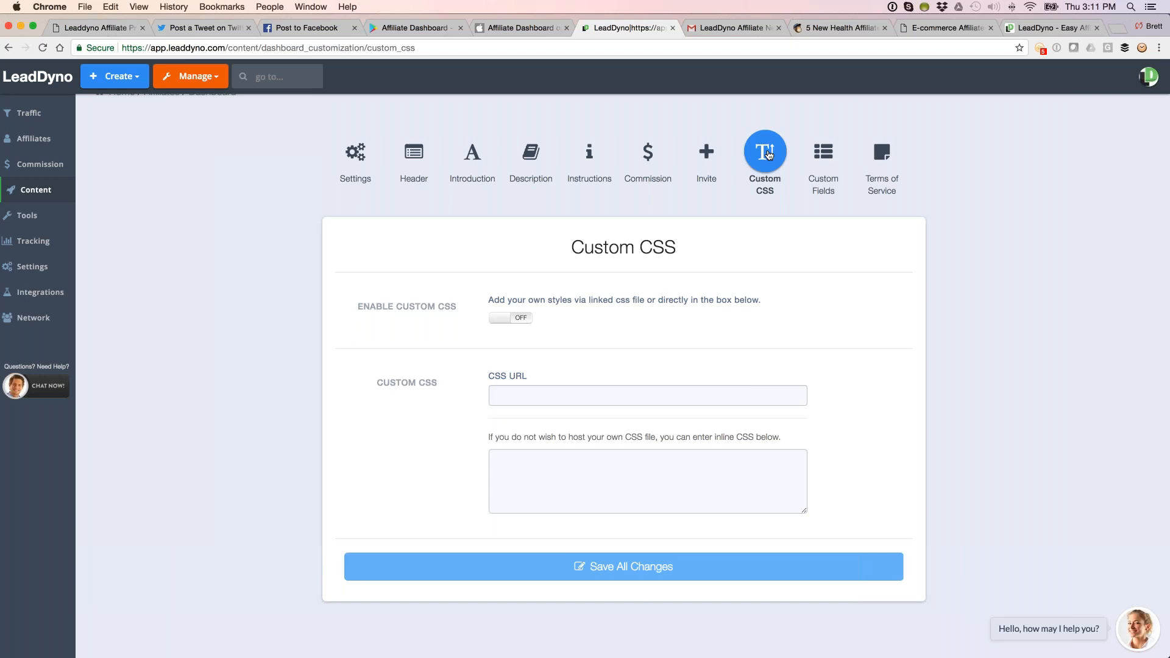
mouse_move(237, 208)
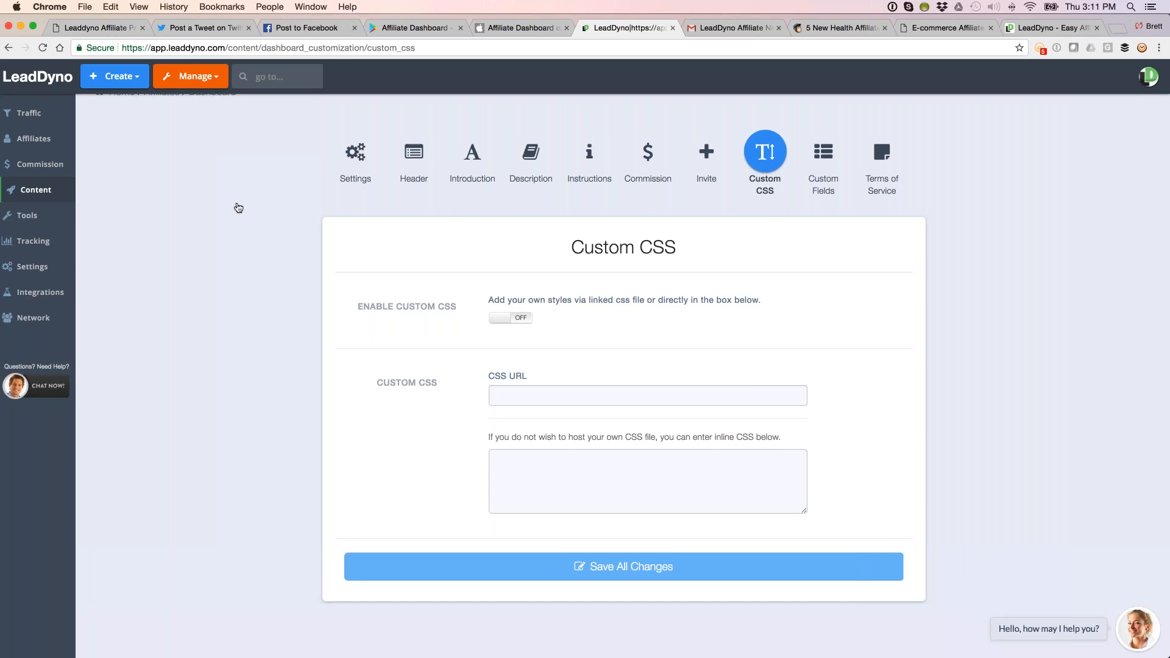
left_click(36, 190)
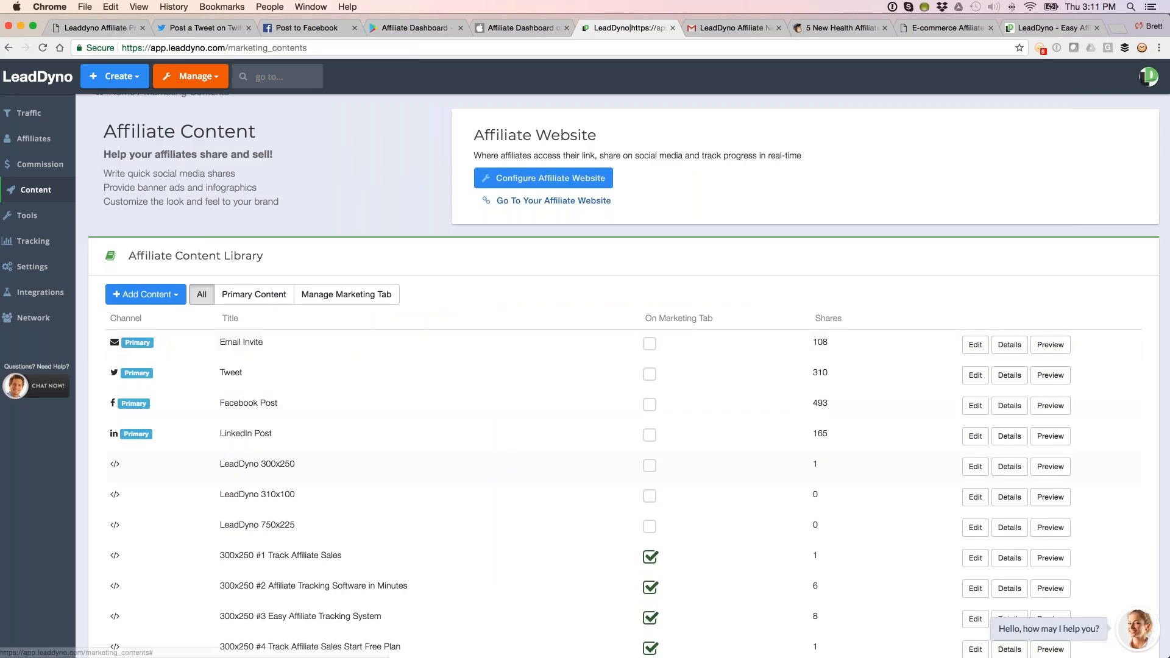
- Inspect the Facebook Post content entry in the editor and return to the content library
left_click(975, 405)
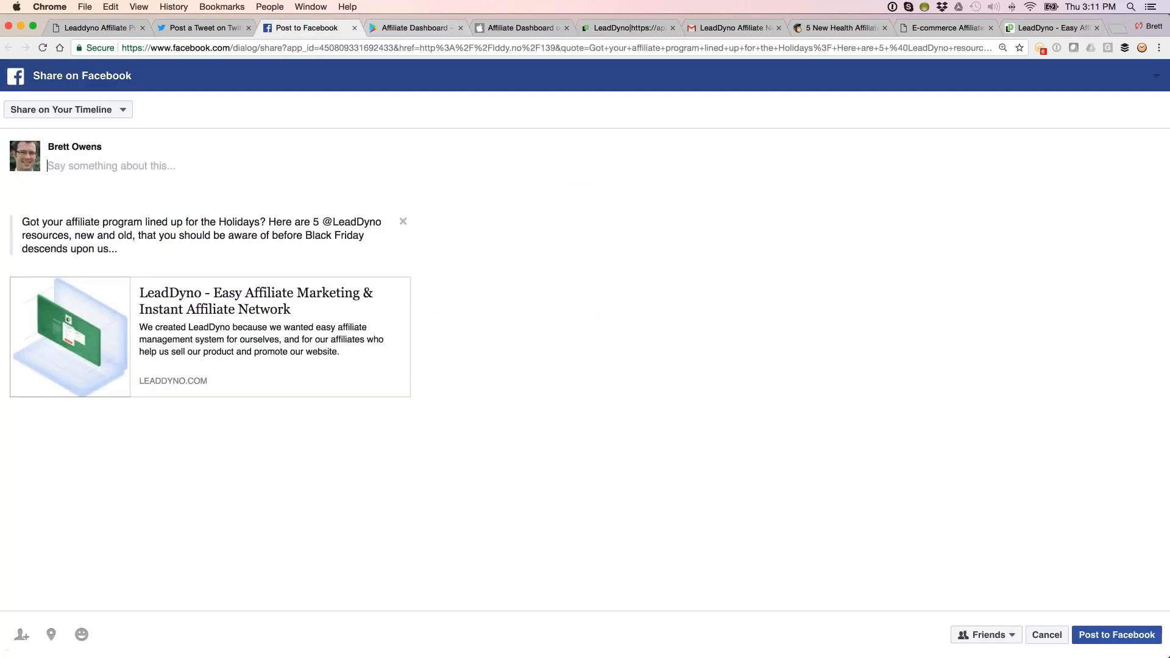
left_click(627, 28)
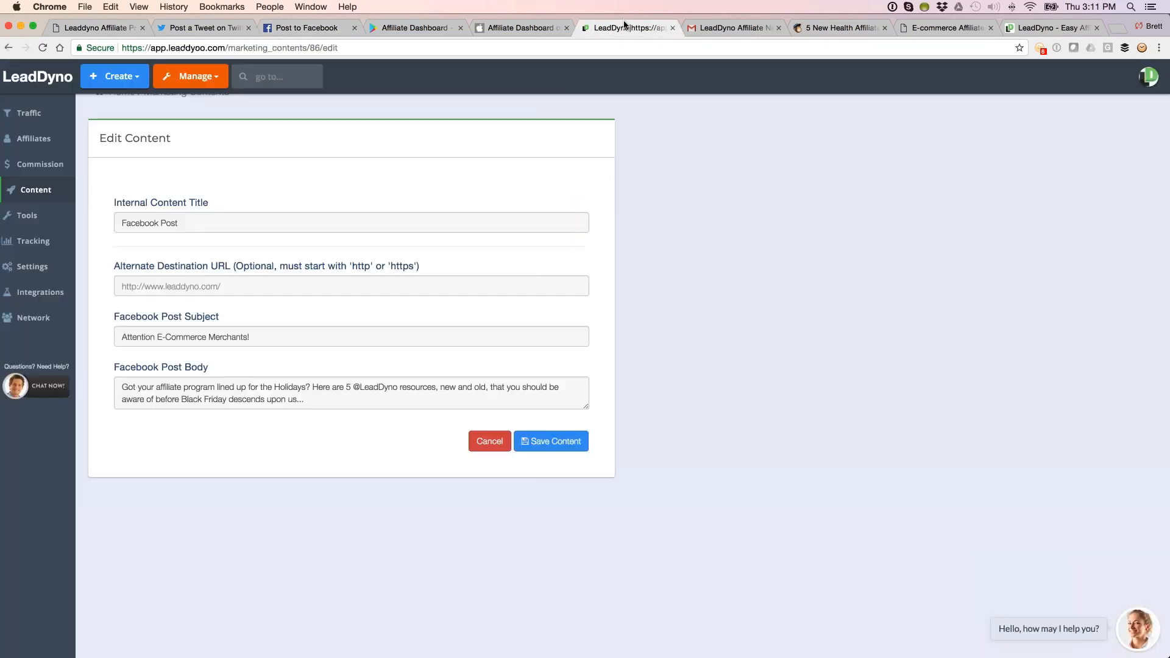
left_click(351, 286)
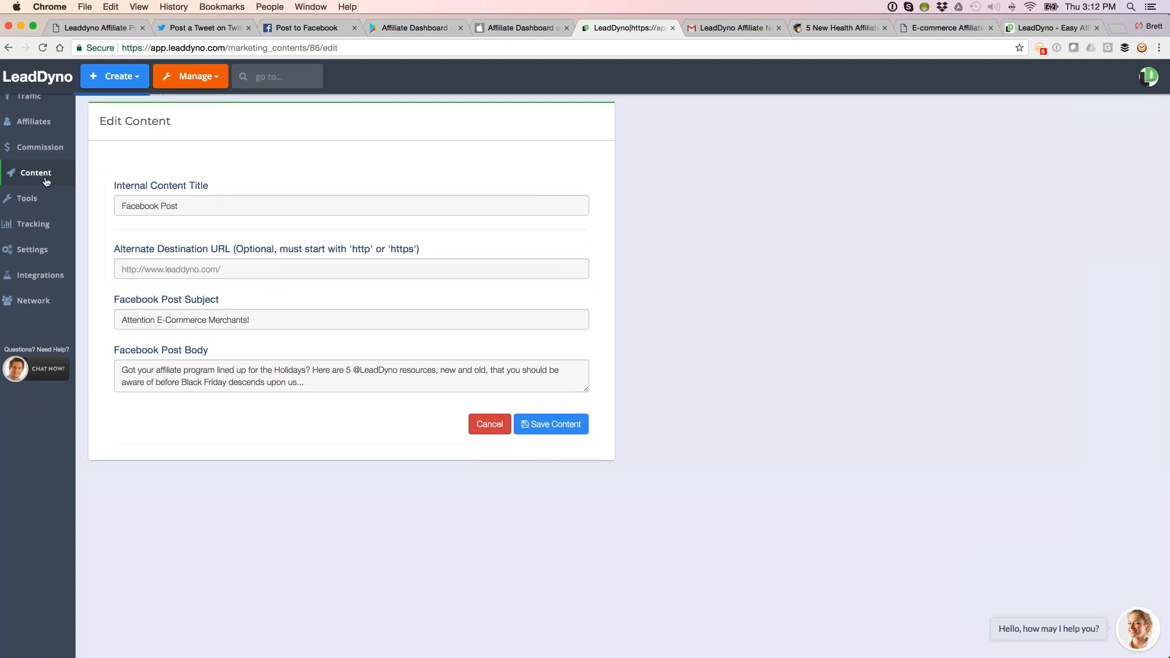
left_click(489, 424)
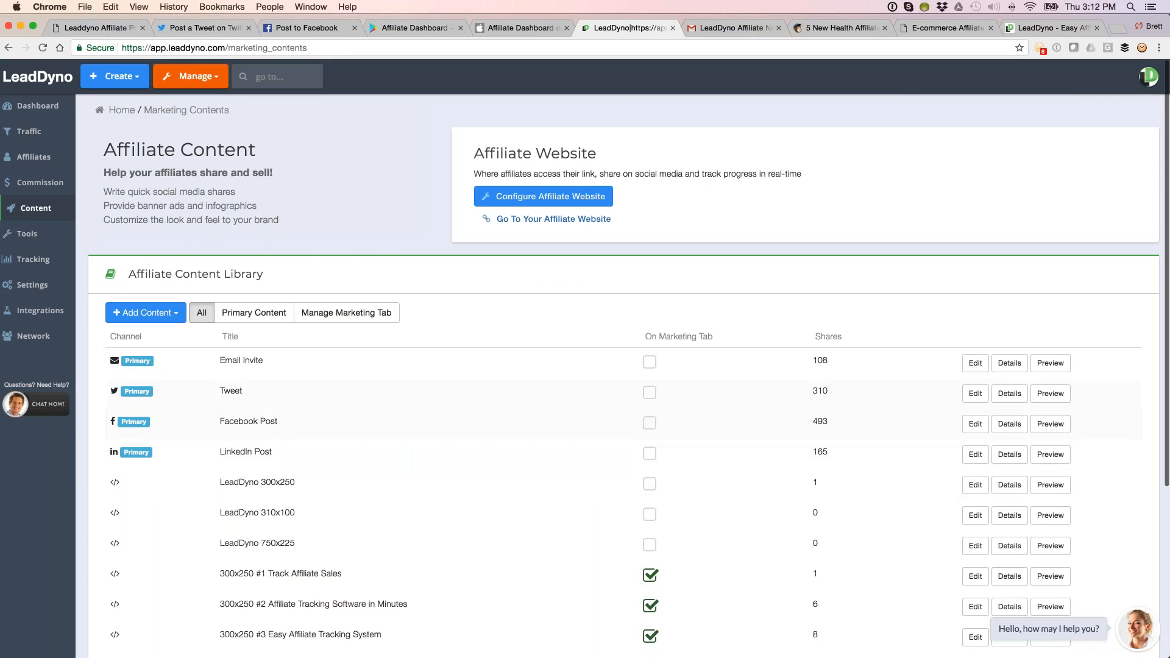
- Inspect the Tweet content entry, return to the library, and bring up the Toolbox of affiliate tools
left_click(975, 393)
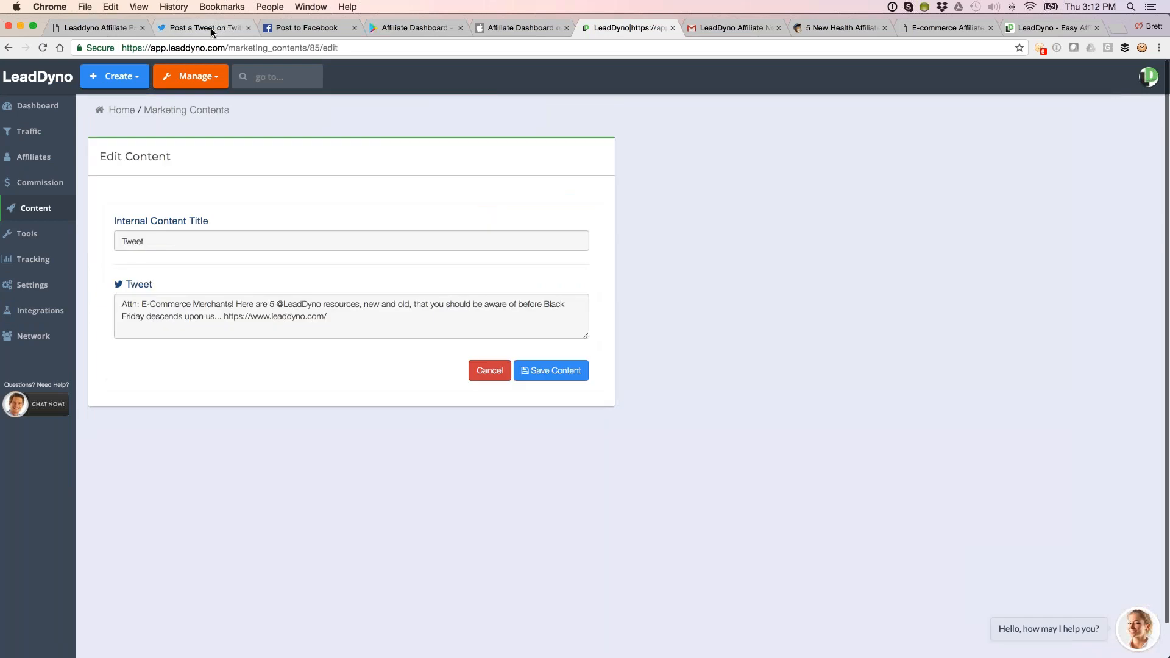
left_click(203, 28)
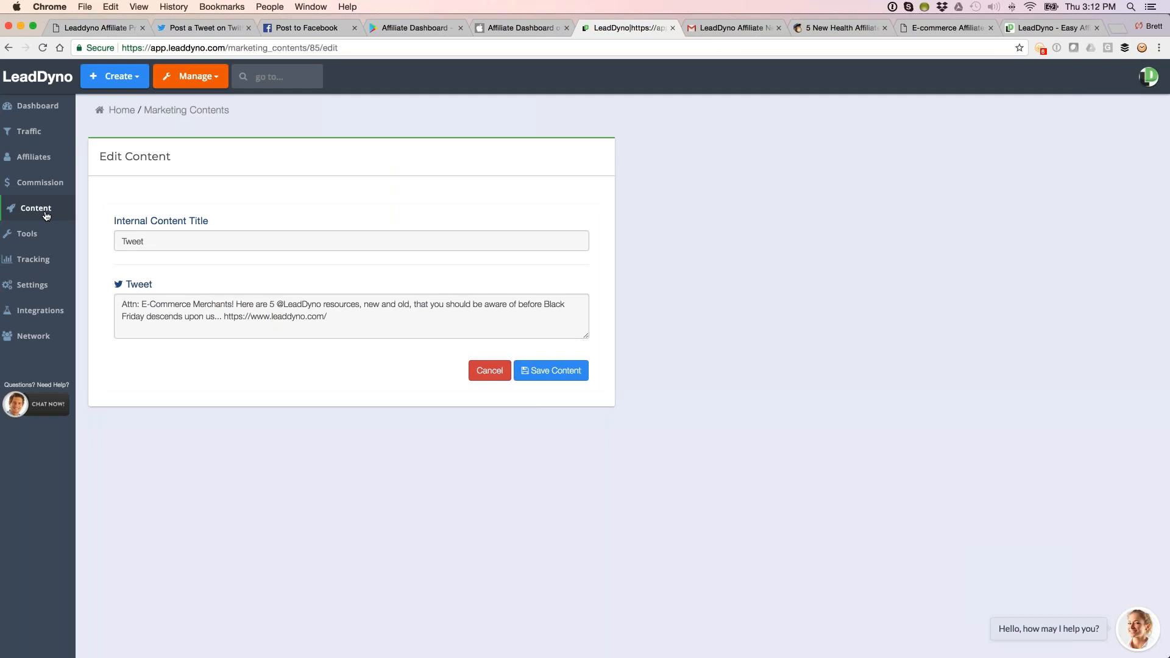
left_click(34, 208)
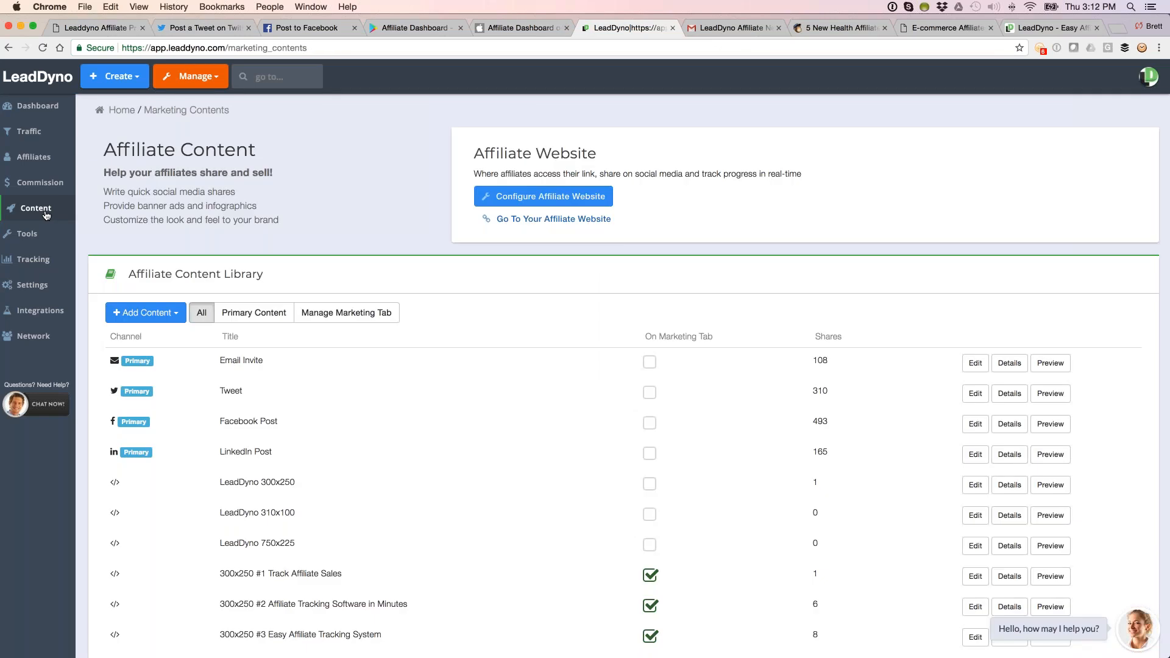
mouse_move(28, 233)
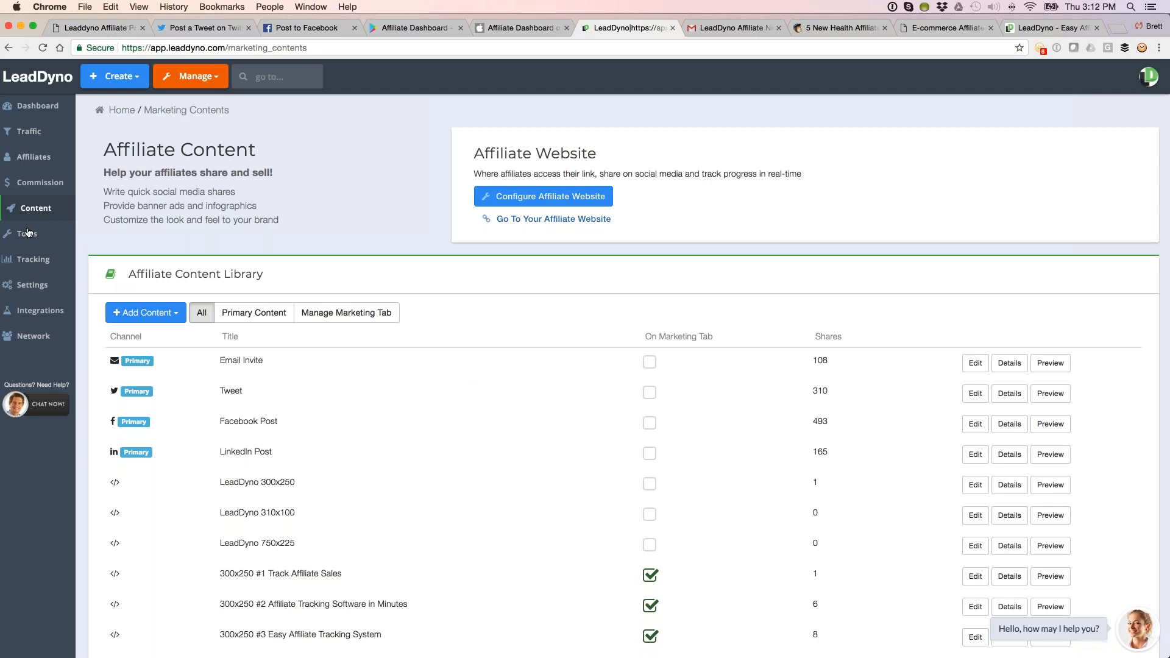
left_click(28, 234)
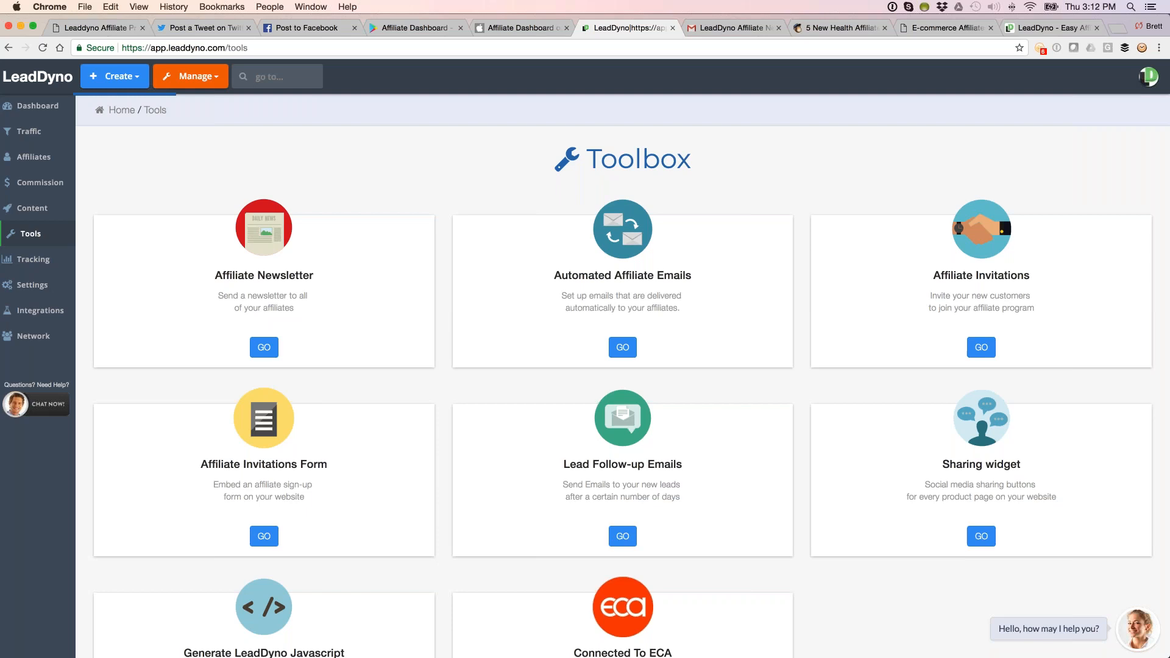
- Review the November Affiliate News & Commission Schedule newsletter in the editor
left_click(264, 348)
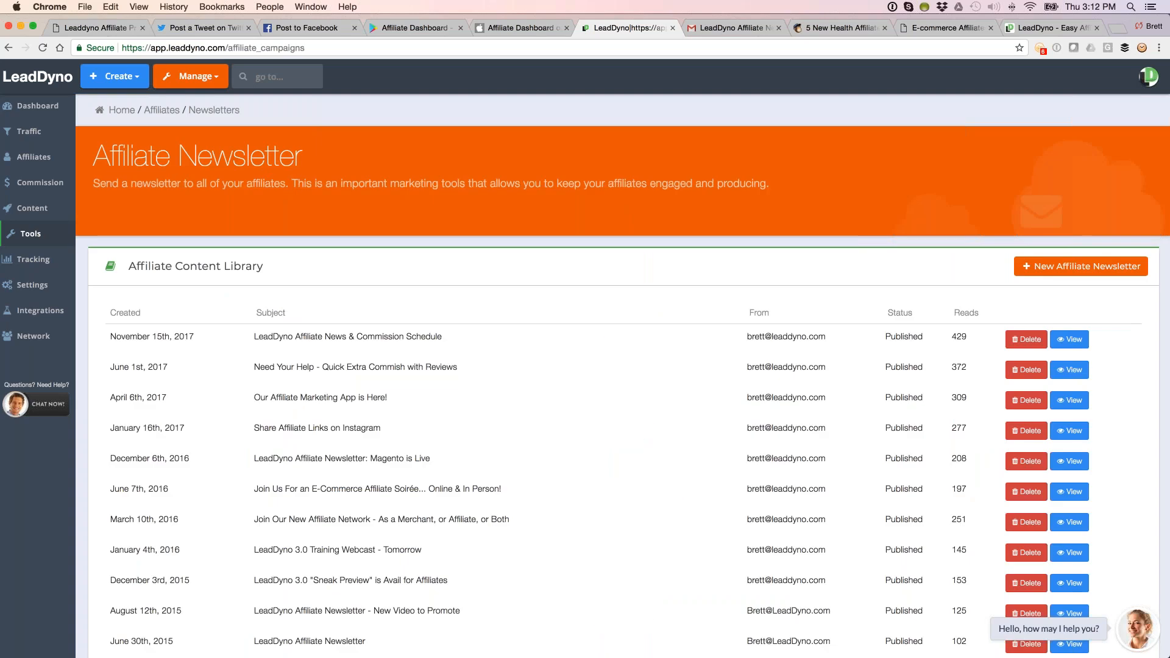
left_click(1069, 340)
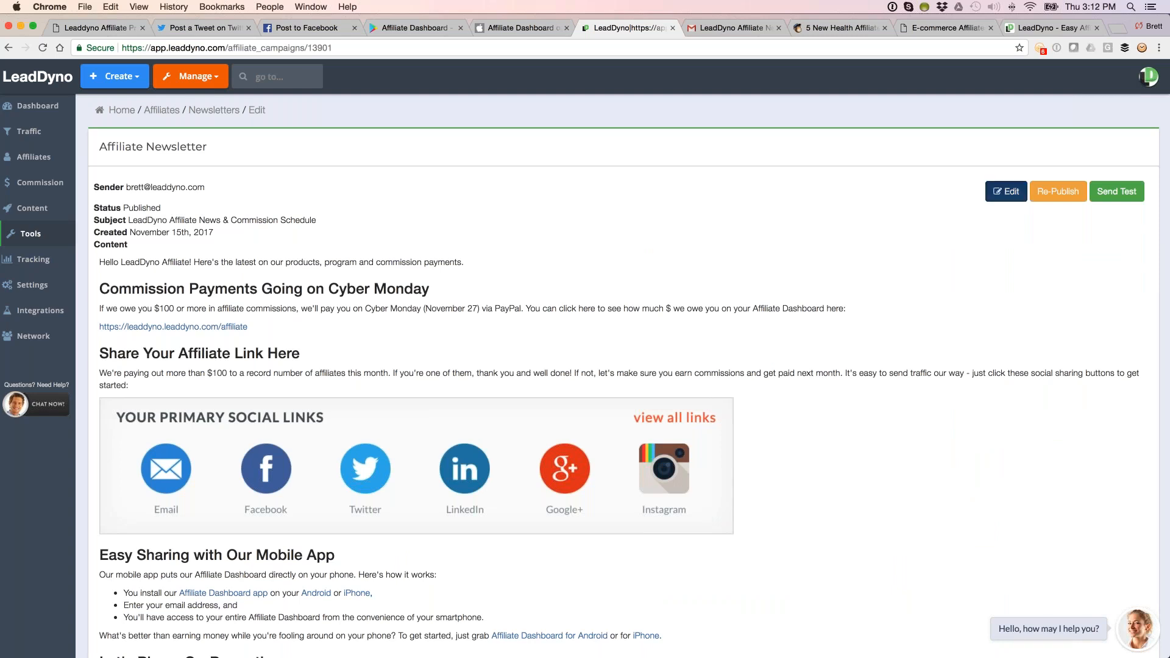
left_click(1006, 191)
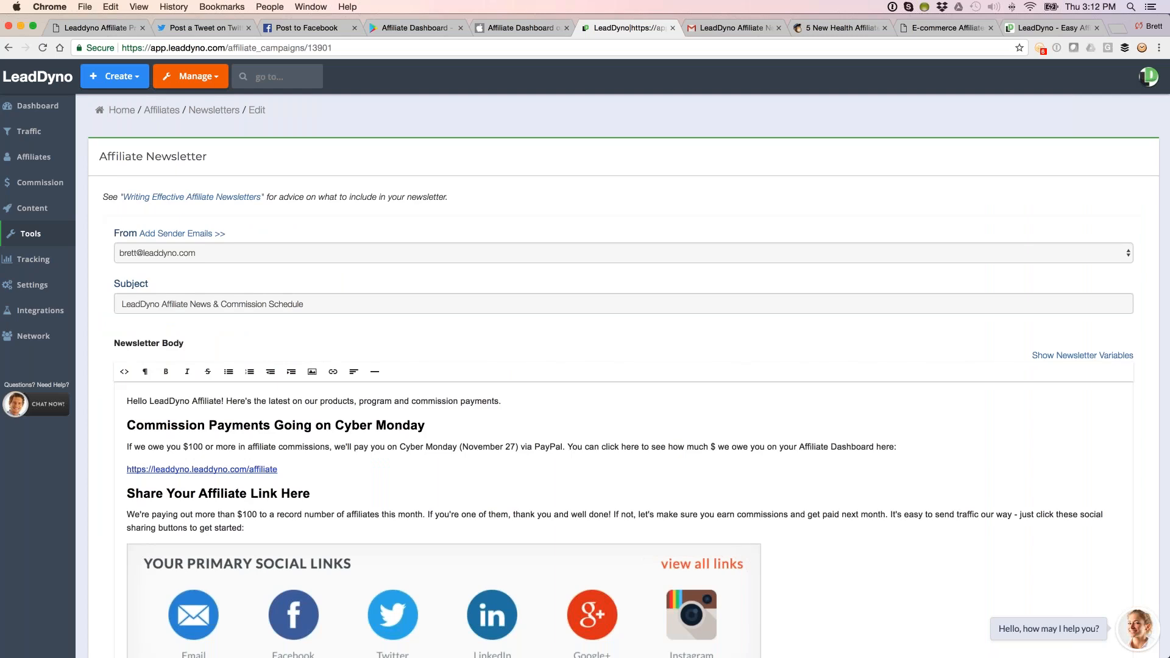
scroll("down", 3)
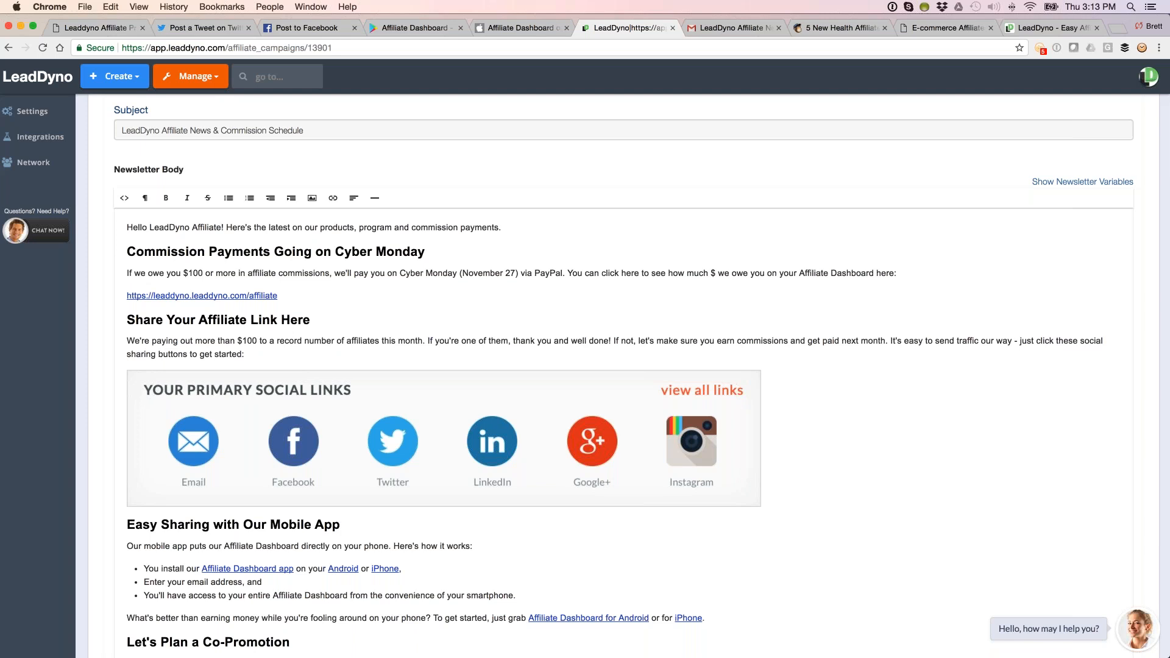
scroll("up", 3)
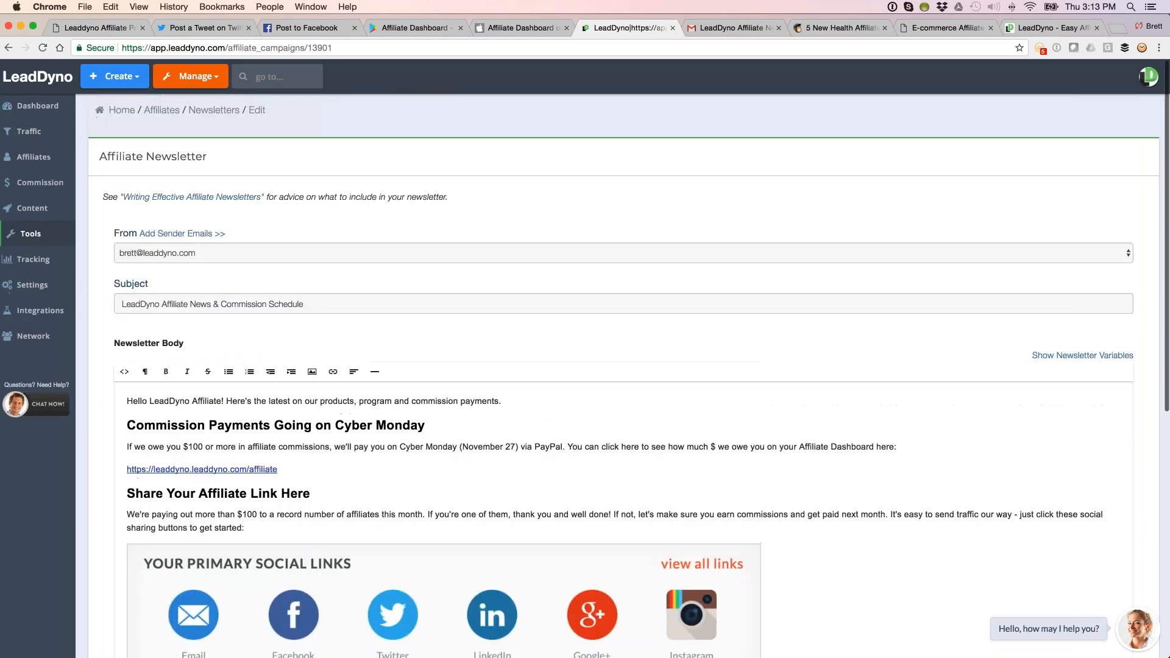
- From the Toolbox, open the Automated Affiliate Emails list
left_click(29, 234)
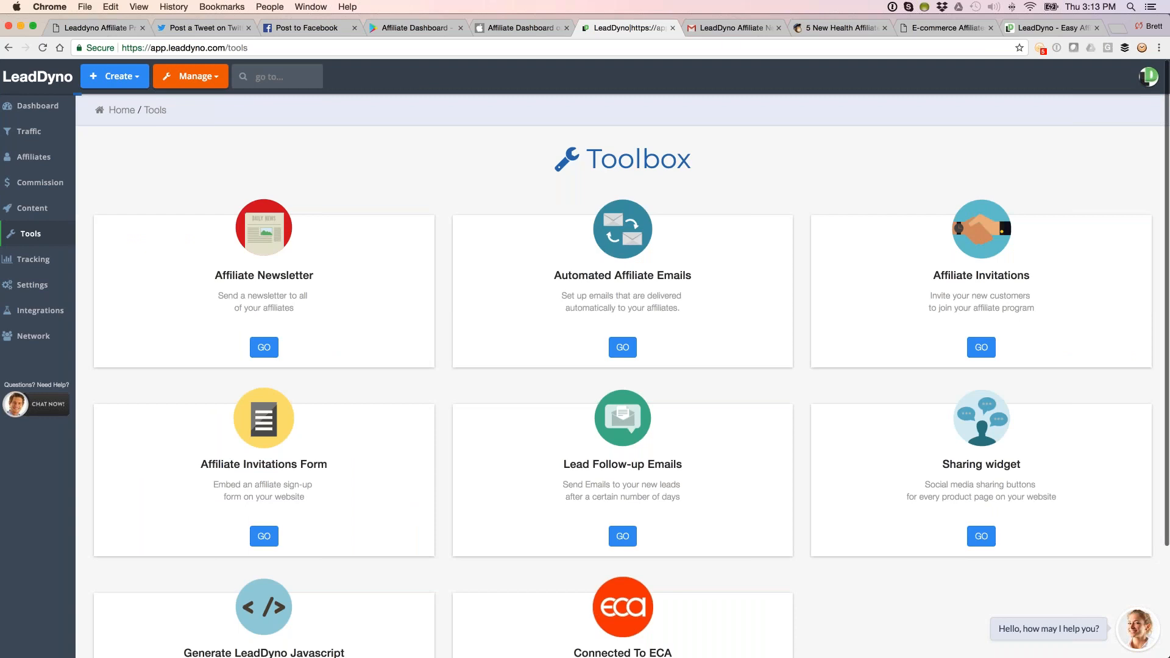
left_click(622, 347)
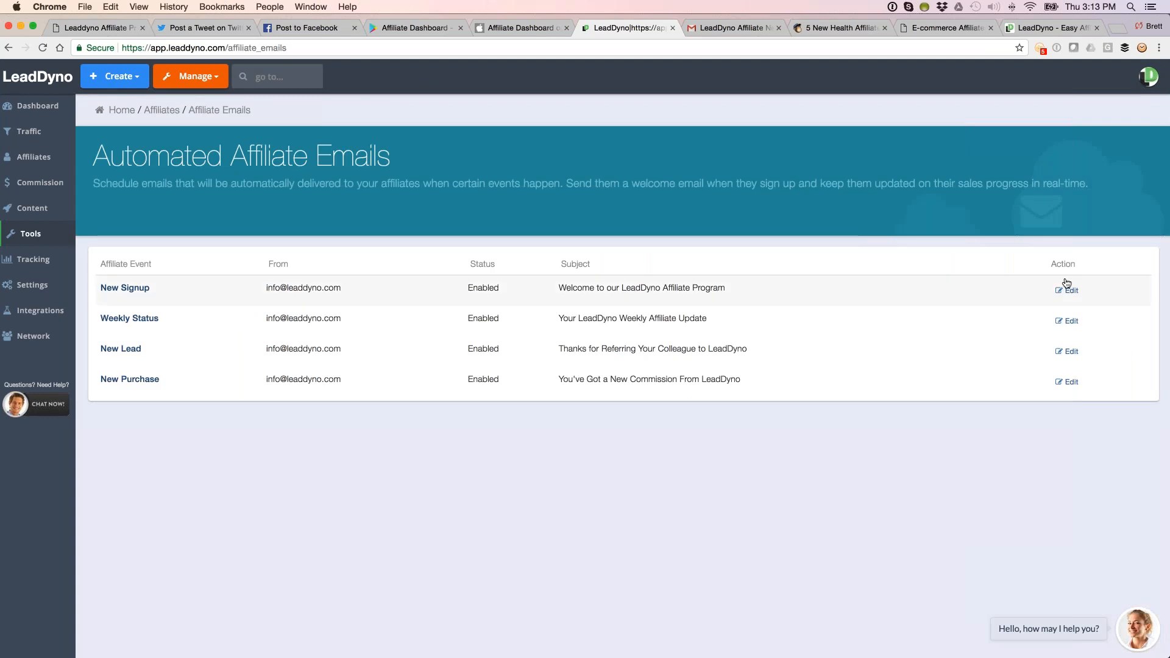
- Review the New Signup welcome email template in the editor
left_click(1069, 290)
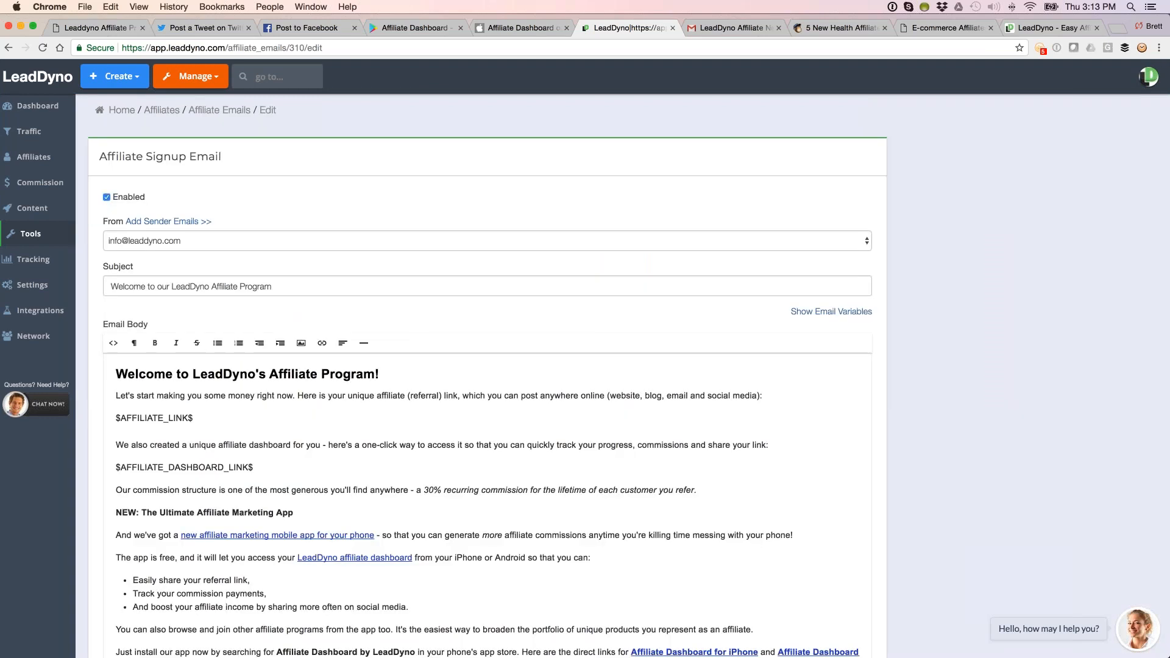
scroll("down", 3)
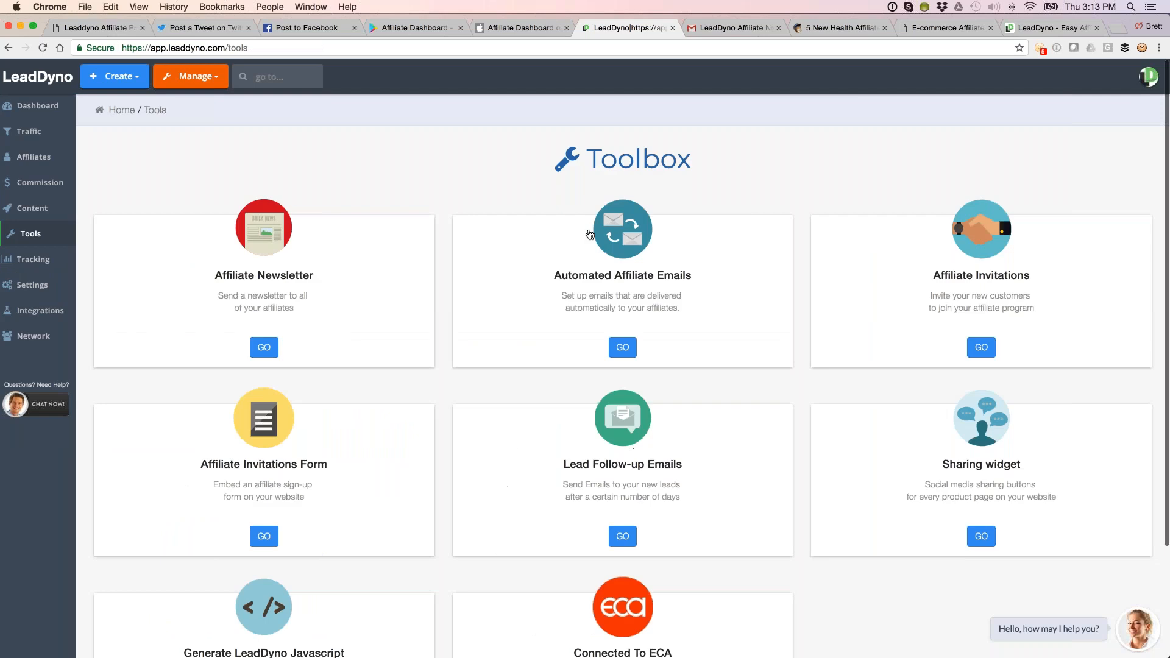
- Return through the Automated Affiliate Emails list back to the Toolbox page
left_click(622, 348)
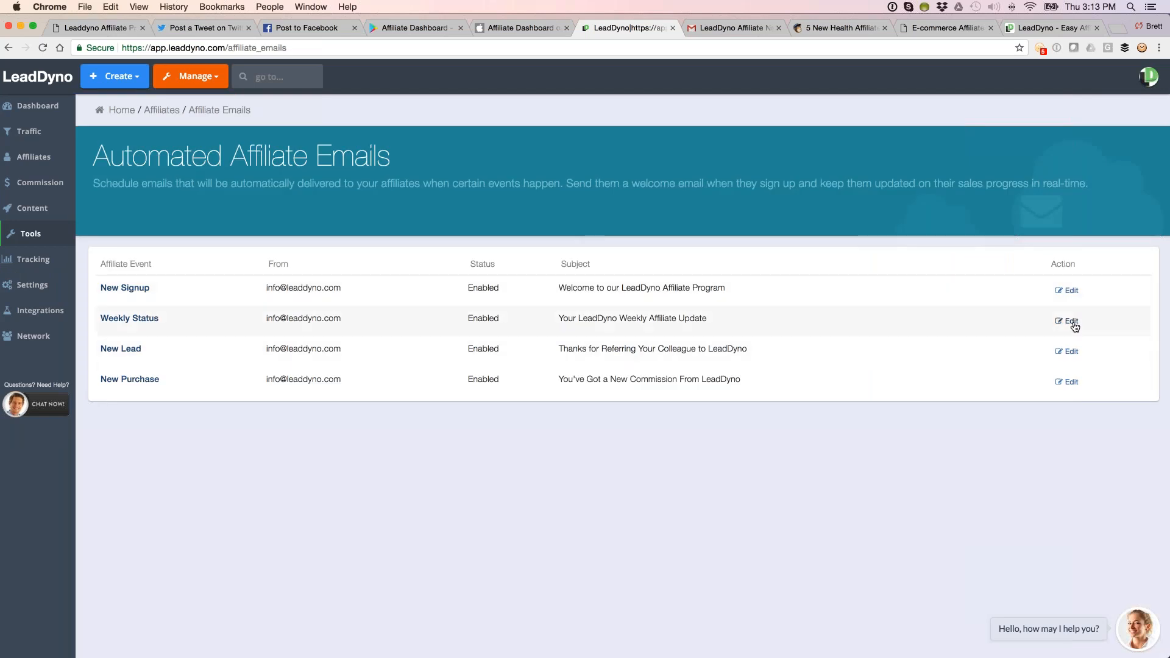
left_click(1071, 321)
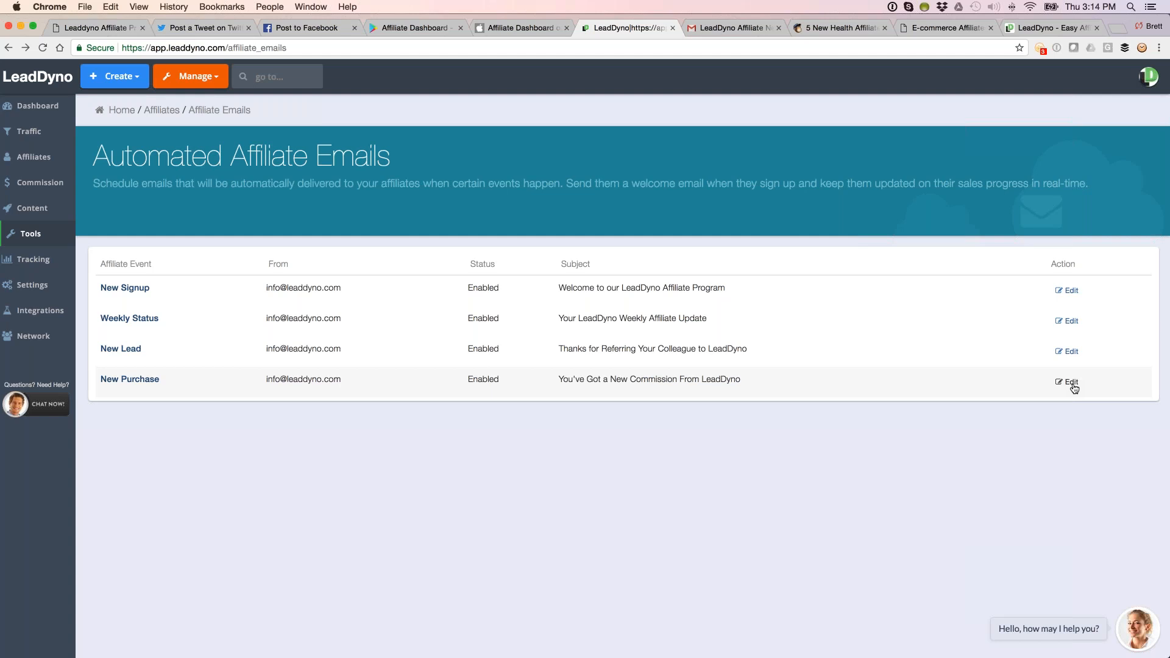
mouse_move(43, 230)
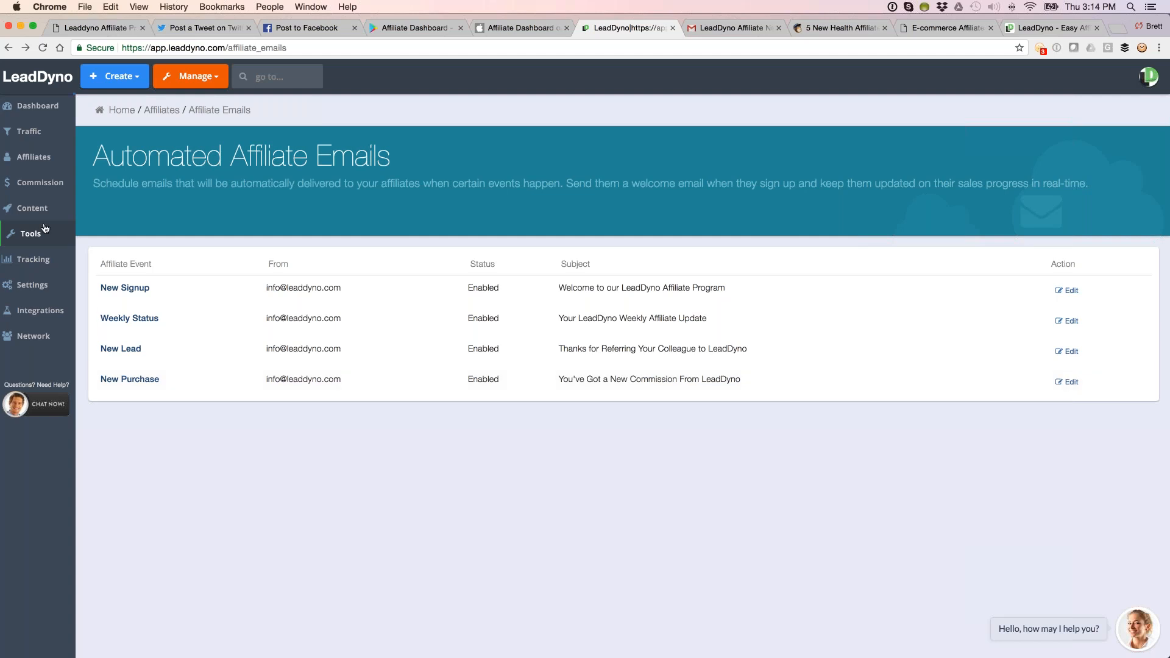
left_click(30, 233)
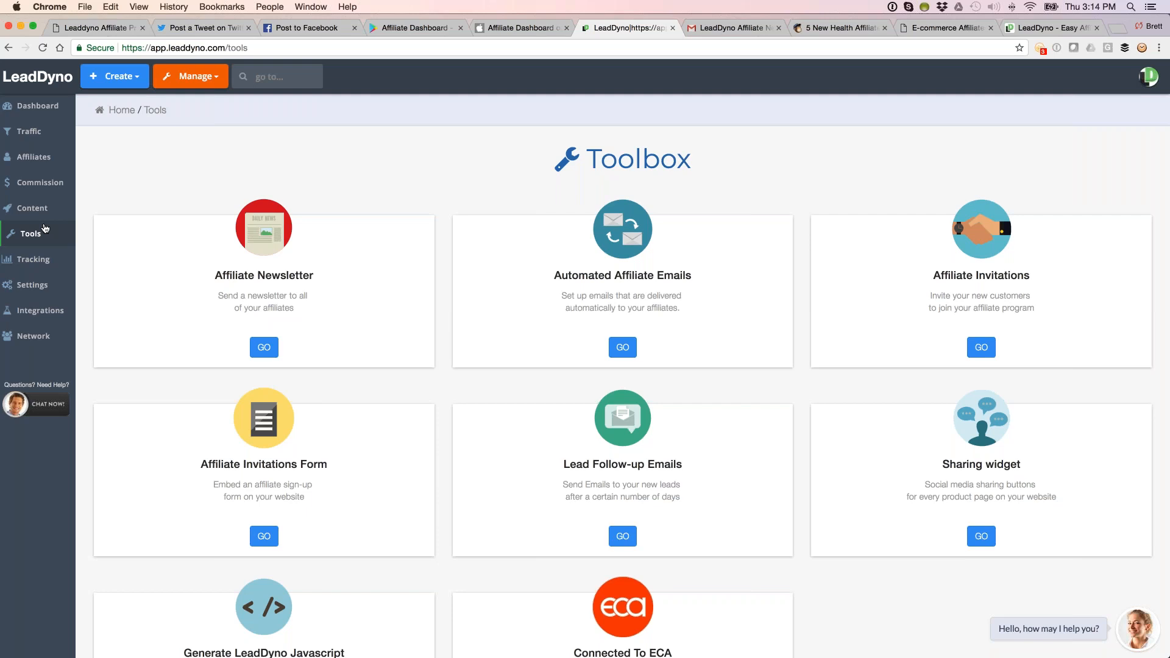
mouse_move(979, 269)
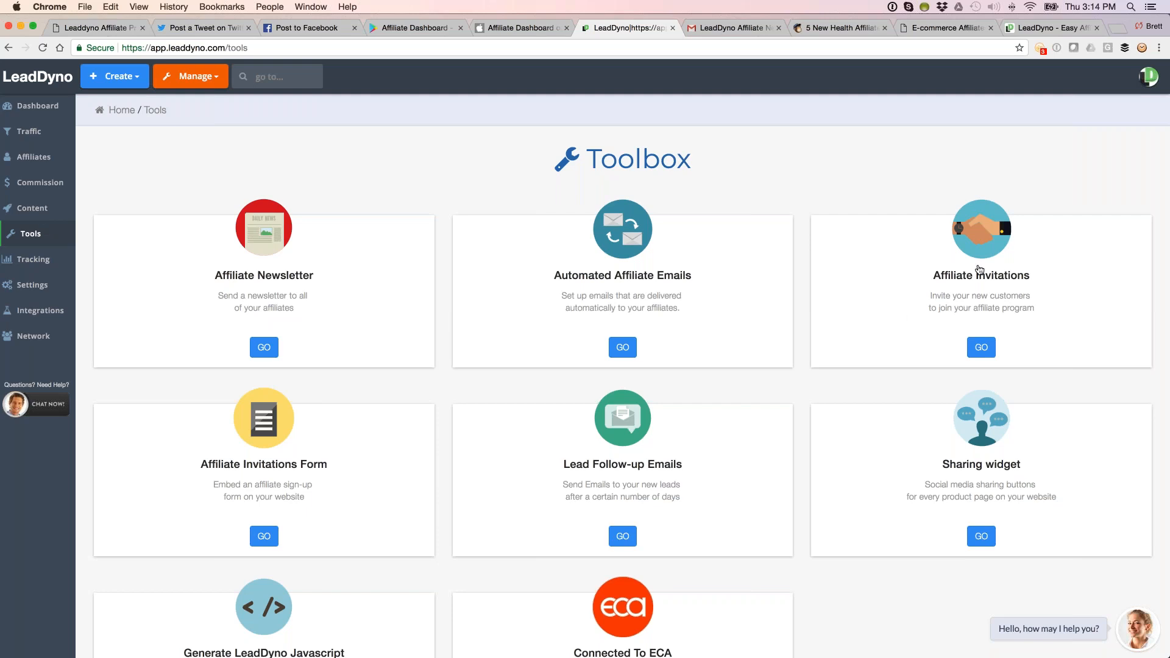
- Open the Affiliate Invitation email template from the Toolbox
left_click(981, 347)
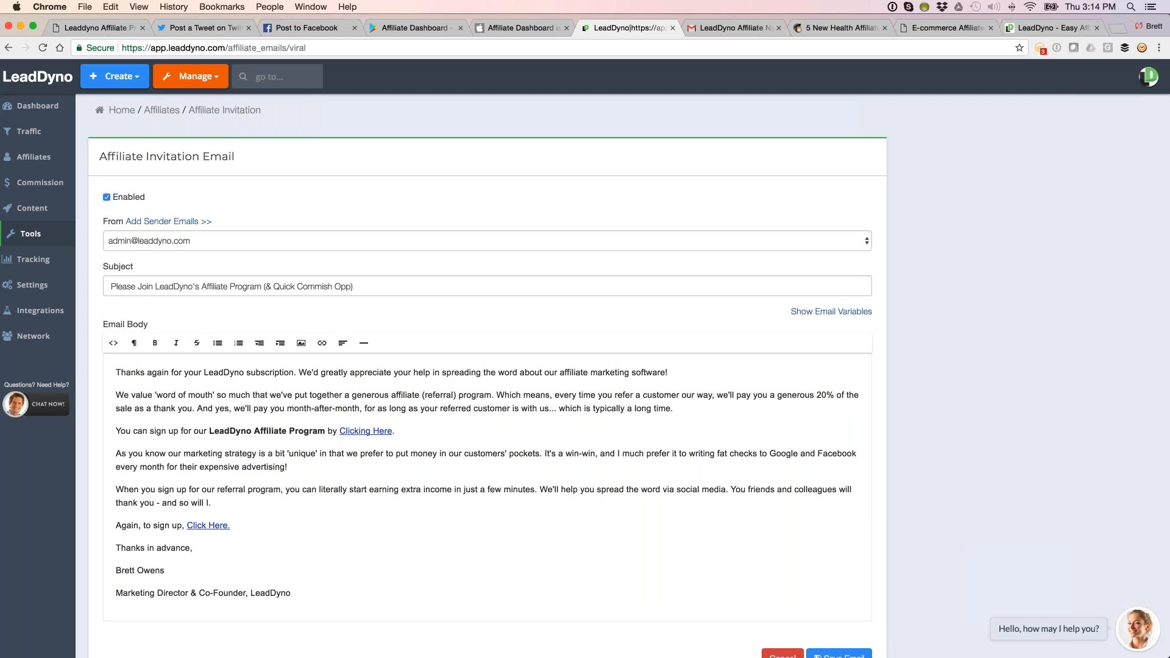
mouse_move(221, 498)
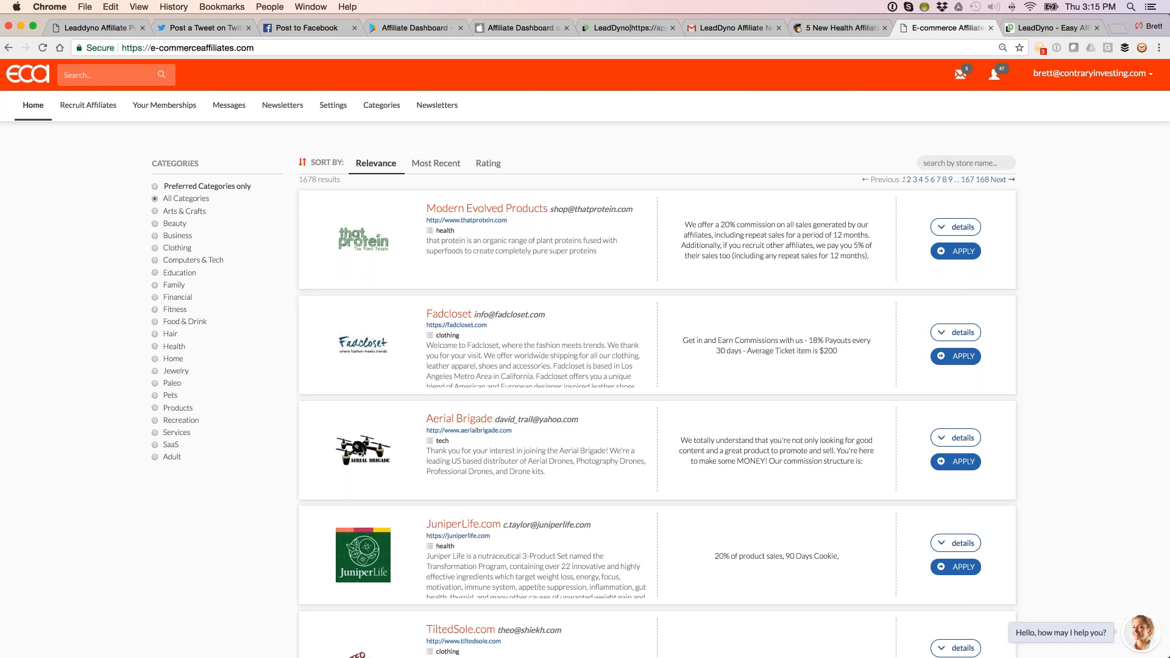
mouse_move(212, 425)
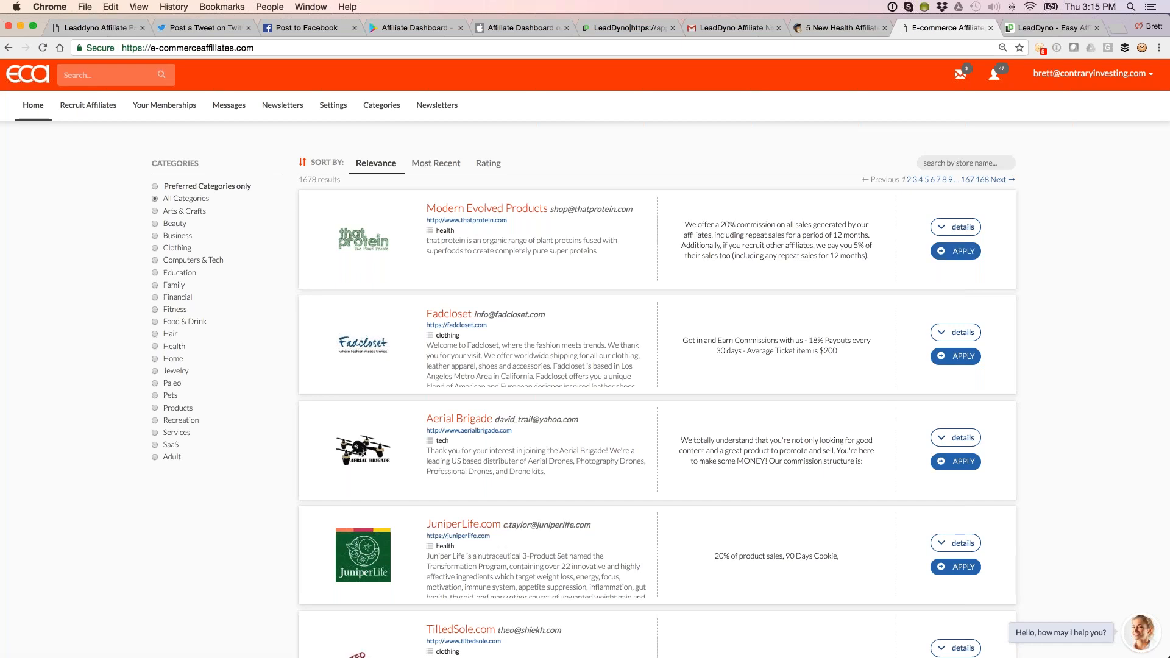
- Read through the Mailchimp '5 New Health Affiliate Programs' newsletter listings
left_click(839, 29)
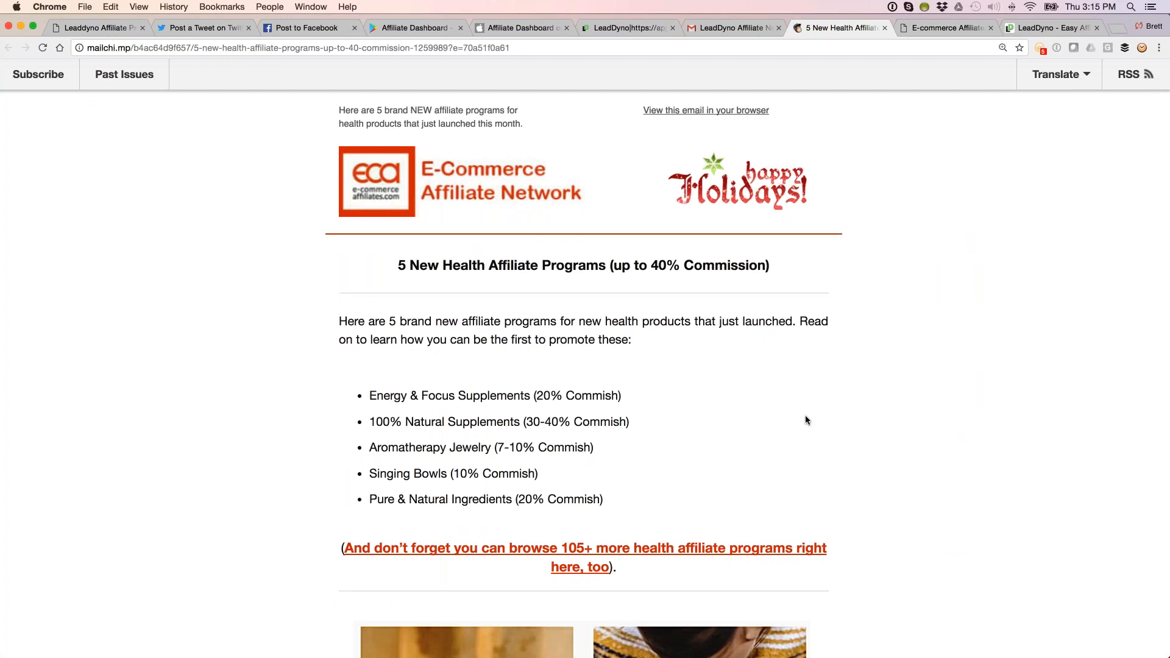
mouse_move(925, 408)
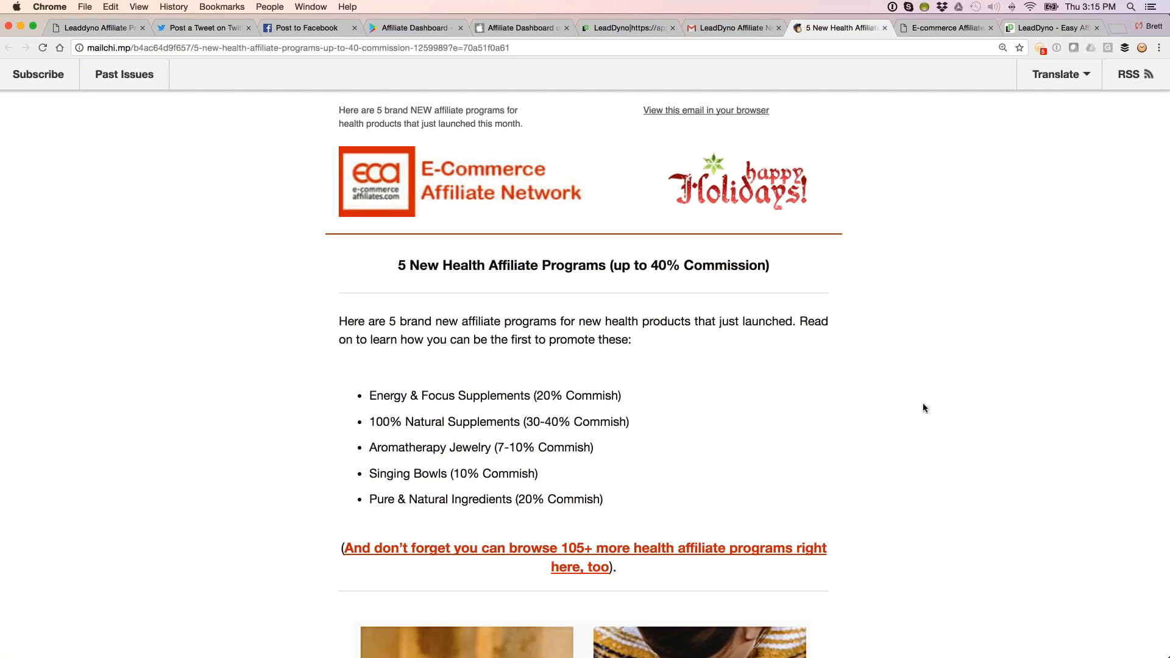
scroll("down", 3)
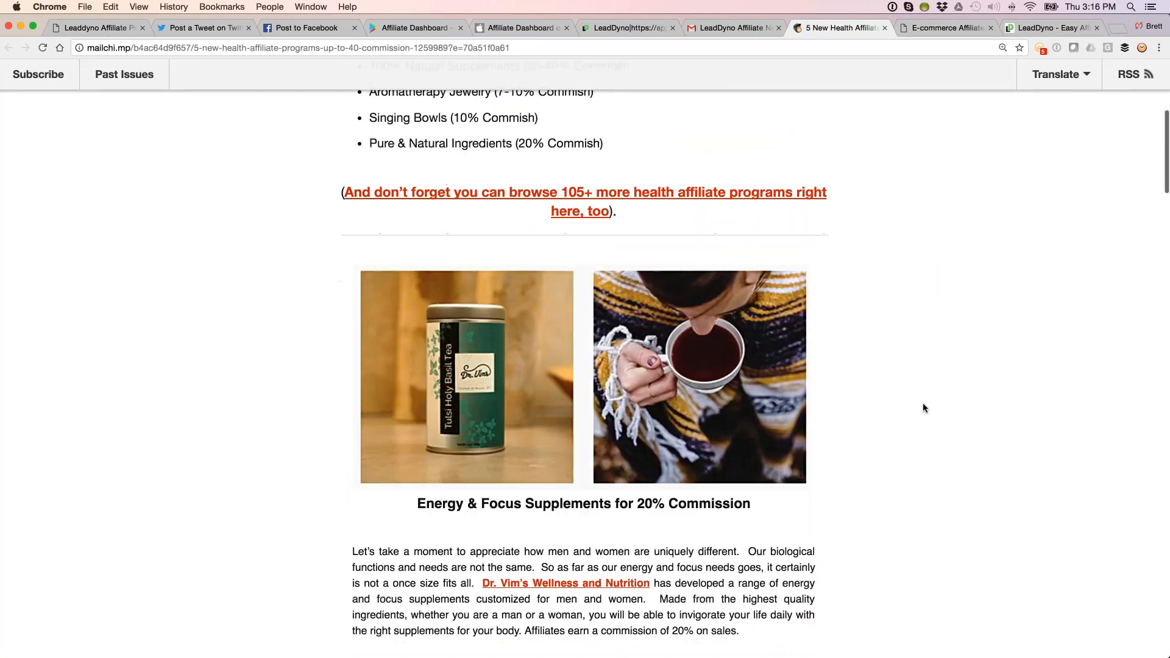
scroll("down", 3)
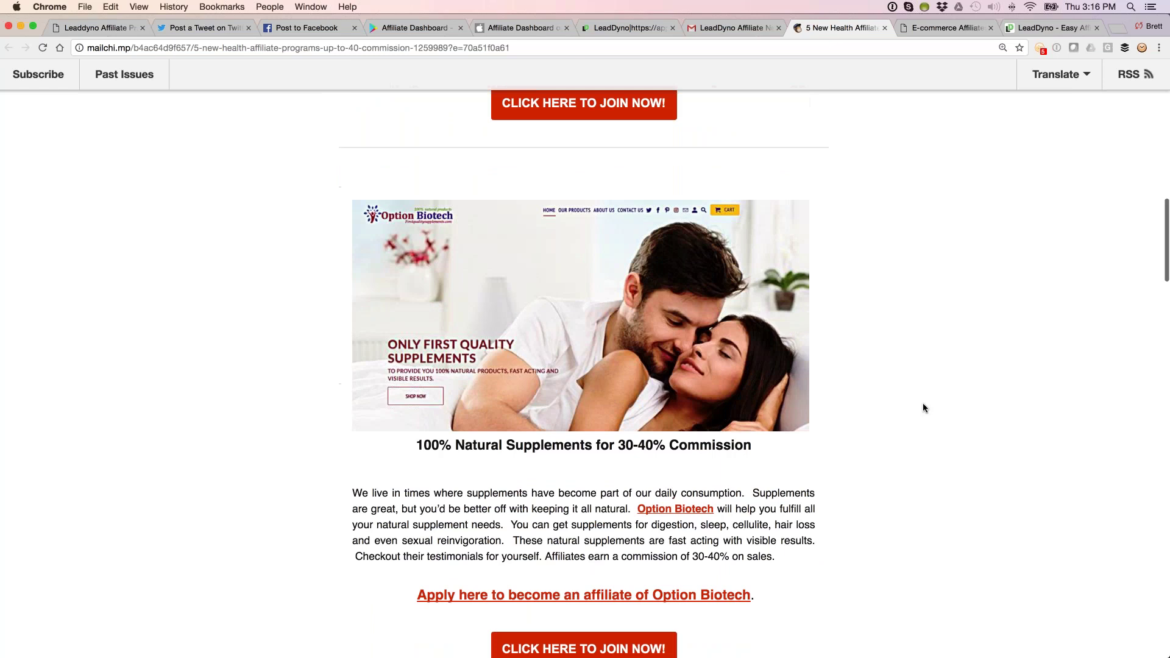
scroll("down", 3)
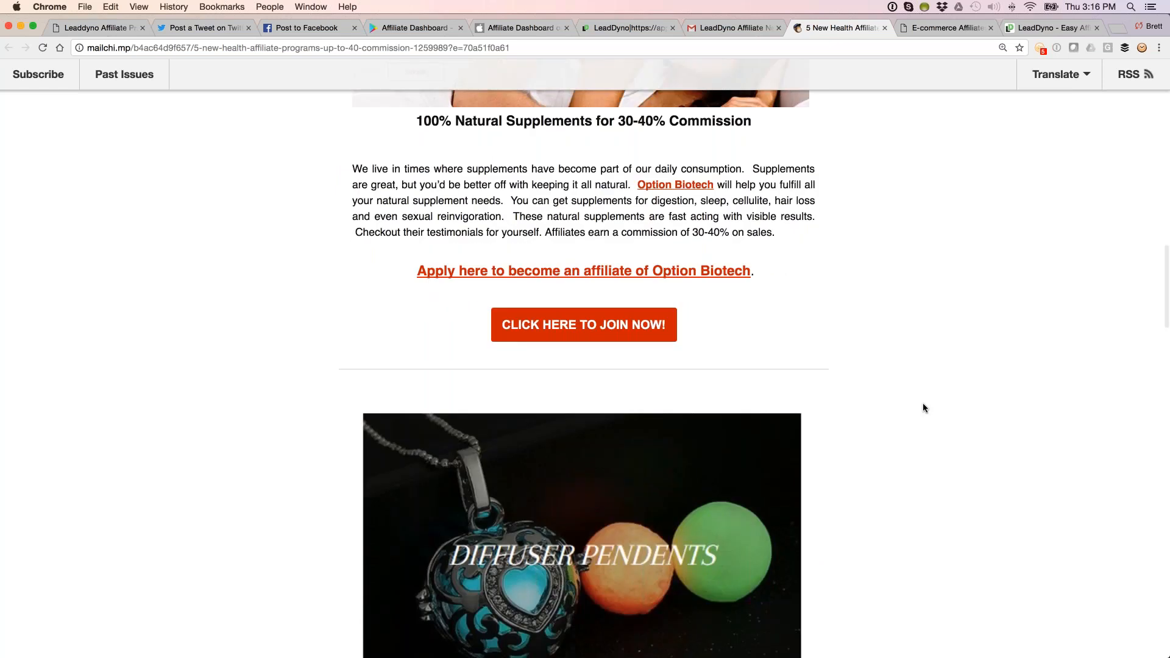
scroll("down", 3)
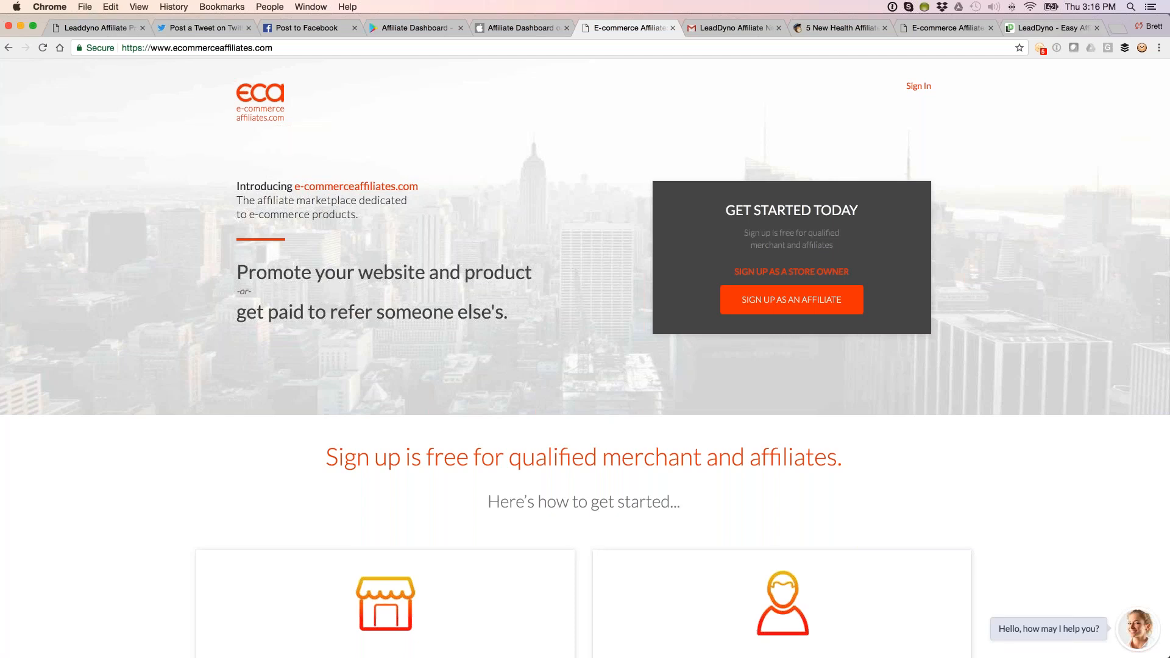
- Show leaddyno.com's Contact page leading to the support director's booking calendar
left_click(1052, 28)
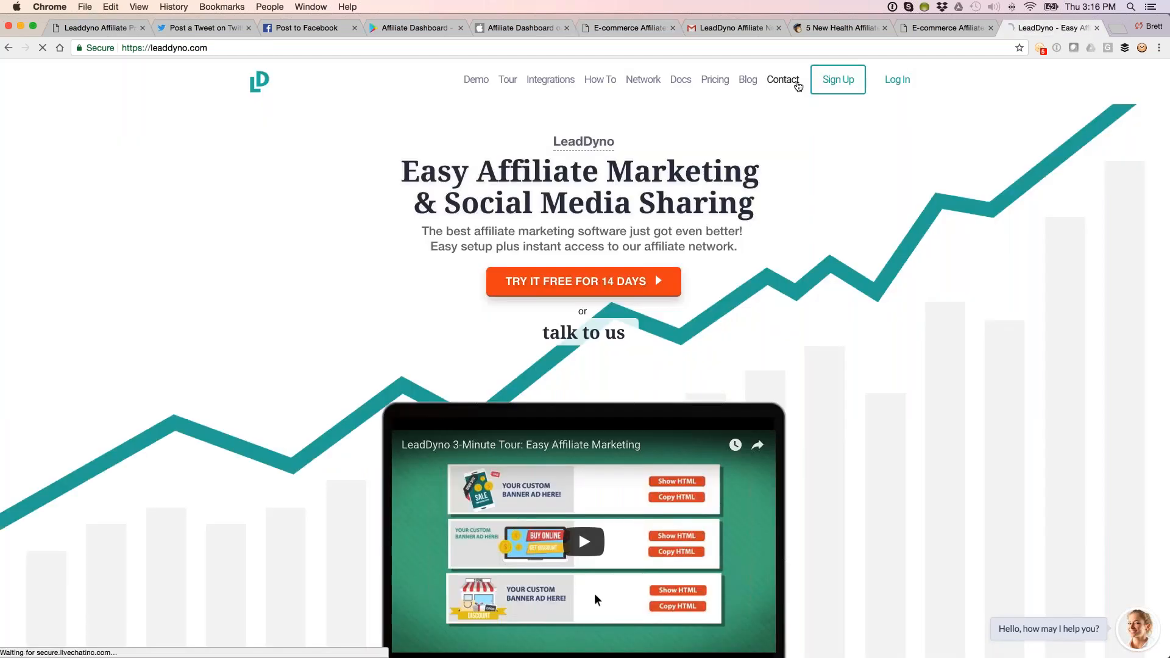
left_click(783, 79)
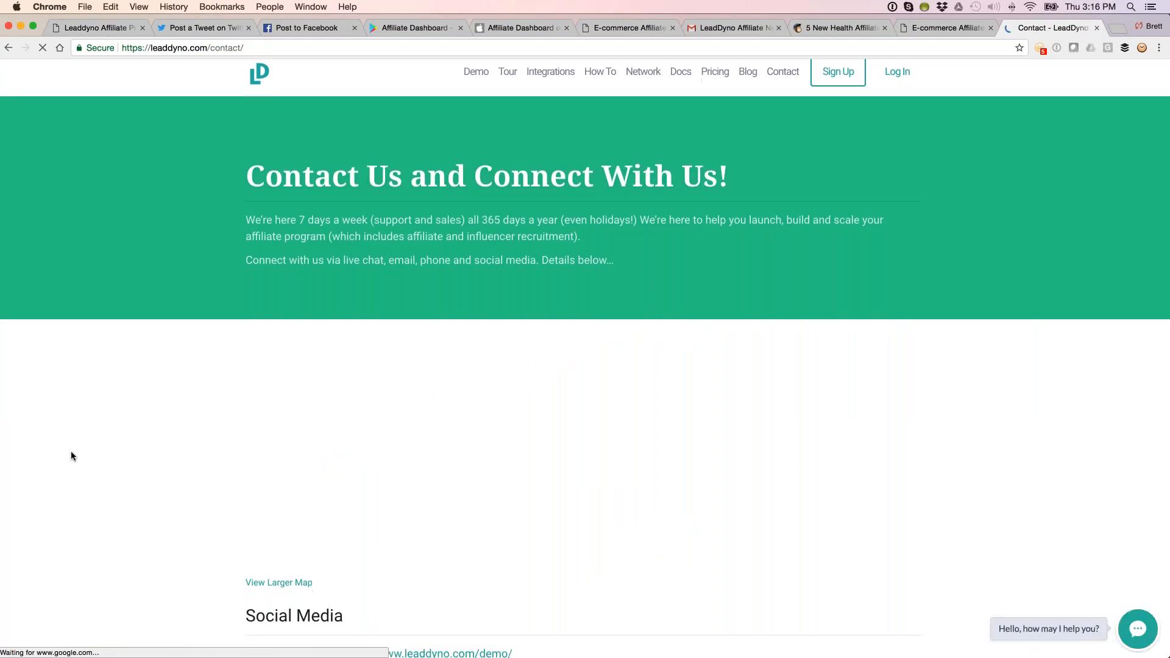
scroll("down", 3)
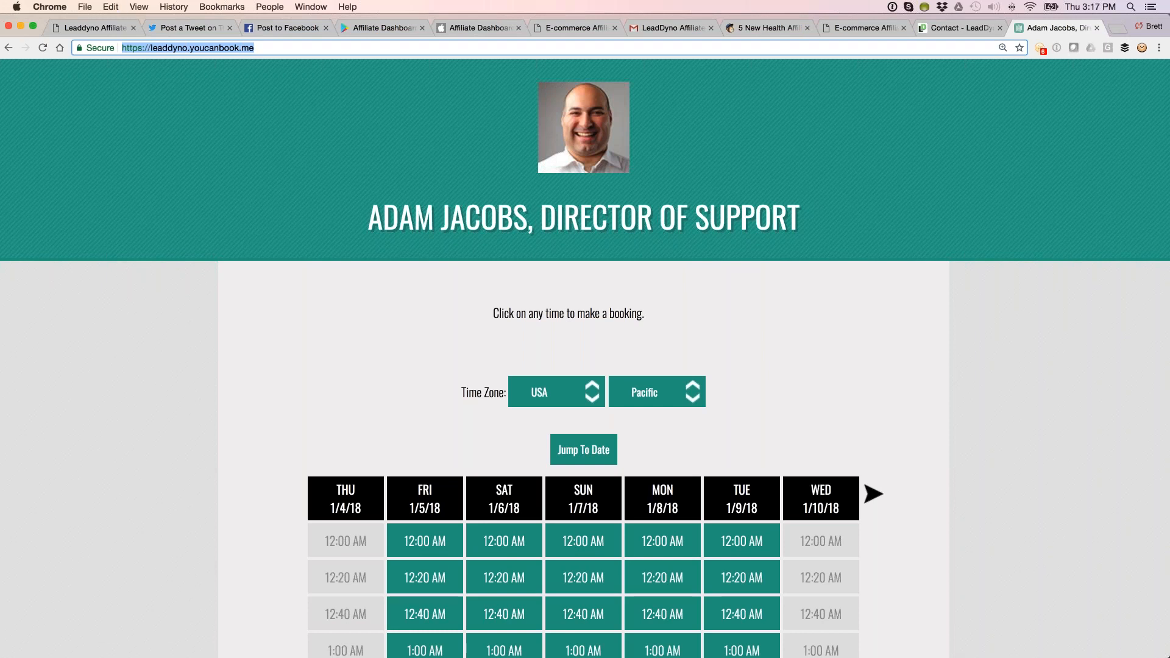
- Look over the YouCanBook.me call slots, then bring up the LeadDyno WordPress Plugin page
scroll("down", 3)
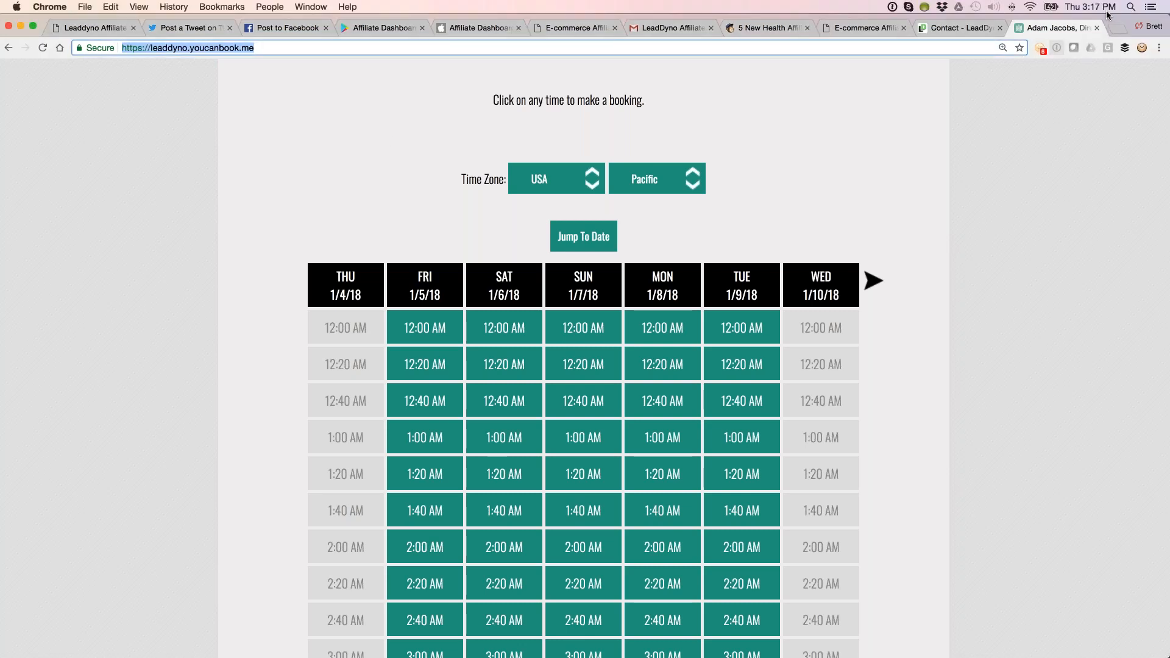
left_click(1117, 28)
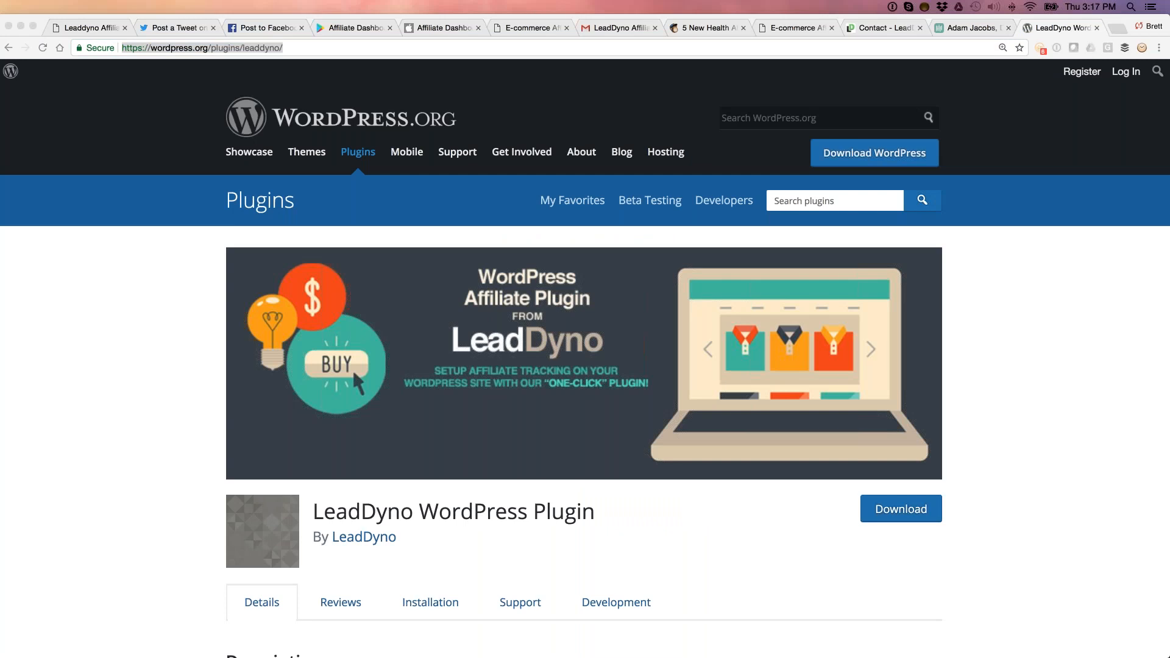
mouse_move(178, 520)
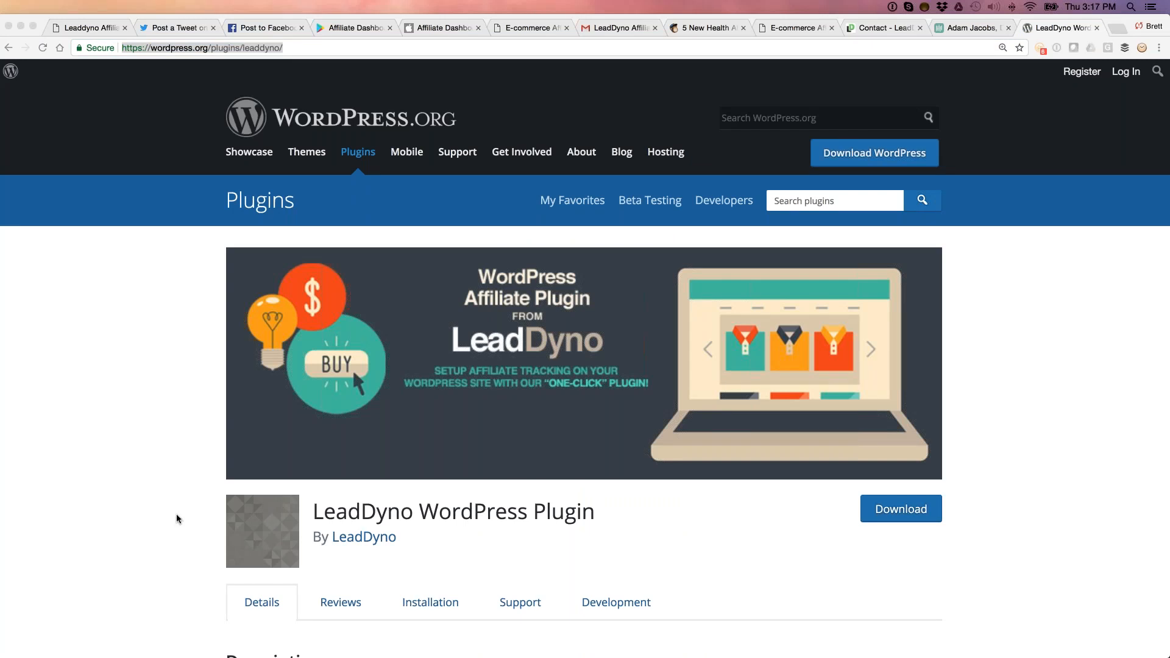
- Review the LeadDyno WordPress Plugin details (version 1.7, 400+ installs) on WordPress.org
scroll("down", 3)
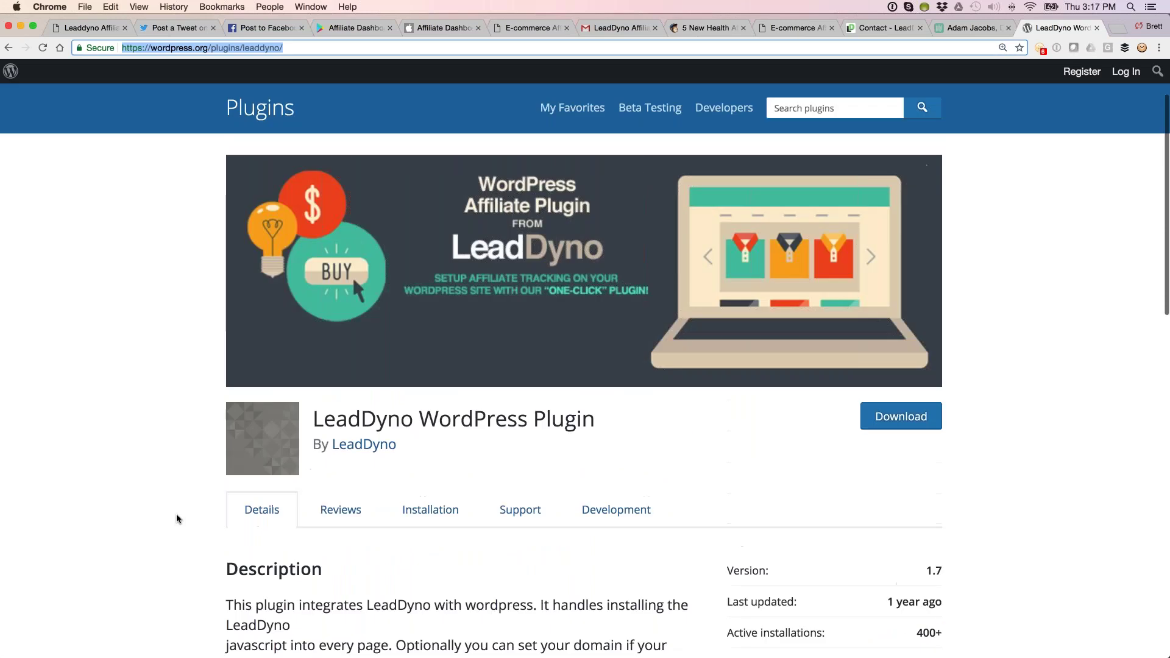
scroll("up", 3)
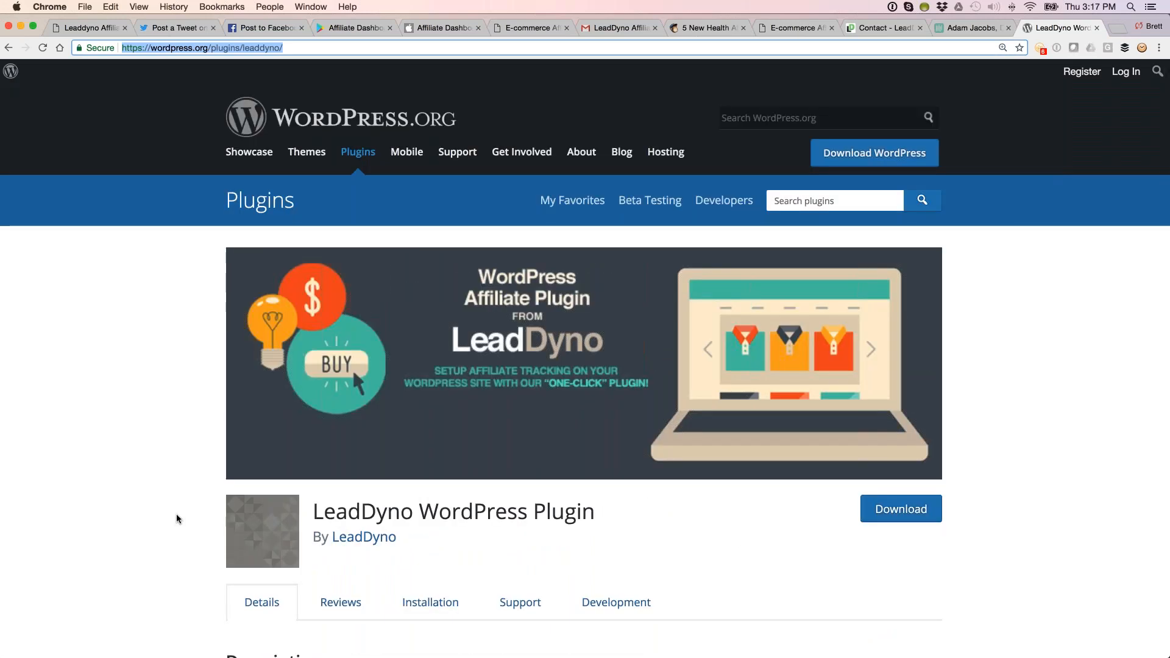
scroll("down", 3)
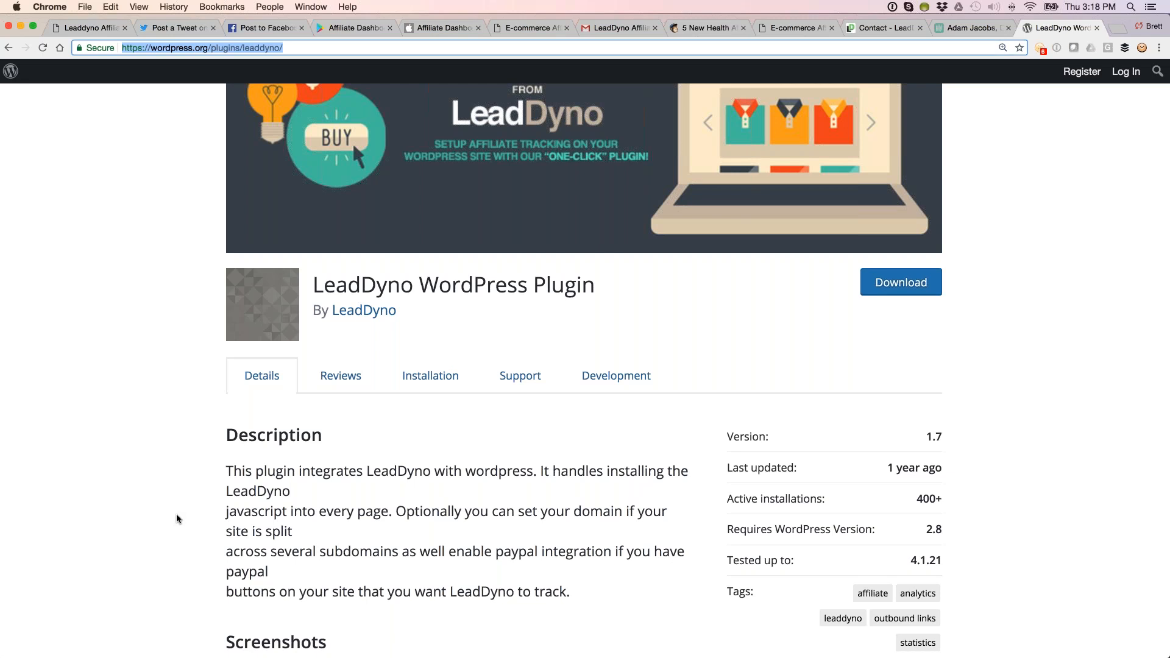
scroll("down", 3)
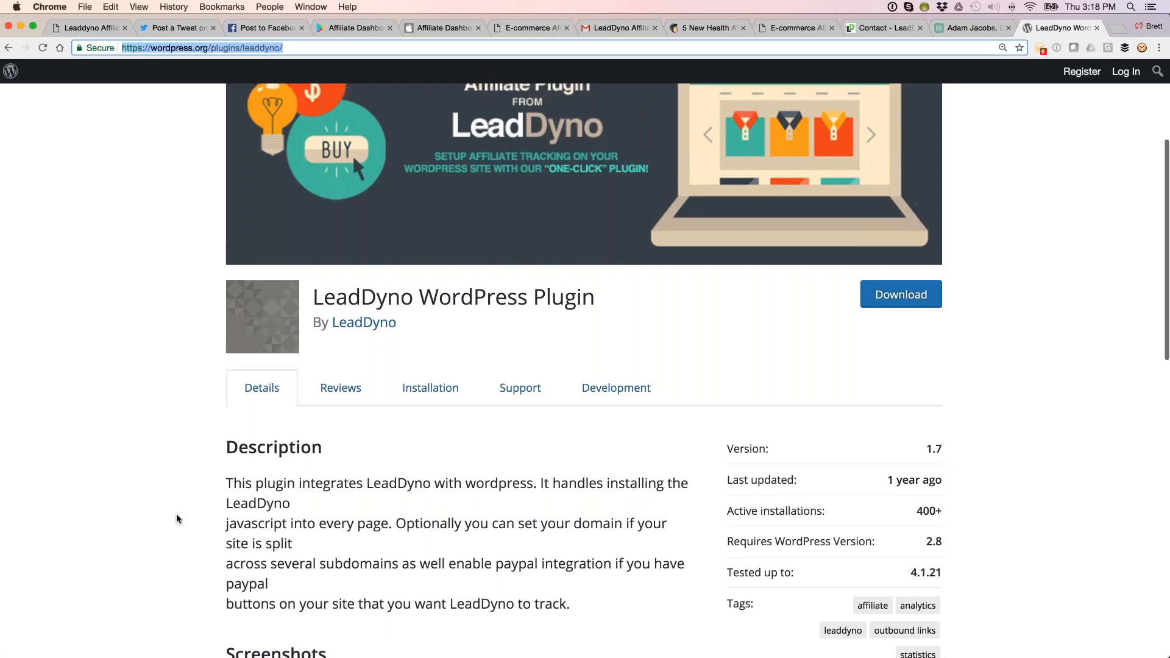
scroll("up", 3)
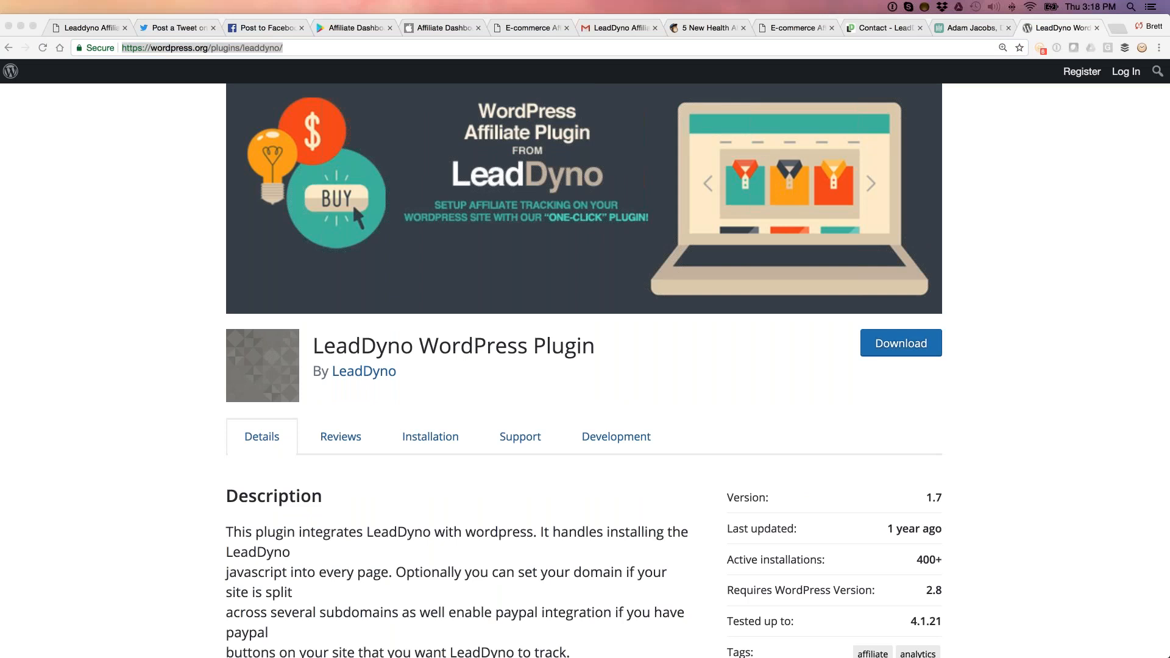
mouse_move(1123, 36)
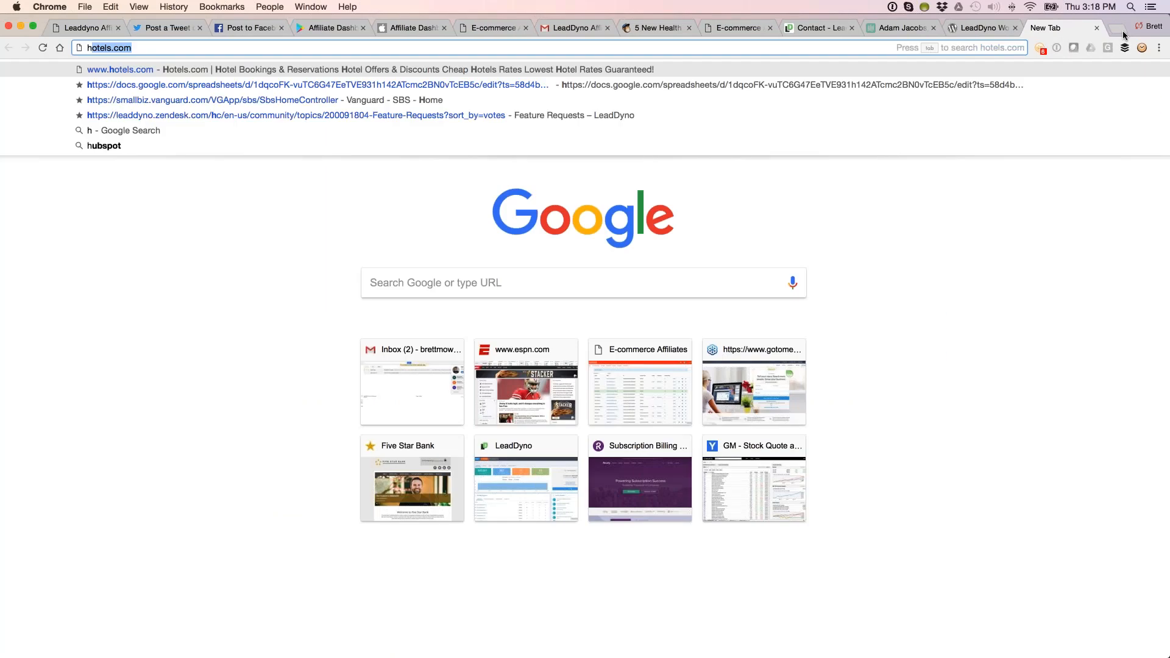
- Open the heycarson affiliate commissions article and review its commission-by-category table
type("hey")
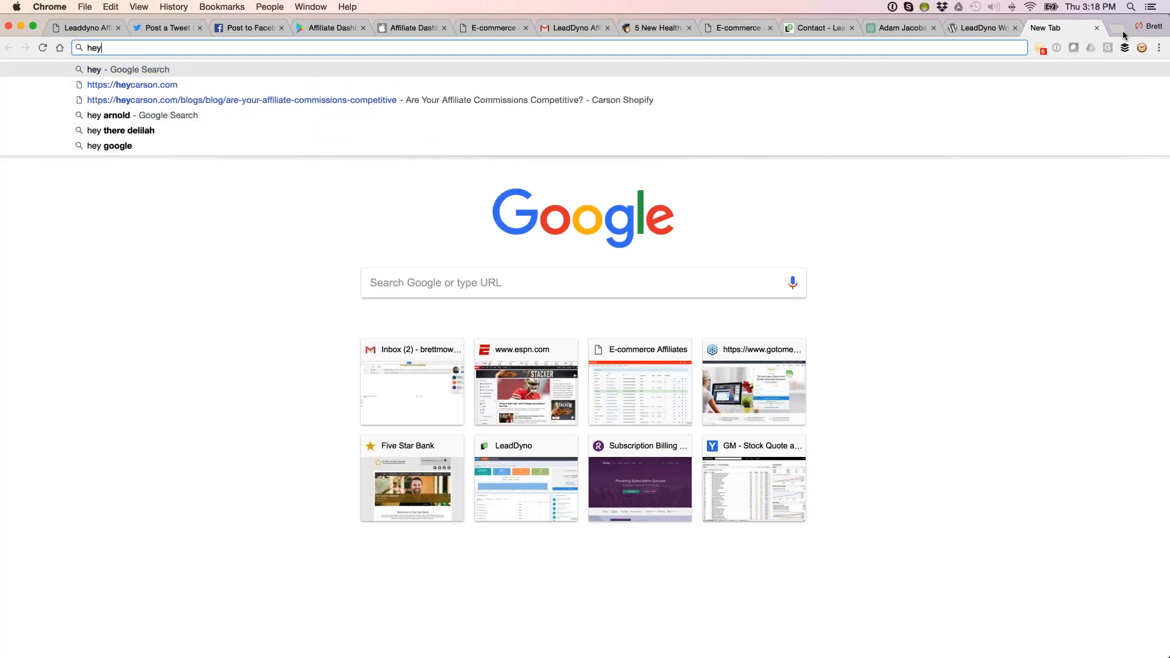
left_click(240, 99)
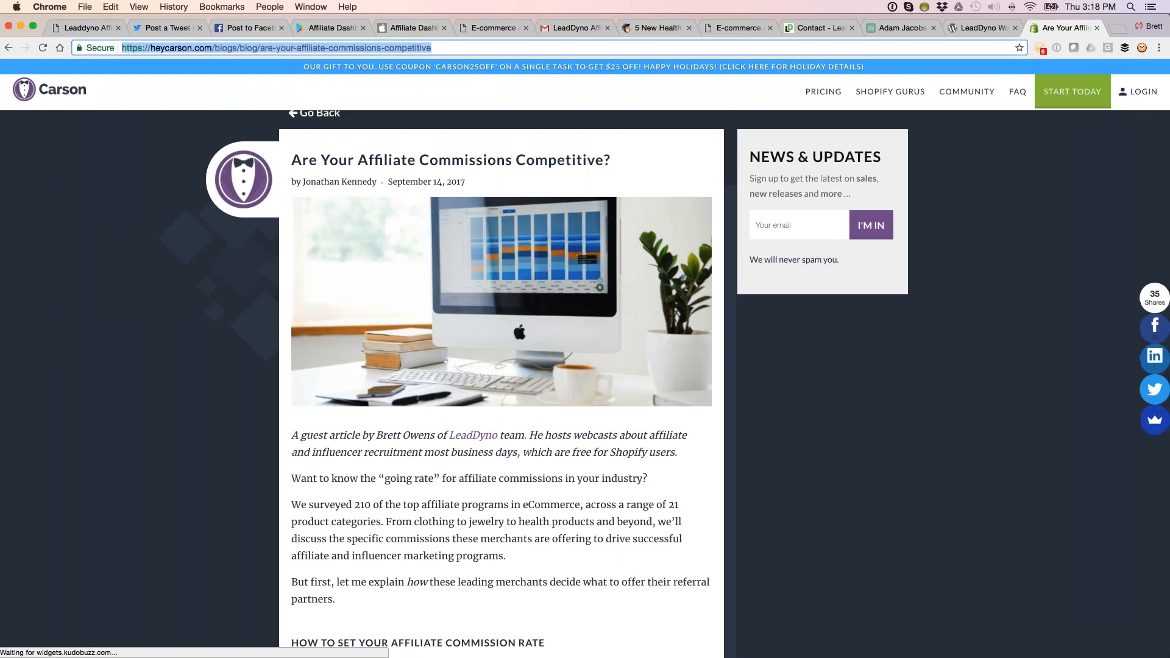
scroll("down", 3)
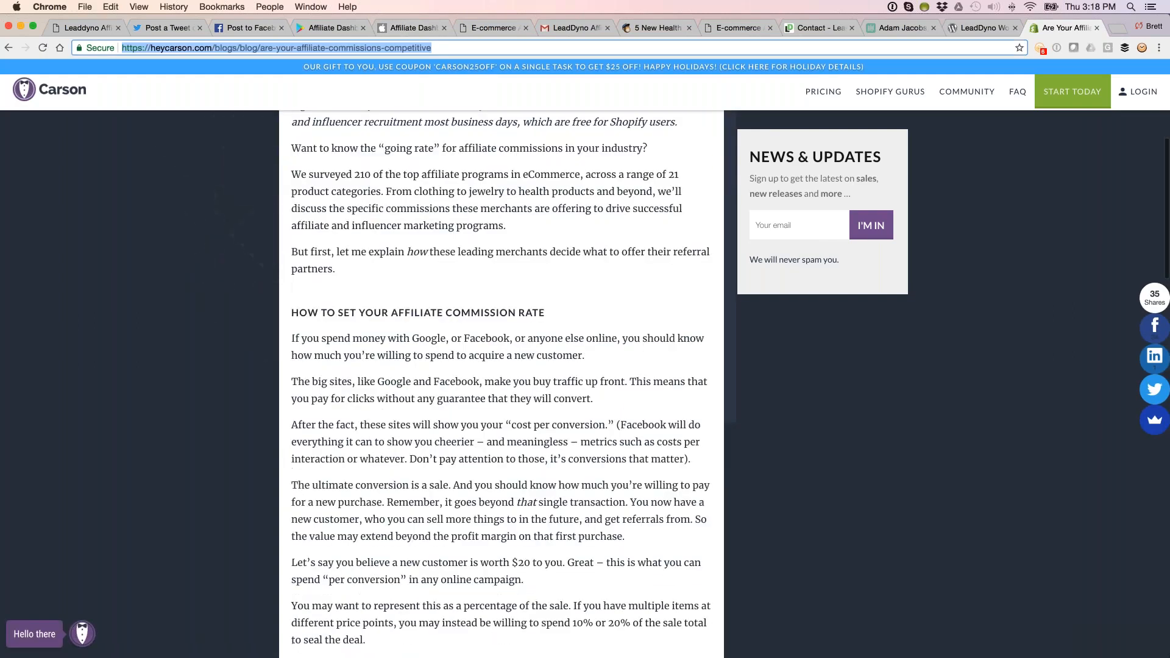
scroll("down", 3)
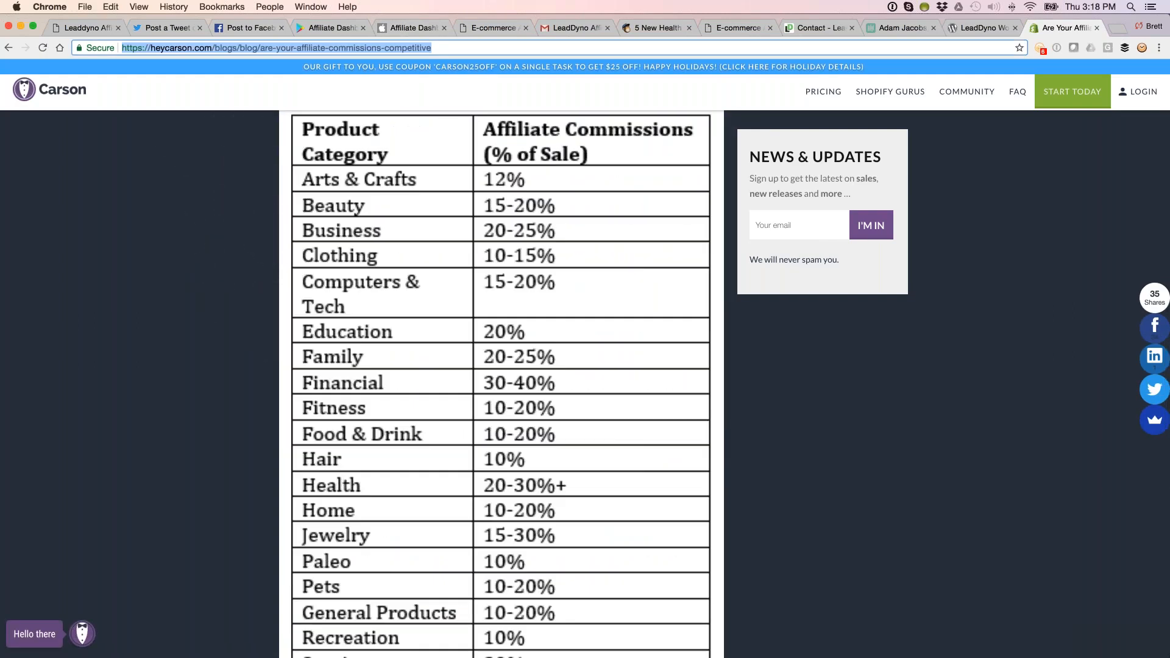
scroll("up", 3)
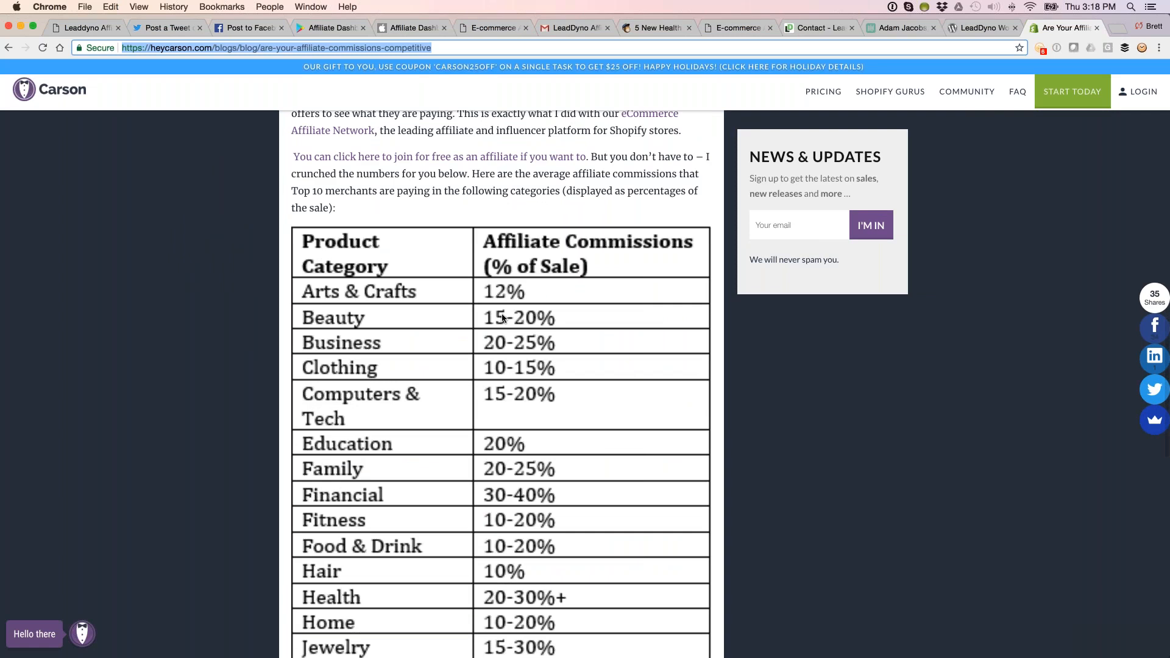
scroll("down", 3)
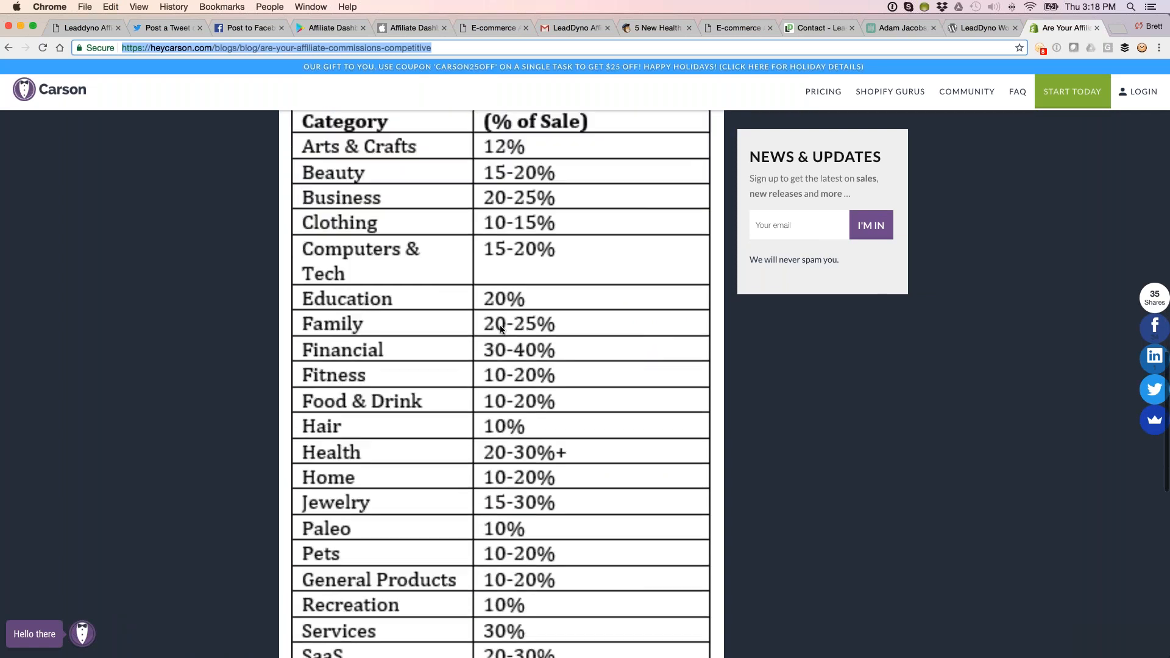
scroll("down", 3)
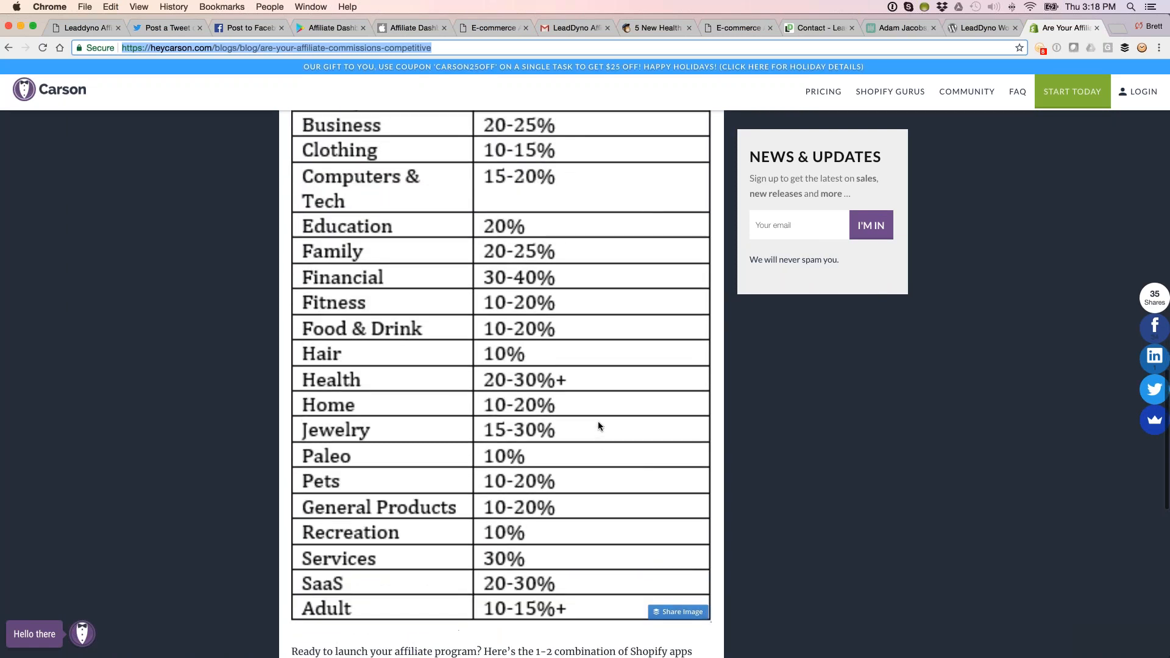
scroll("up", 3)
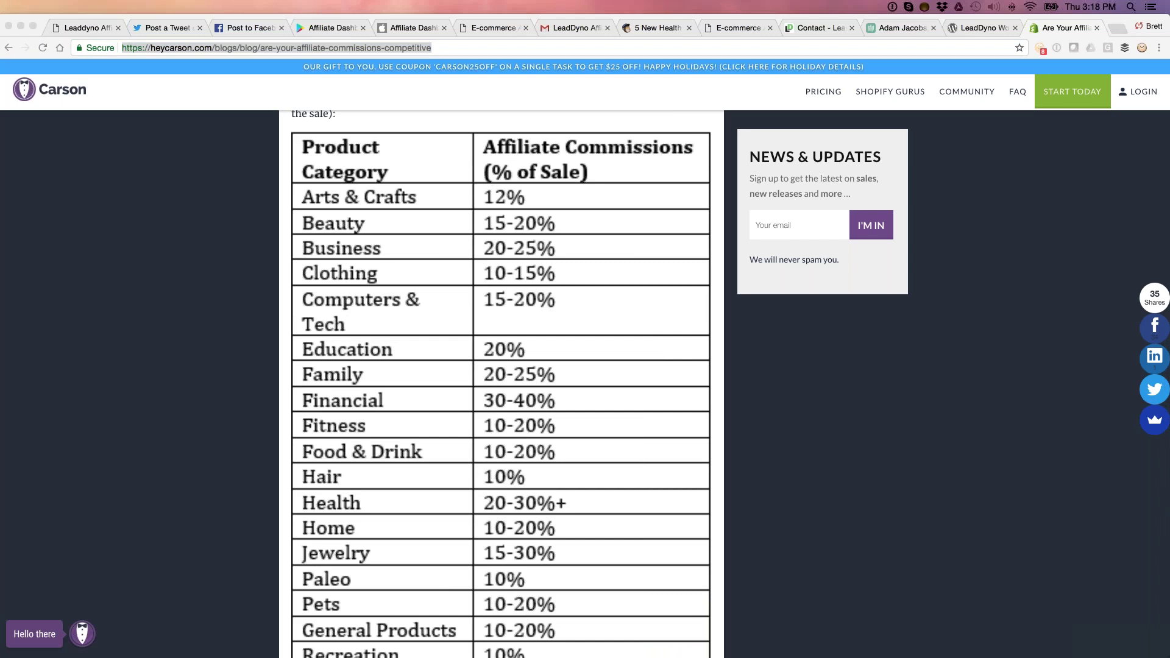
mouse_move(983, 47)
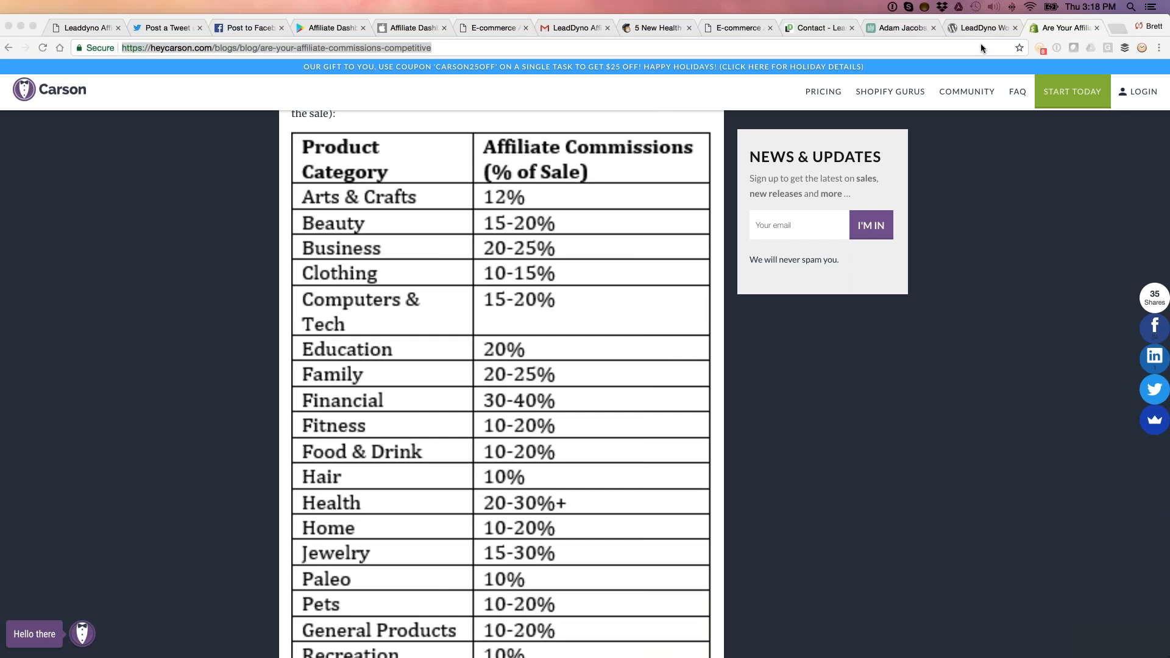
- Glance at the E-commerce Affiliates directory, then return to LeadDyno's Contact page
left_click(1098, 28)
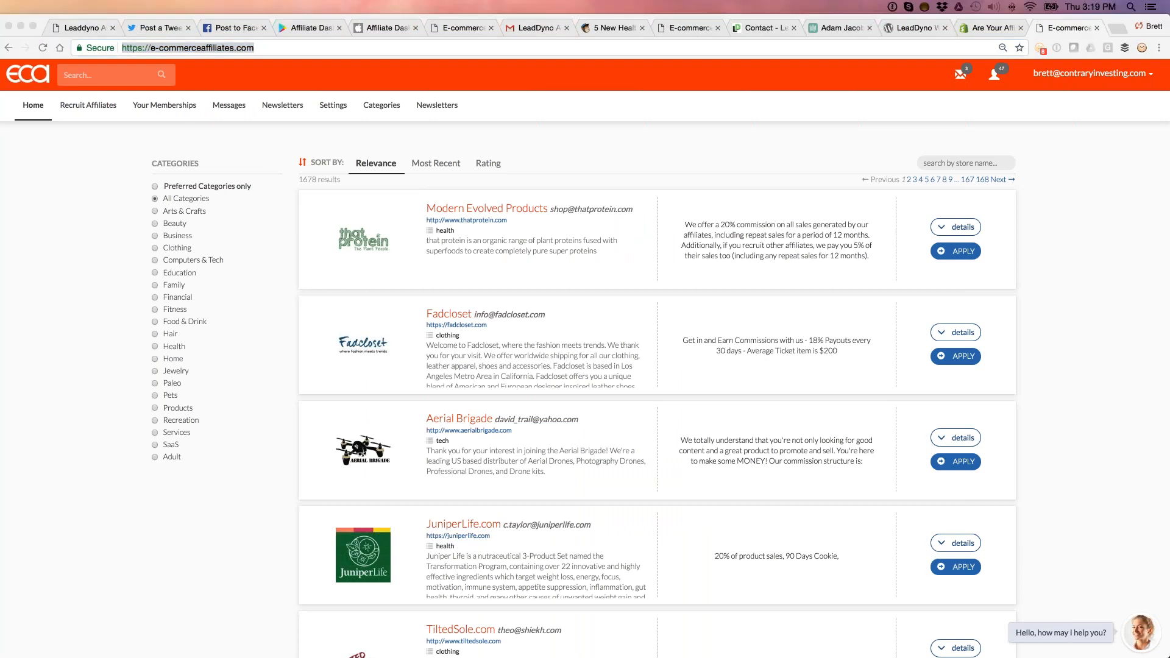
mouse_move(723, 109)
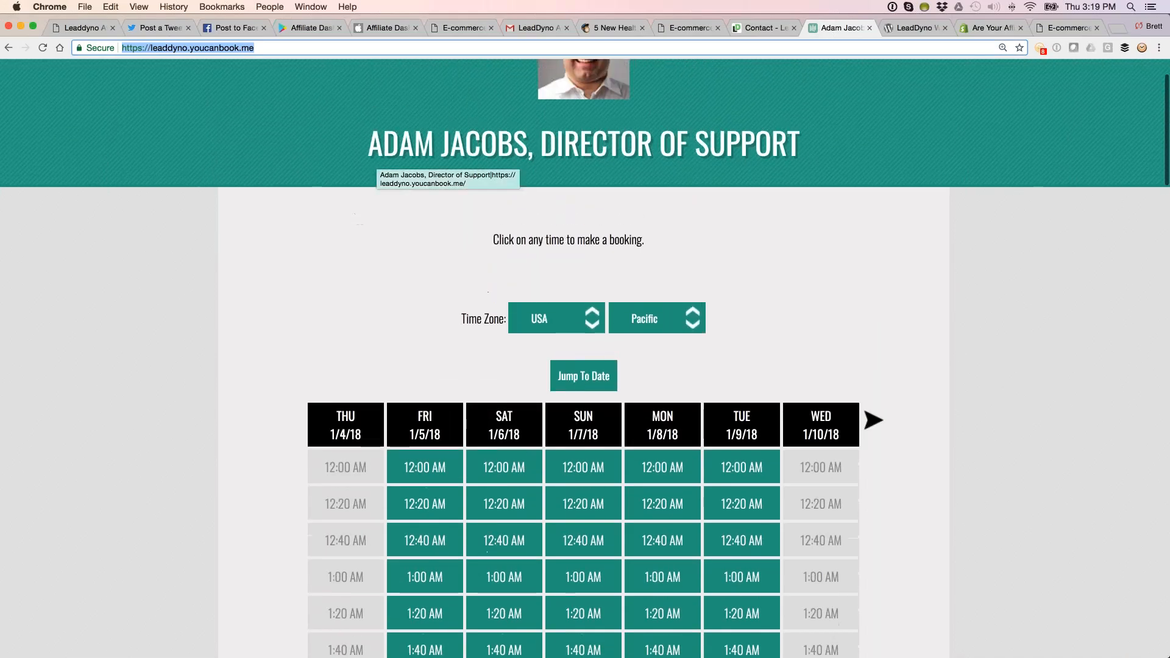
scroll("up", 3)
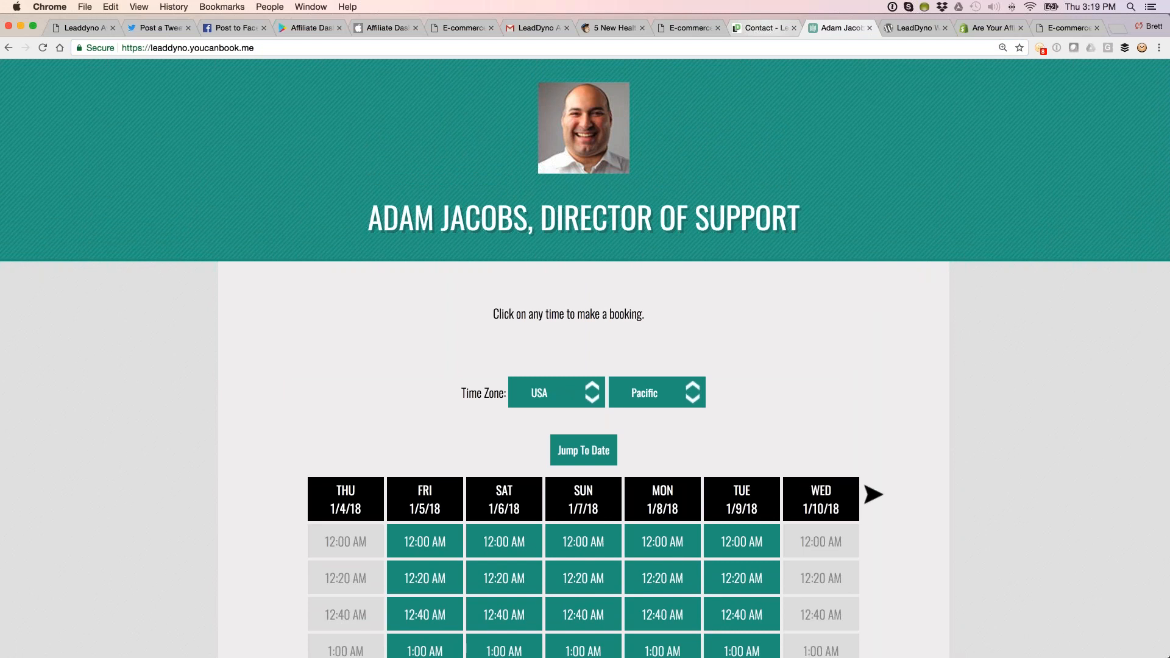
left_click(761, 28)
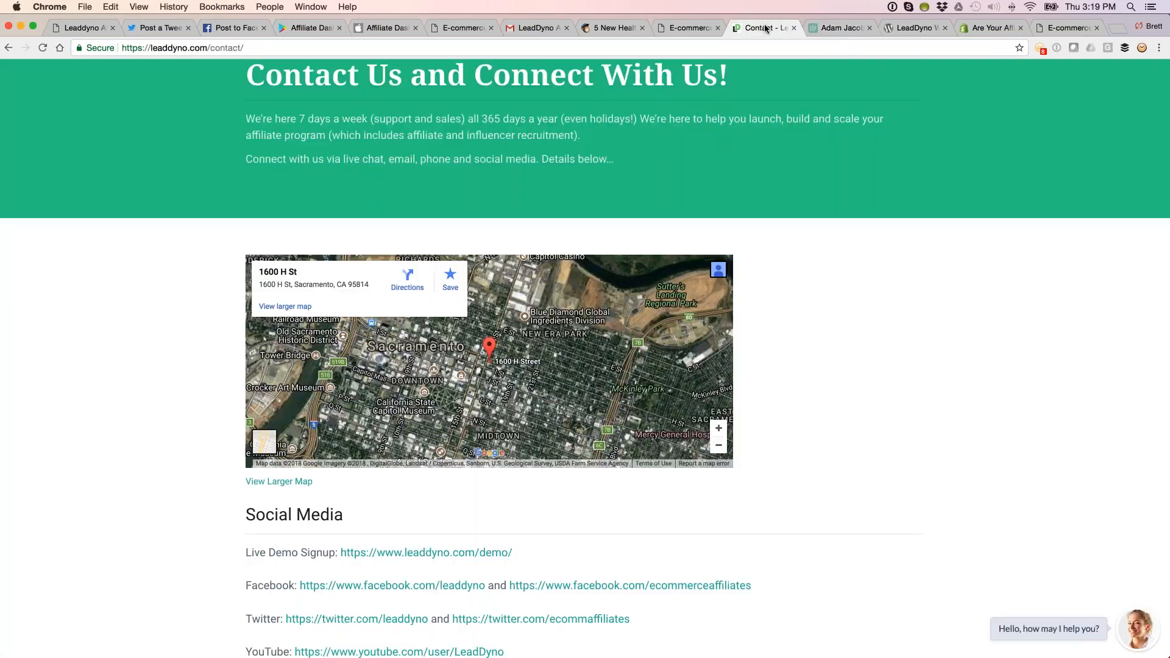
- Show LeadDyno's live chat, email, phone and hours details, then start a new tab
scroll("down", 3)
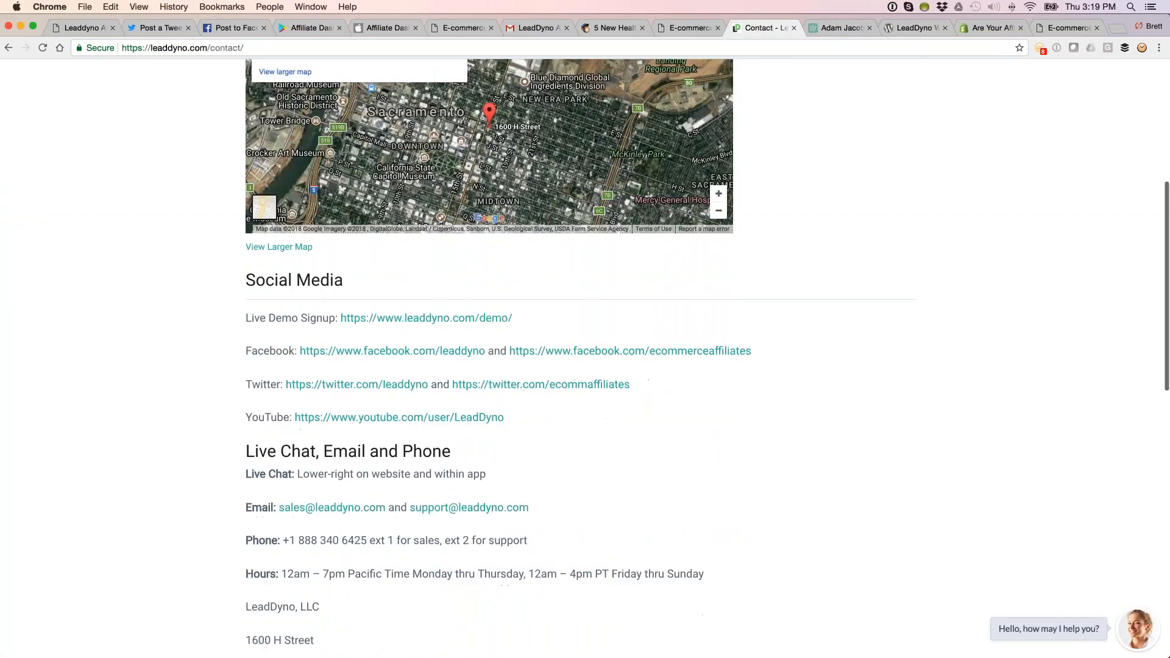
scroll("down", 3)
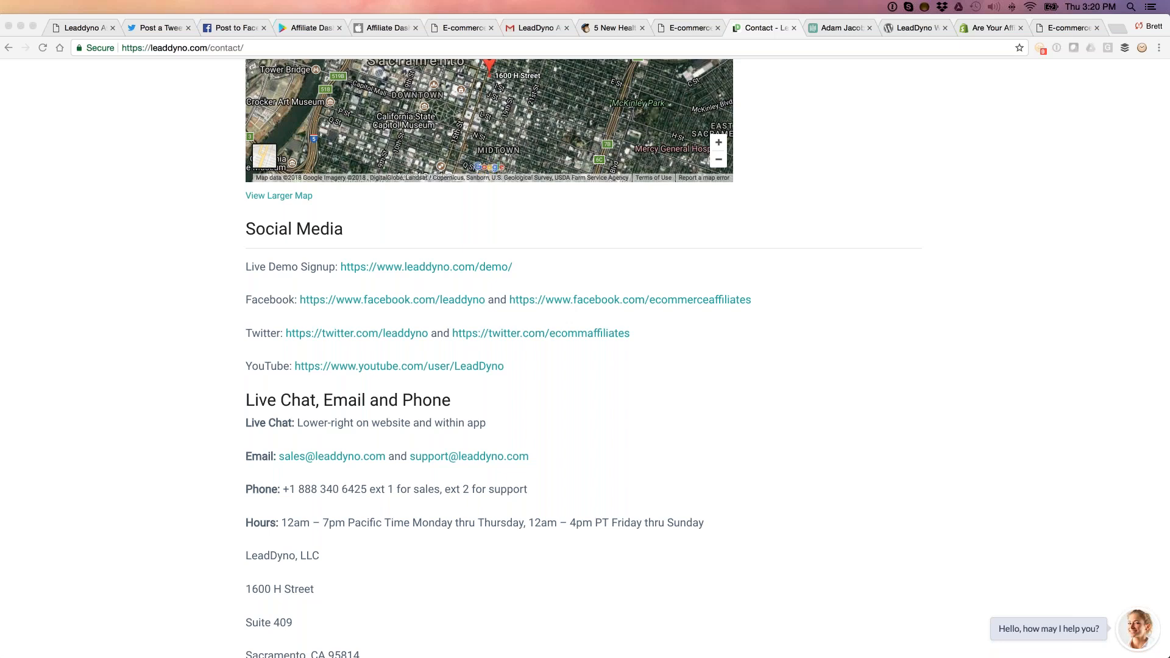
mouse_move(710, 4)
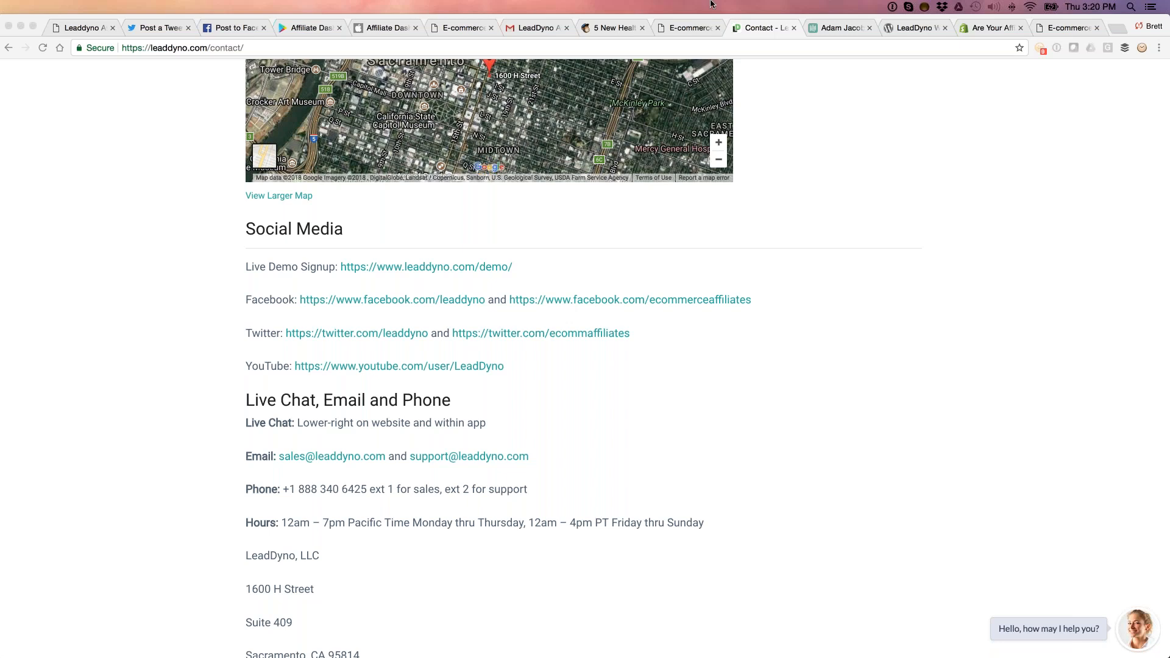
left_click(1115, 28)
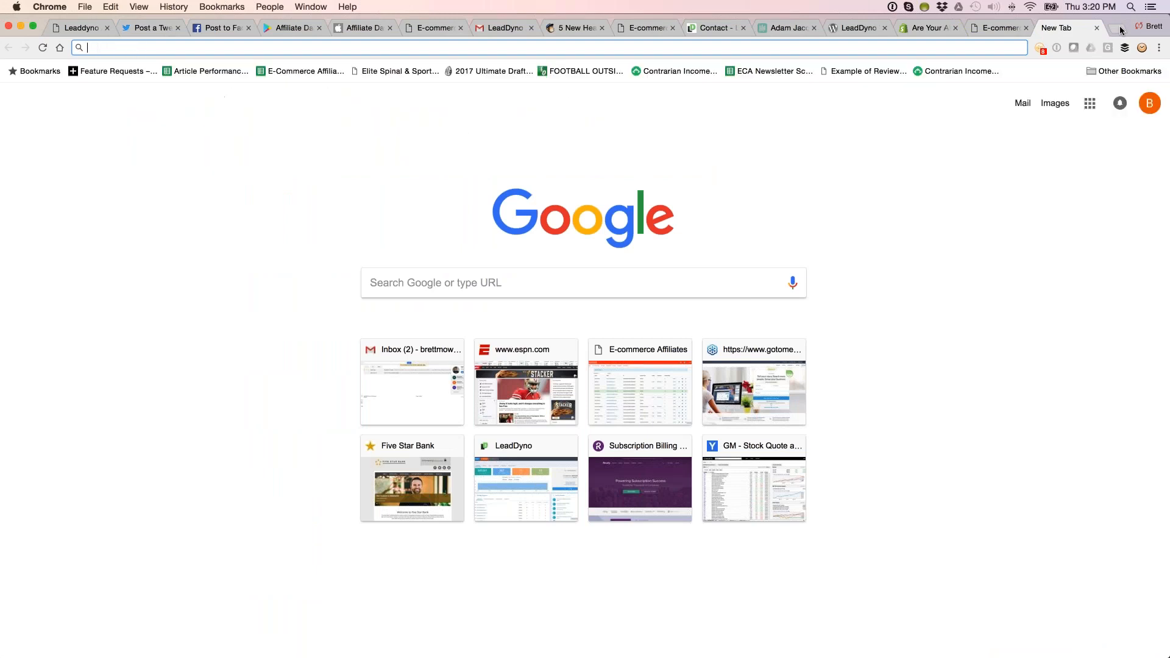
- Open apps.shopify.com/leaddyno app listing, then return to LeadDyno's Contact page
type("https://apps.shopify.com/leaddyno")
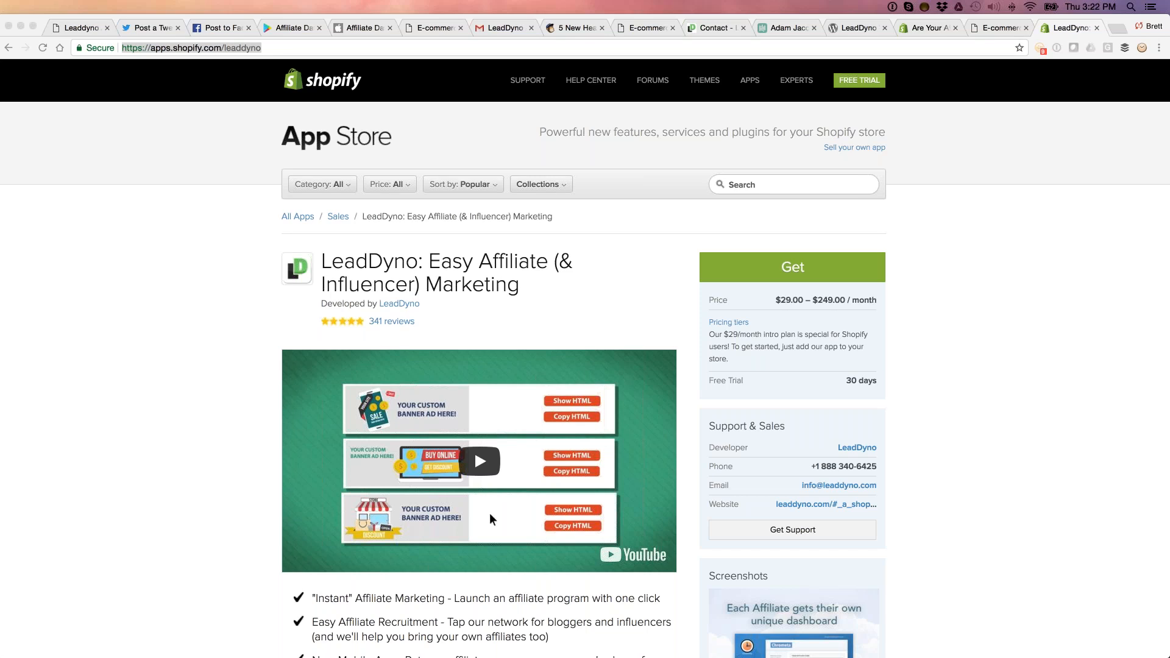
mouse_move(843, 3)
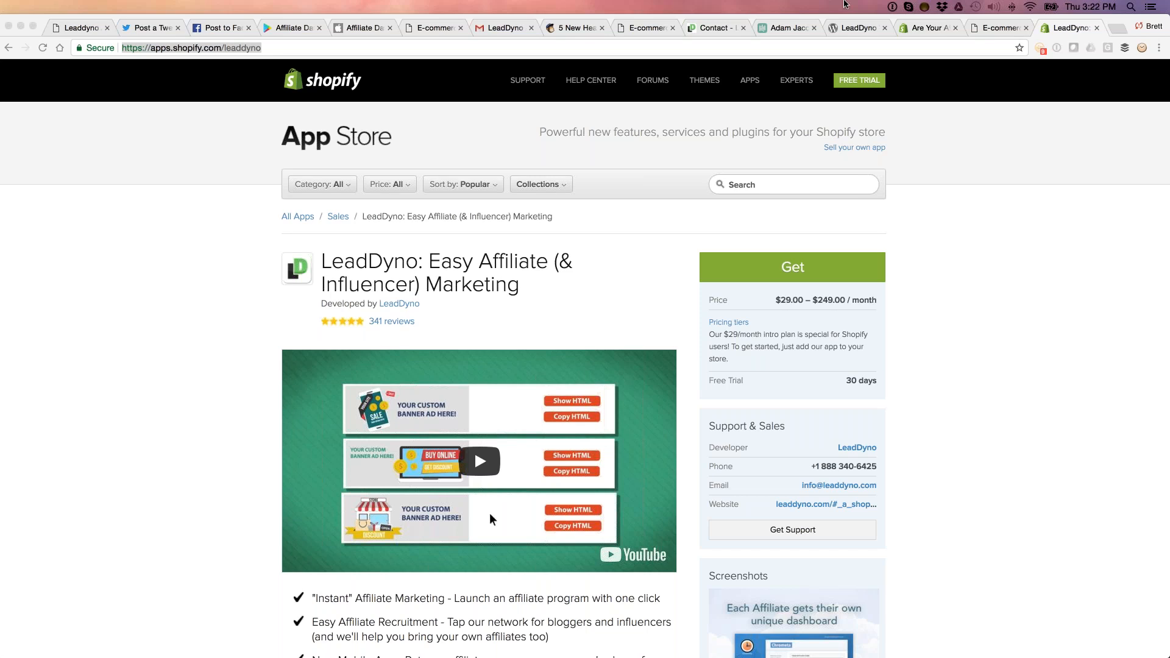
left_click(713, 28)
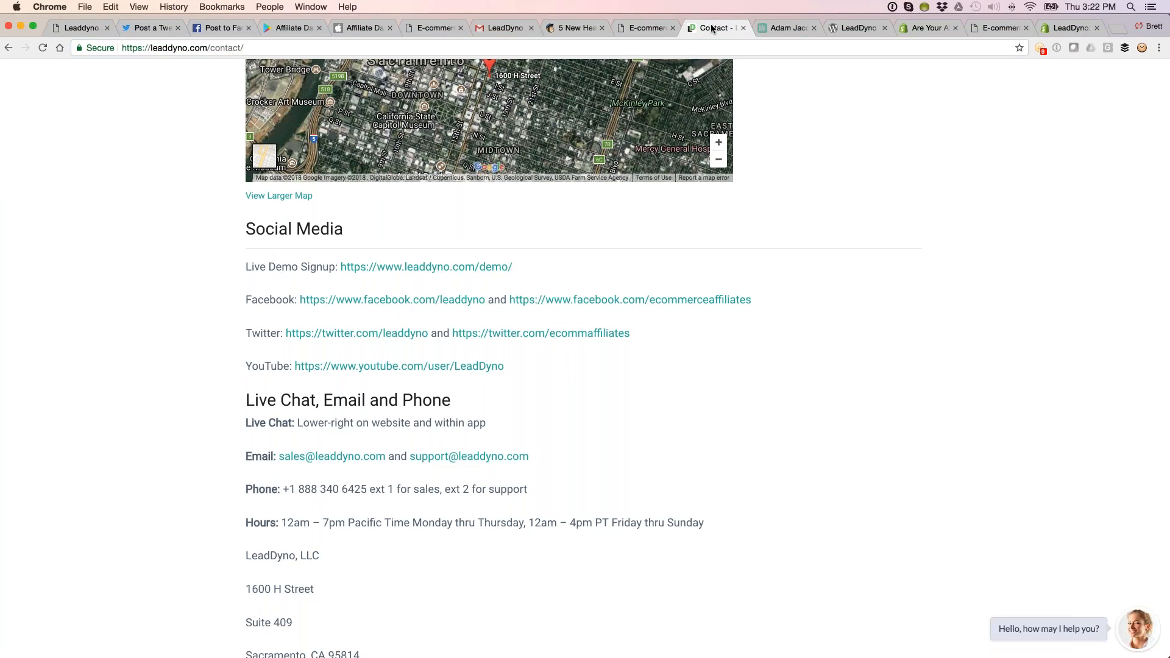
scroll("up", 3)
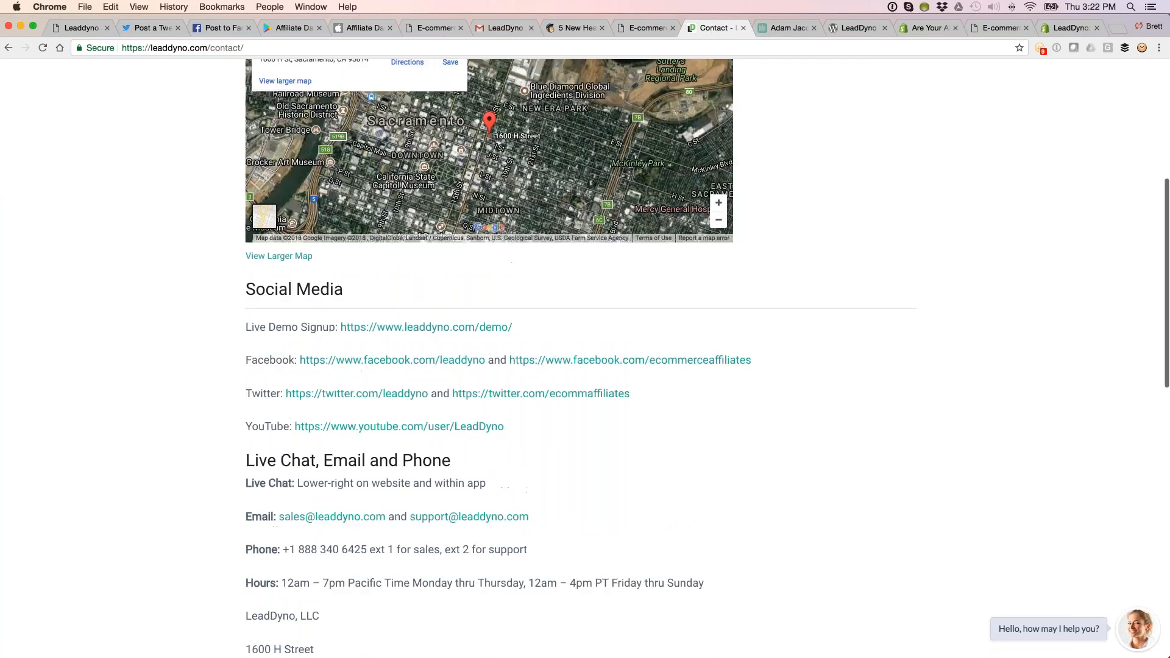
scroll("up", 3)
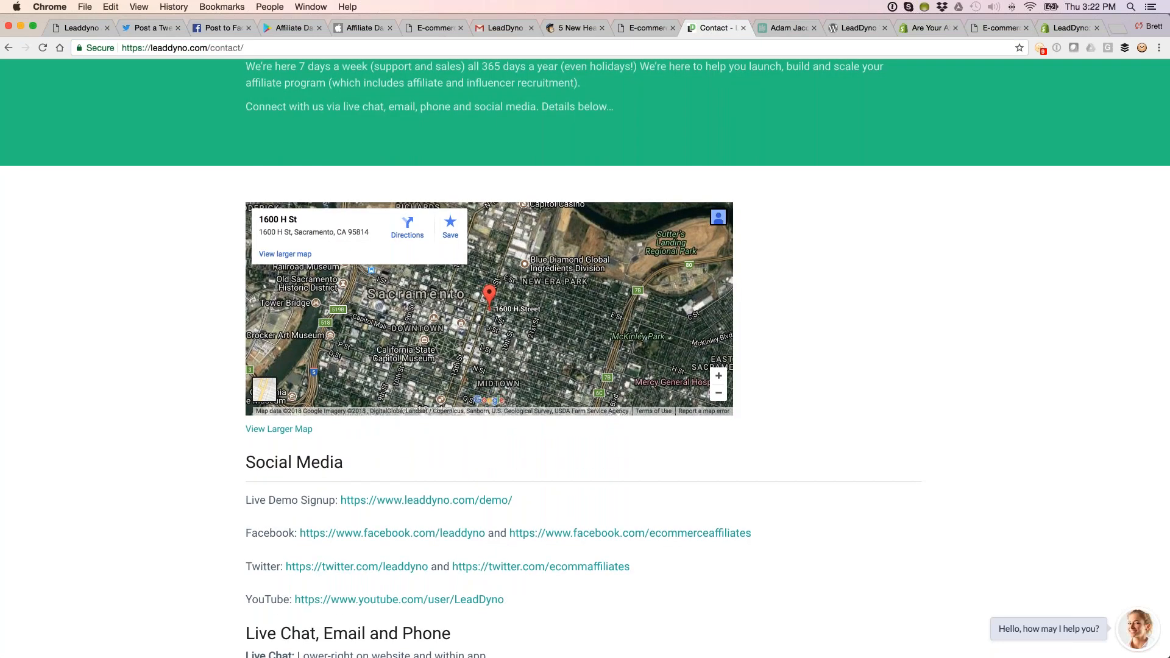